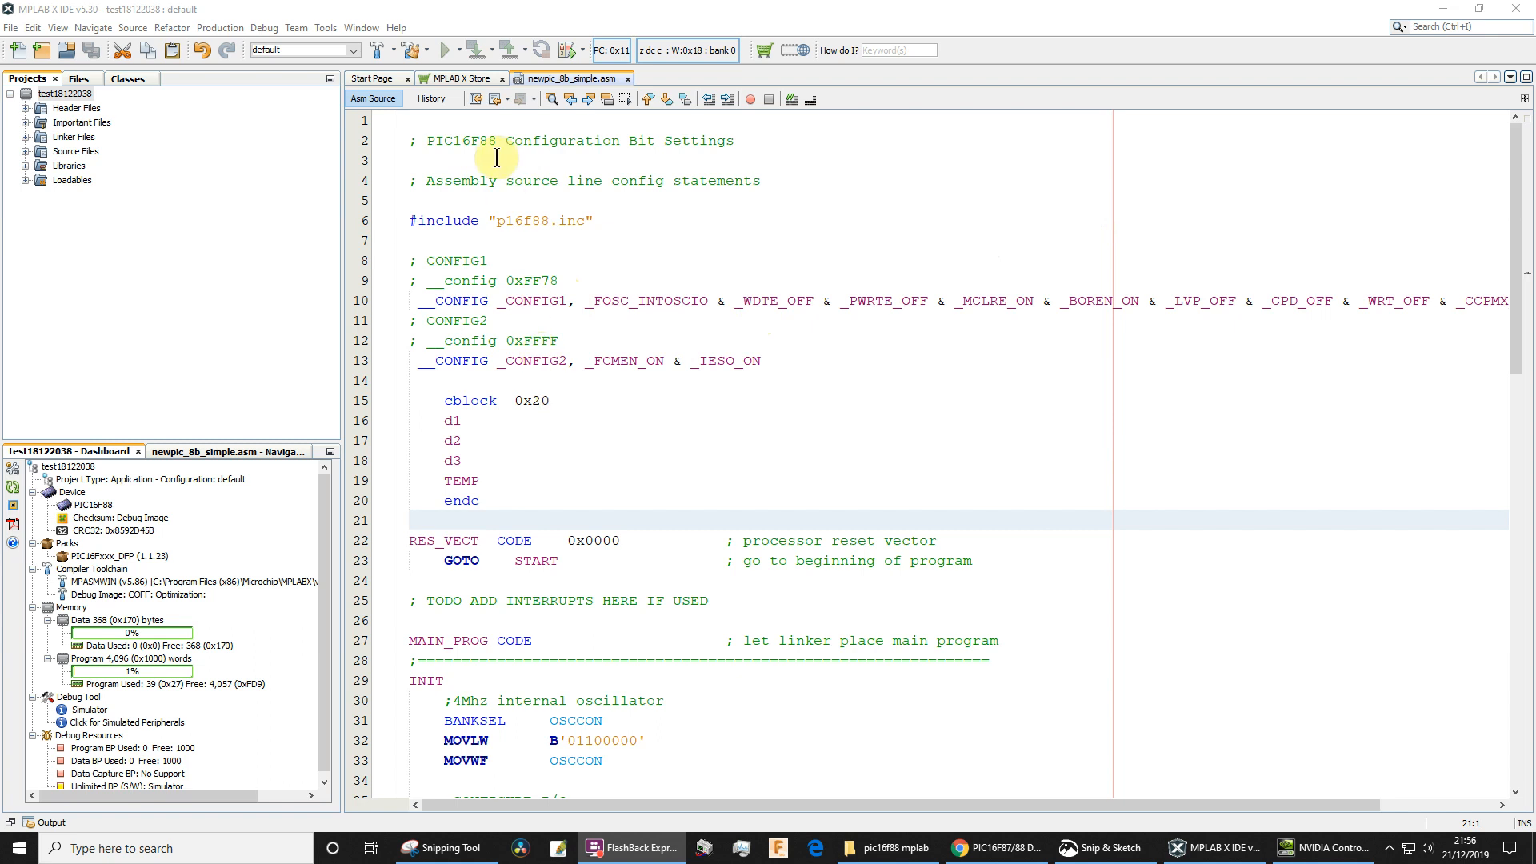
Highlight the cblock variable declarations and the delay loop's counter setup lines in the source
{"action": "double_click", "coordinate": [461, 140]}
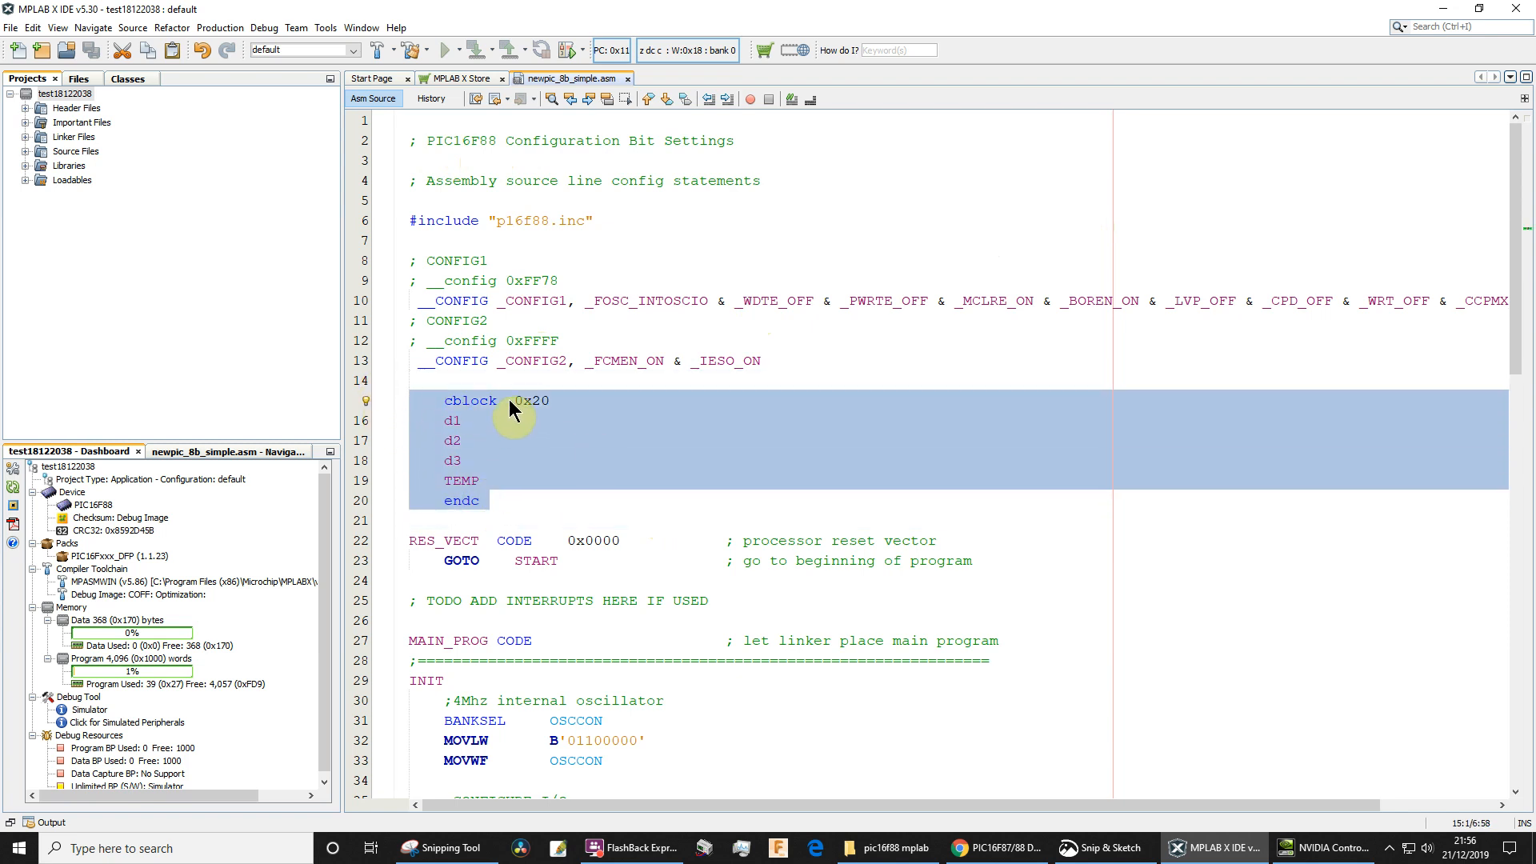
{"action": "scroll", "scroll_direction": "down", "scroll_amount": 3}
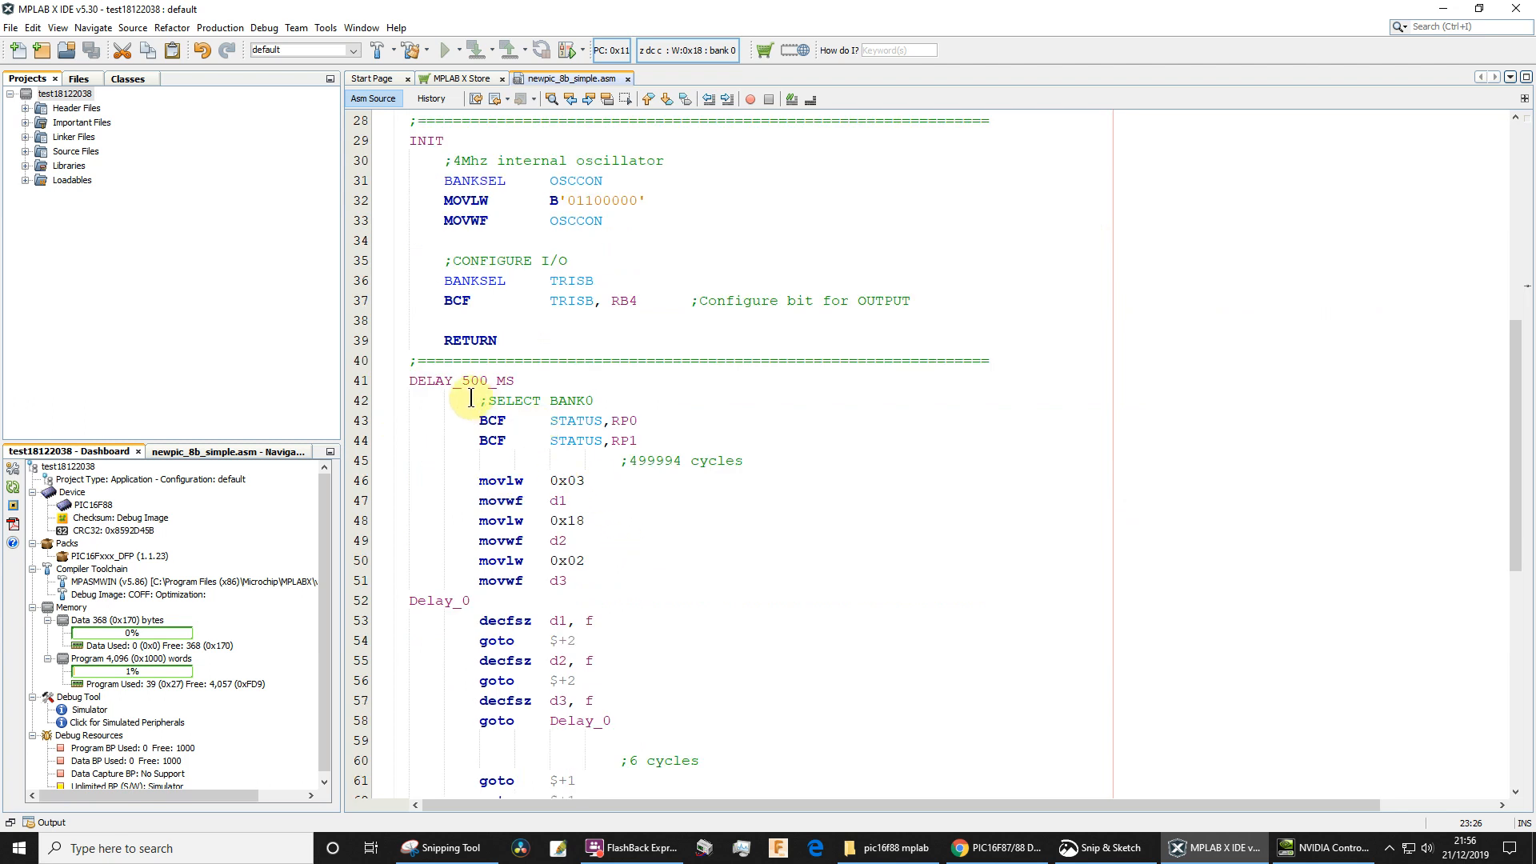
{"action": "left_click_drag", "start_coordinate": [480, 400], "coordinate": [568, 539]}
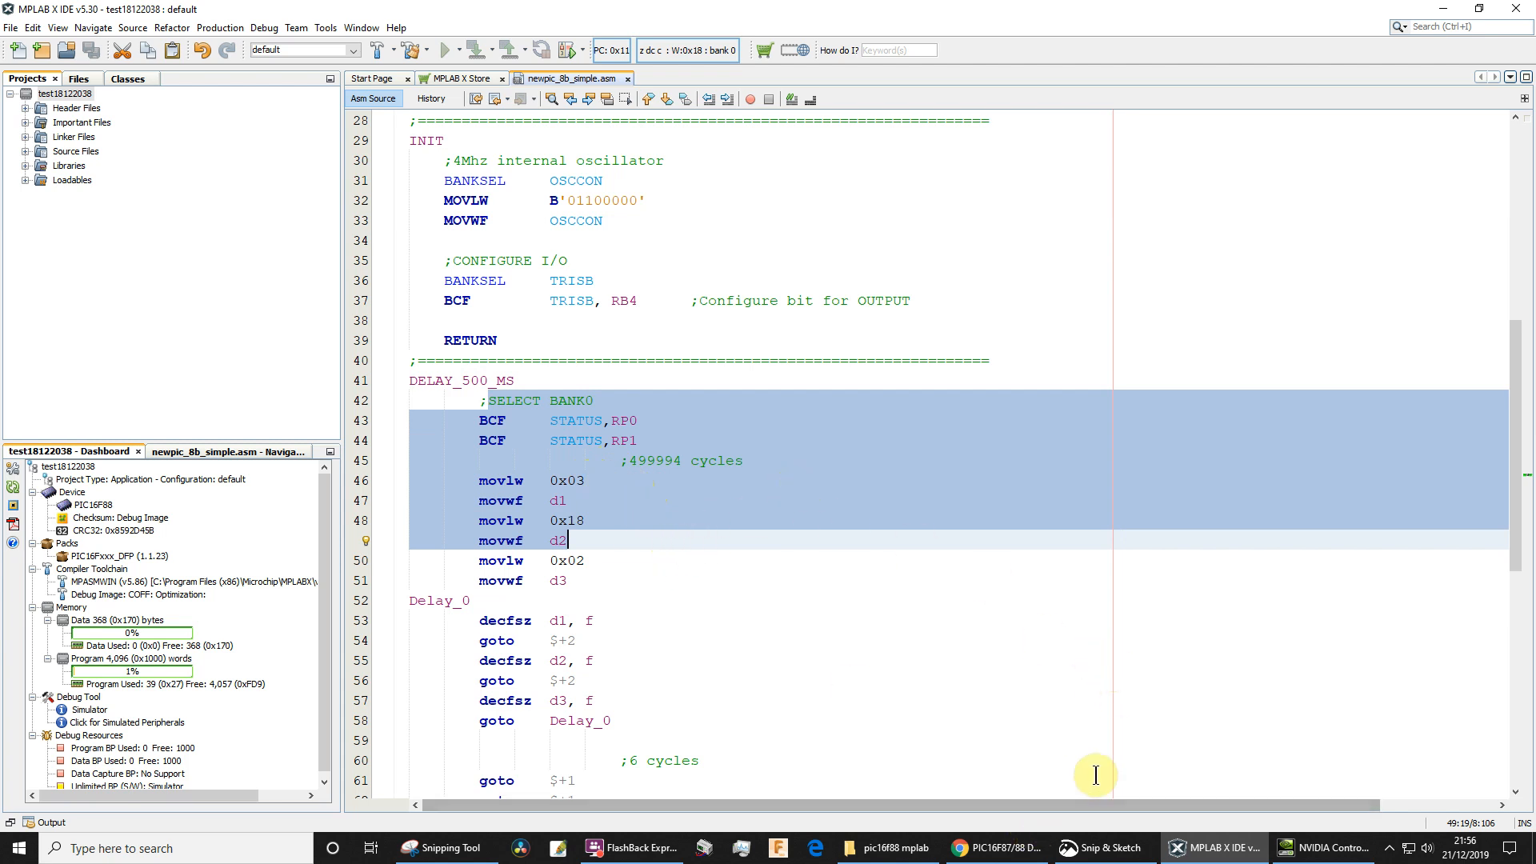
Switch to the PIC16F87/88 datasheet in Chrome and scroll to the Figure 2-2 register file map
{"action": "left_click", "coordinate": [996, 848]}
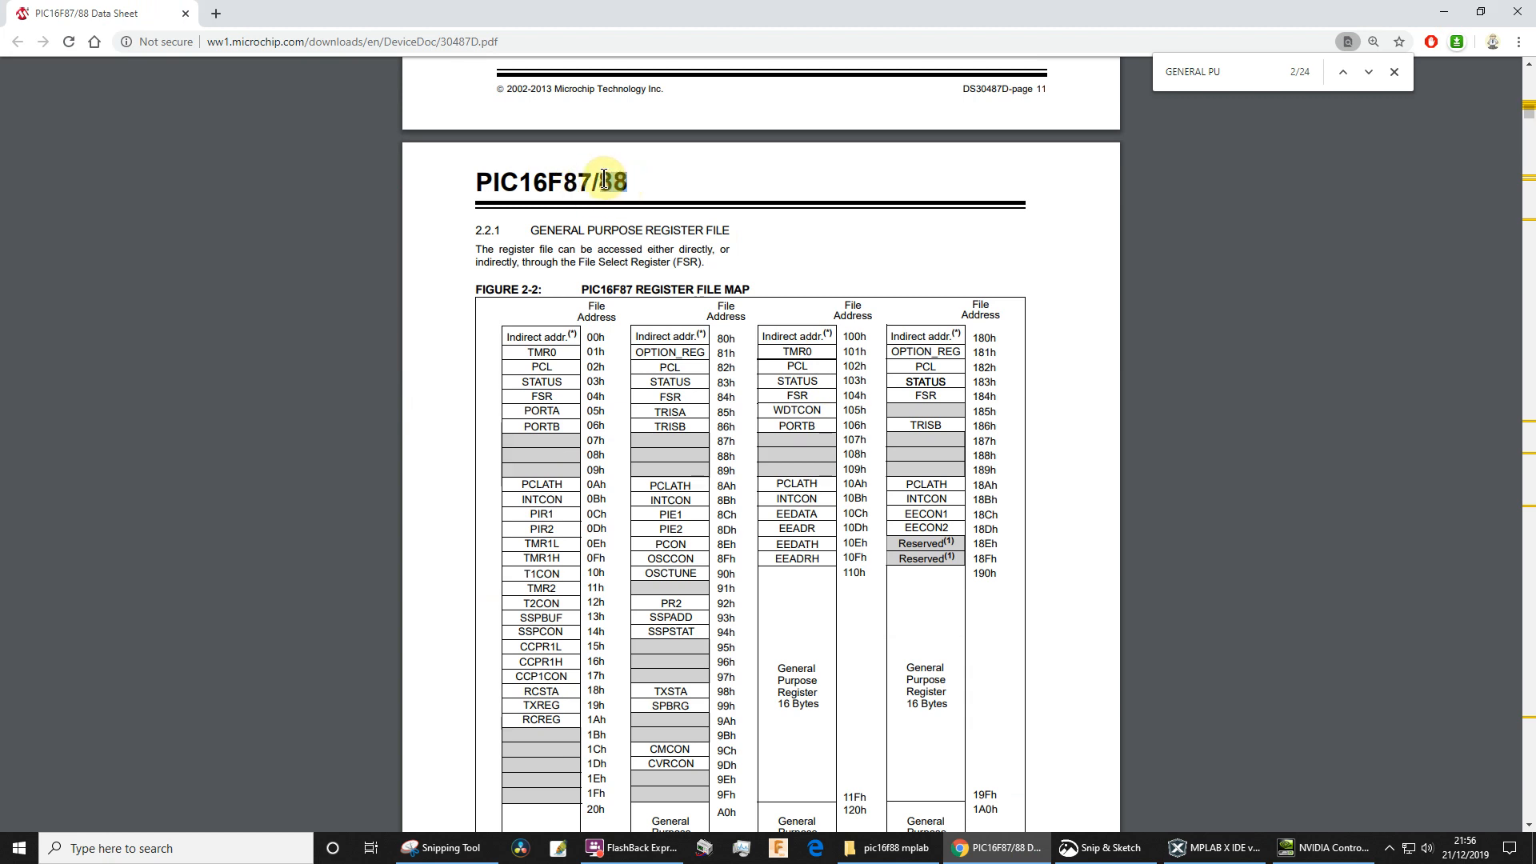
{"action": "scroll", "scroll_direction": "down", "scroll_amount": 3}
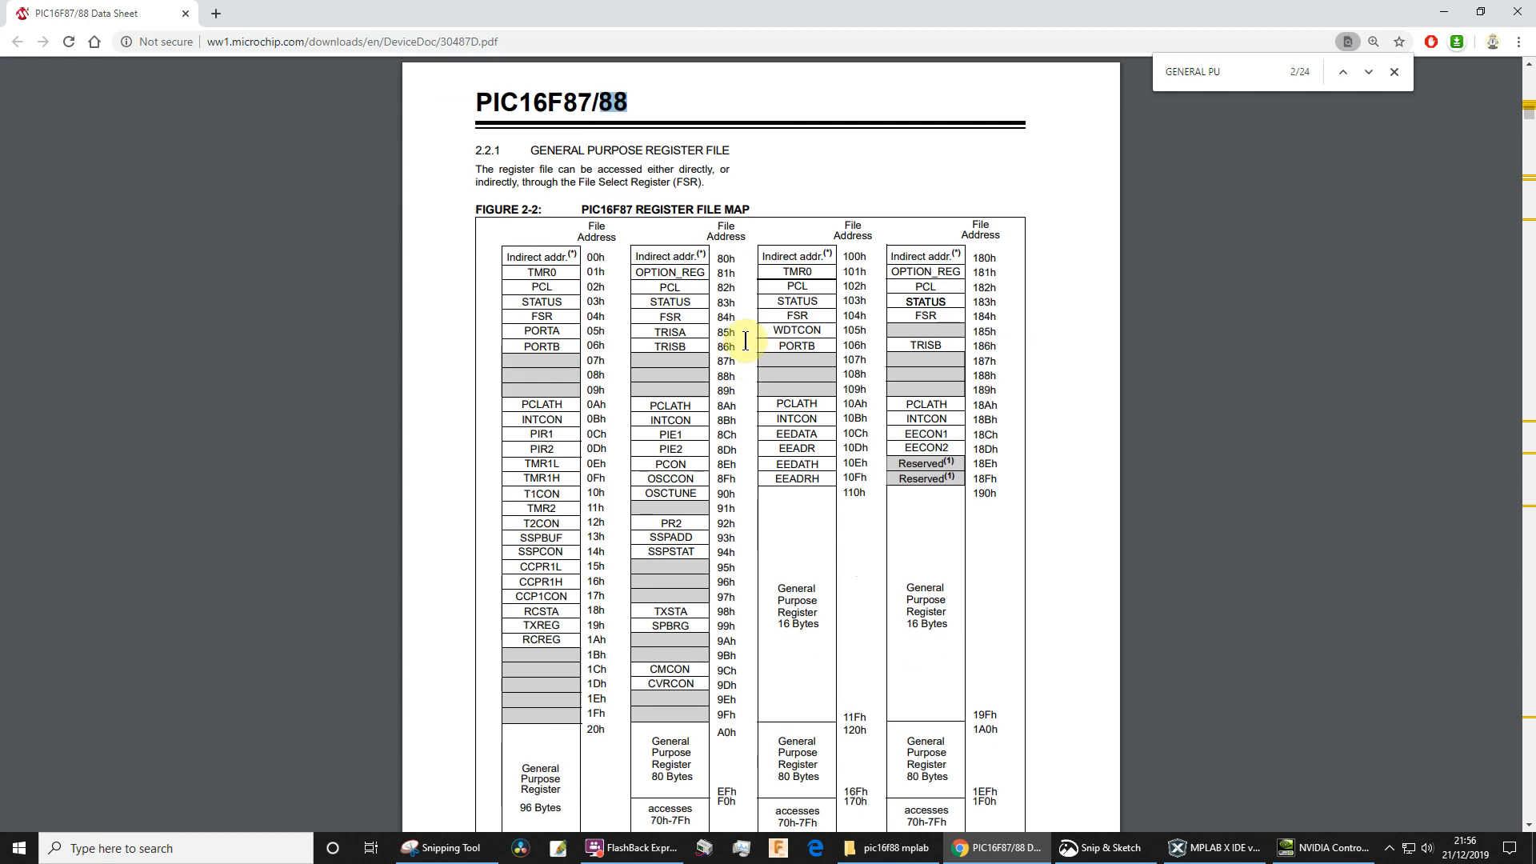
{"action": "scroll", "scroll_direction": "down", "scroll_amount": 3}
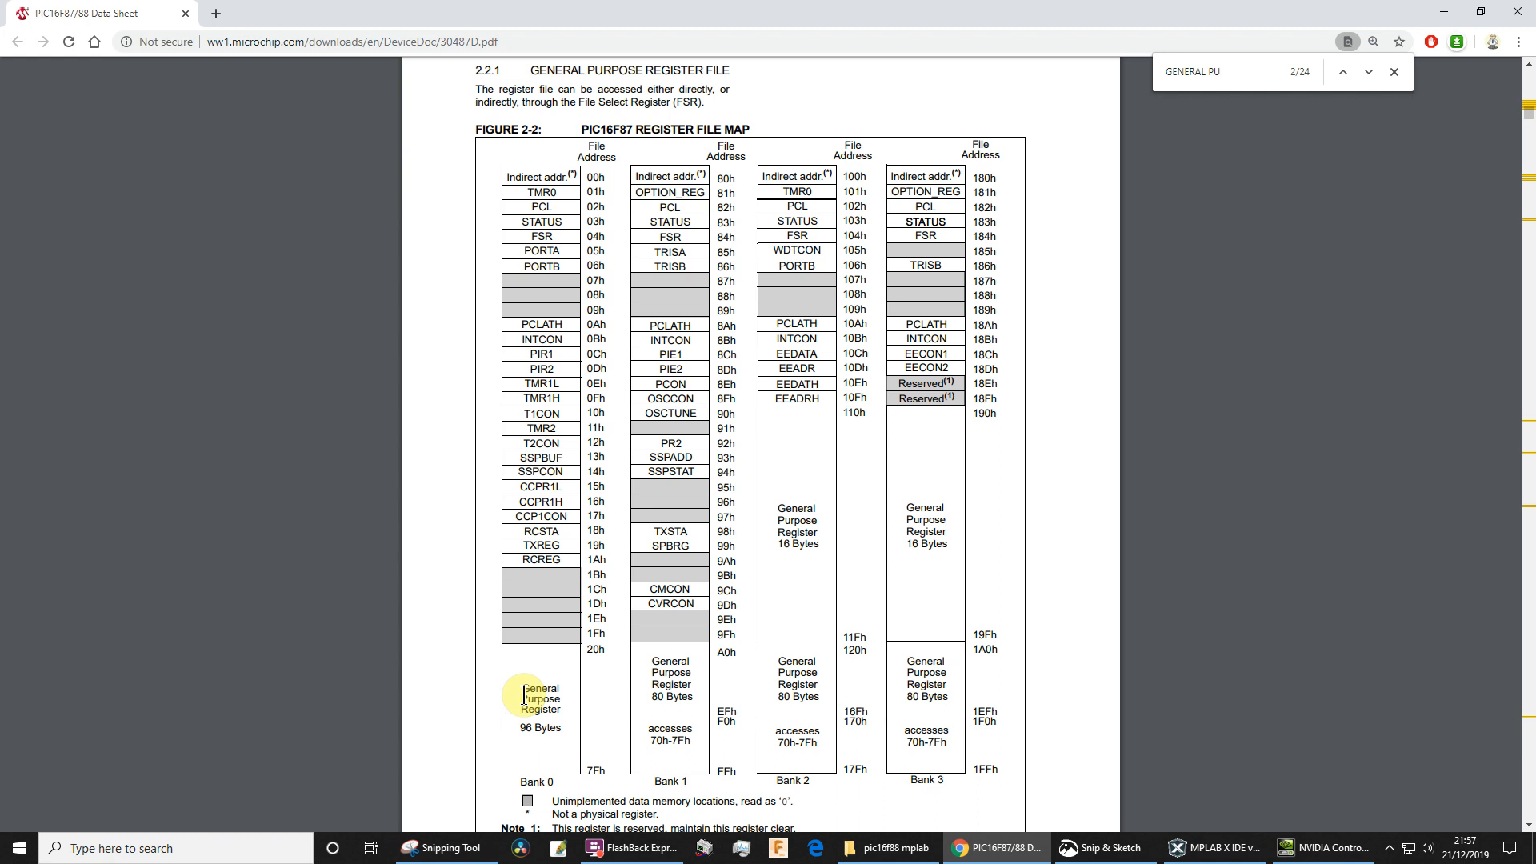
{"action": "mouse_move", "coordinate": [563, 657]}
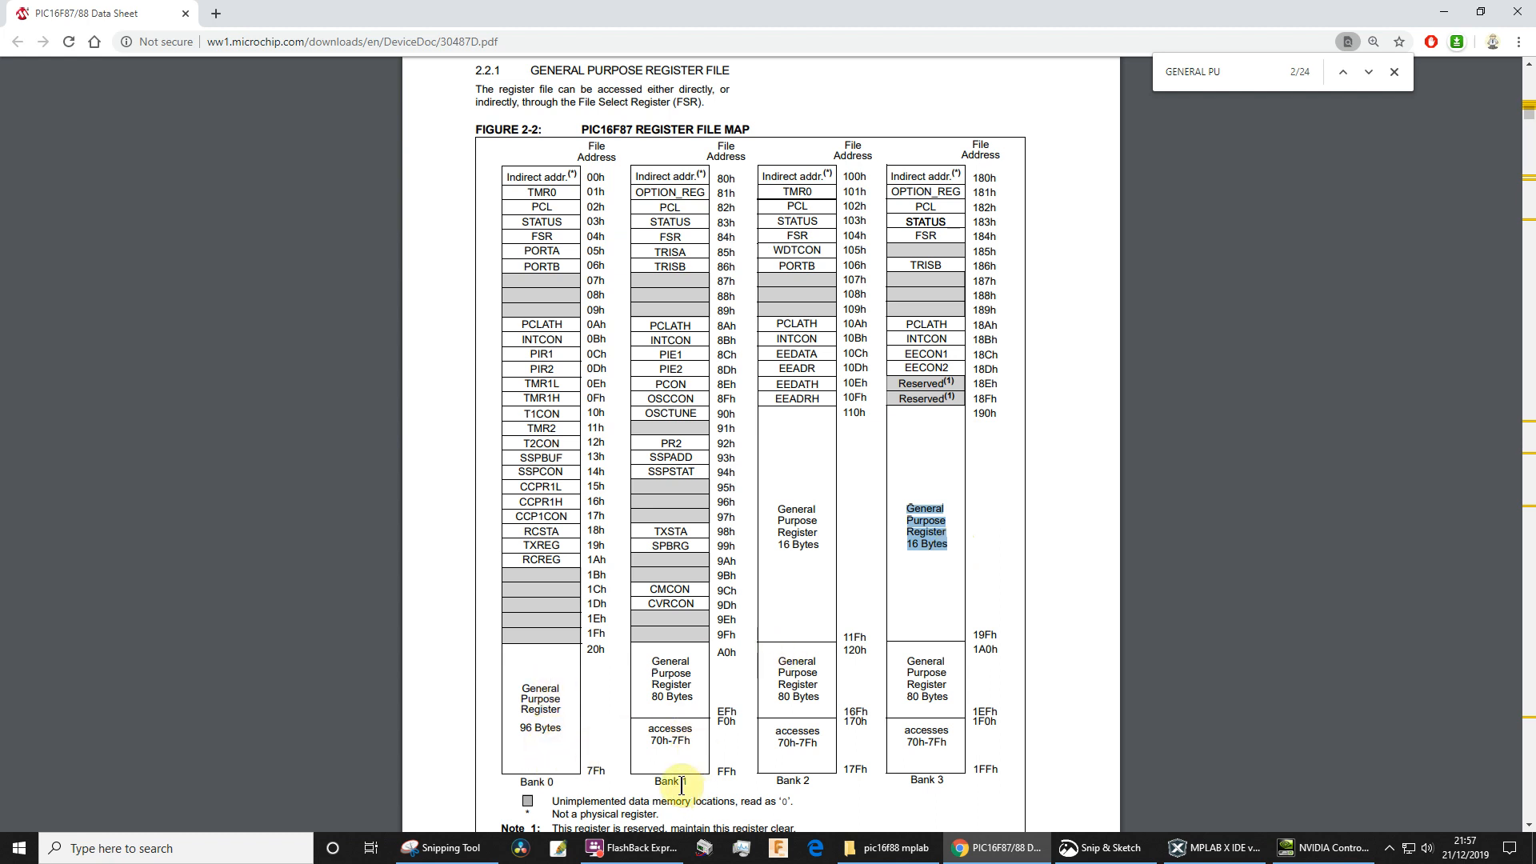
{"action": "mouse_move", "coordinate": [809, 704]}
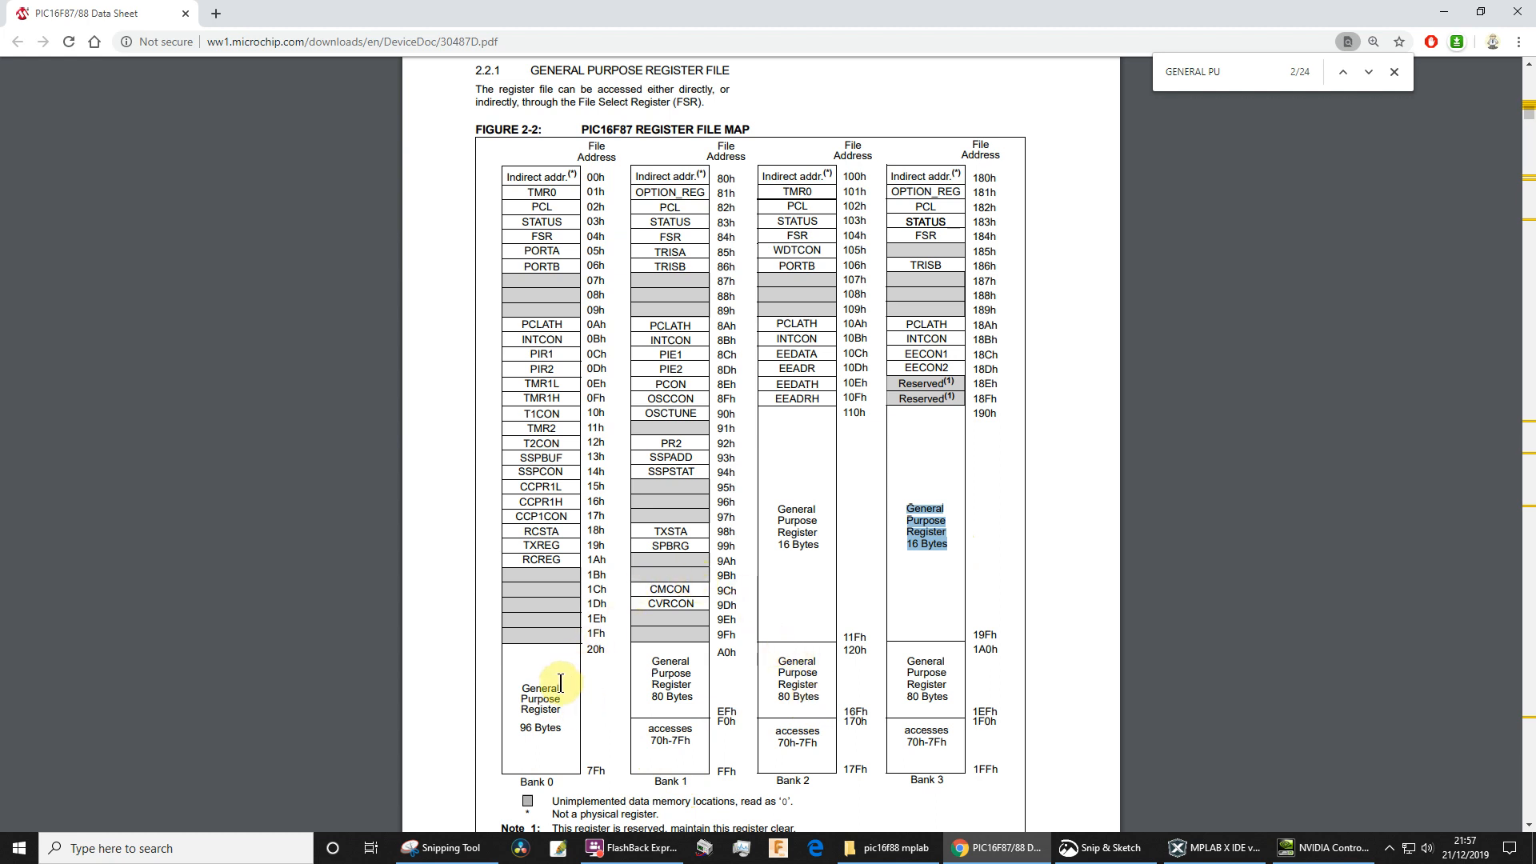
{"action": "mouse_move", "coordinate": [549, 675]}
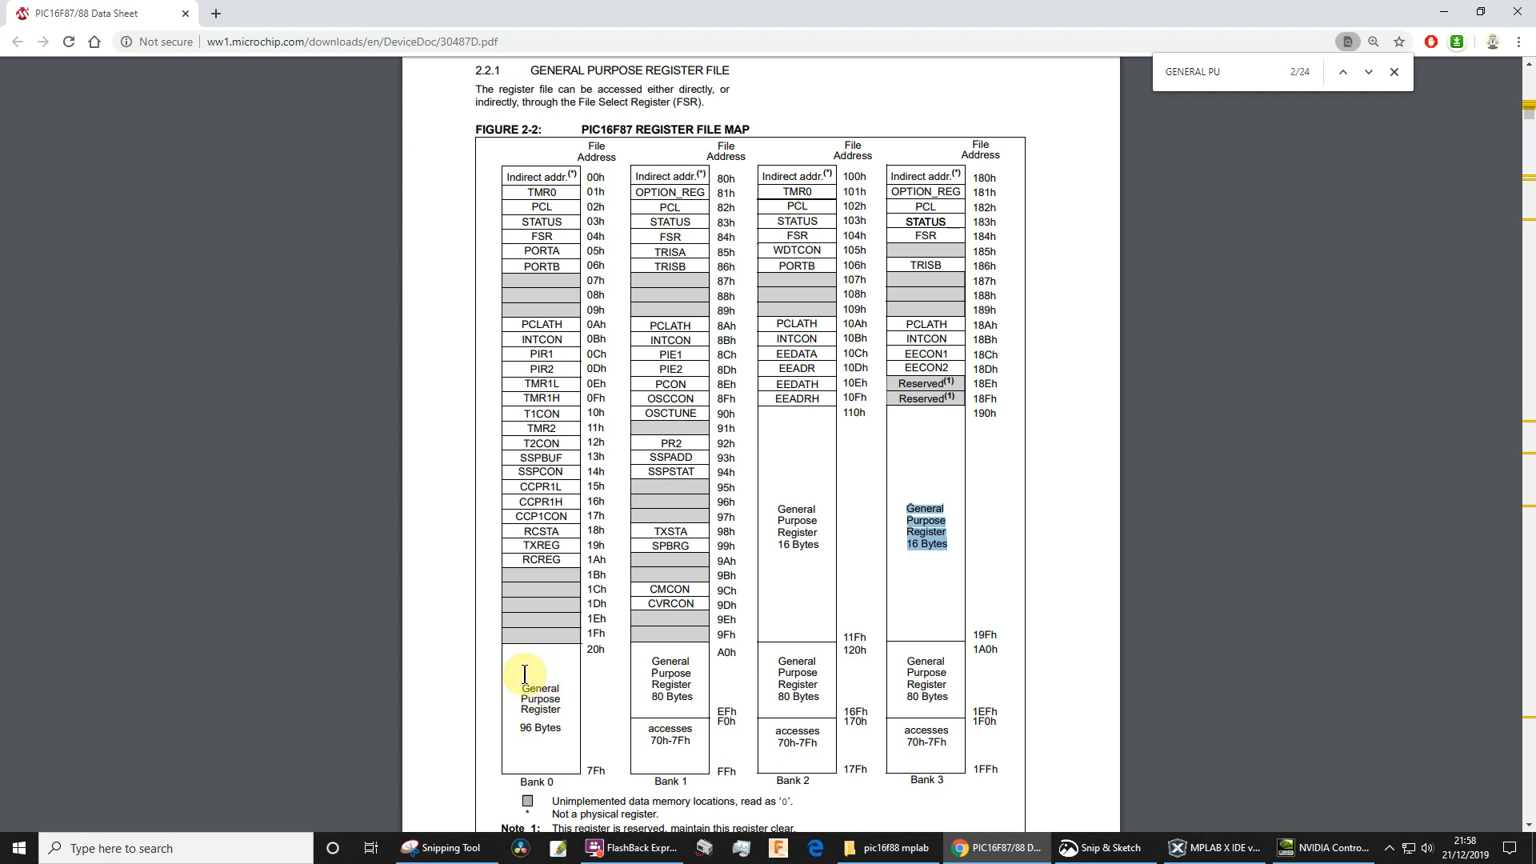
{"action": "mouse_move", "coordinate": [696, 682]}
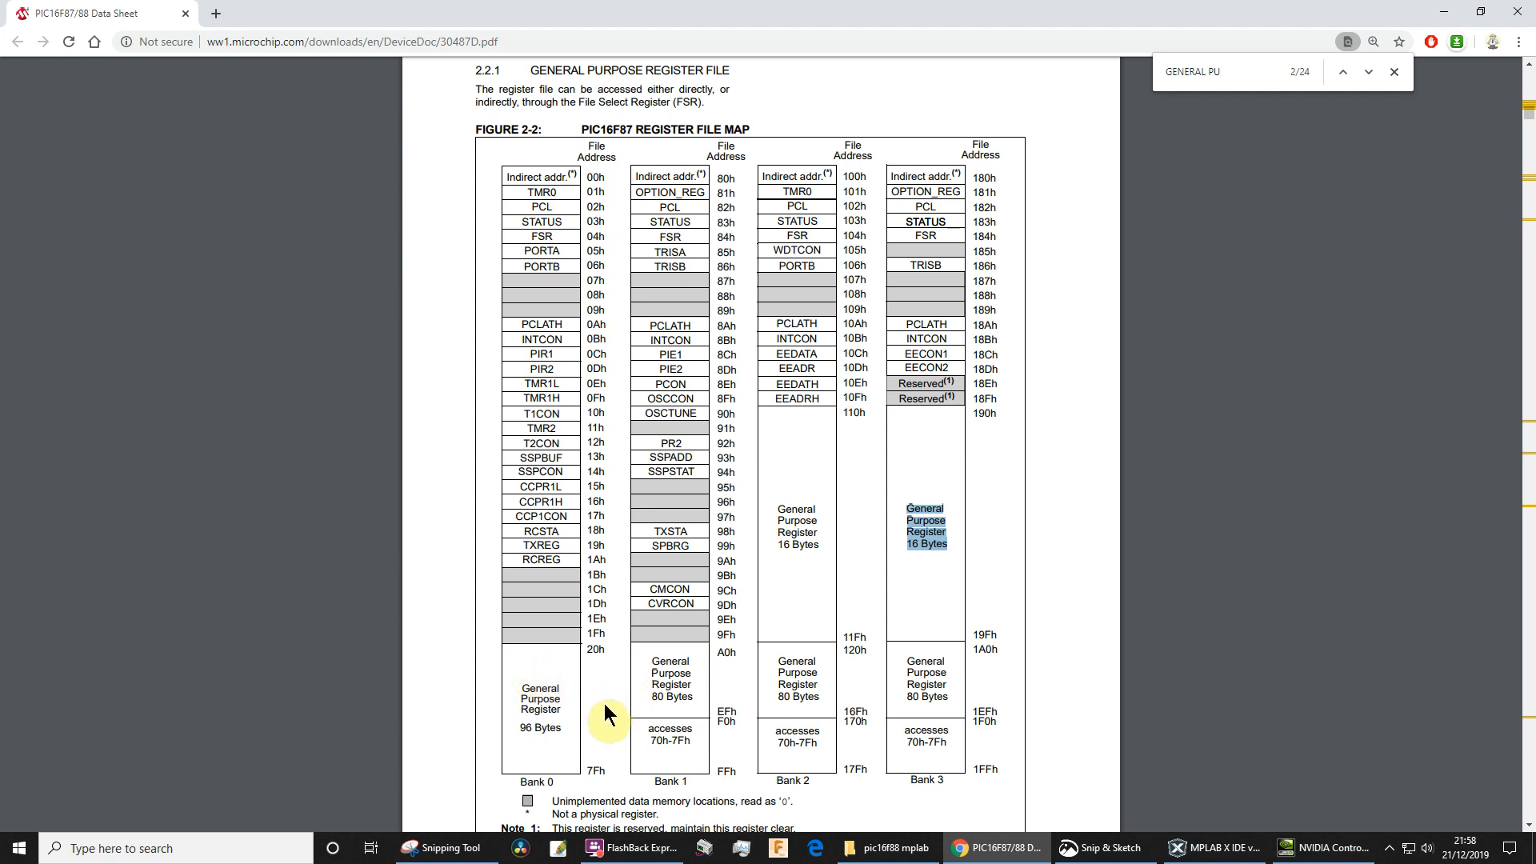
{"action": "mouse_move", "coordinate": [591, 729]}
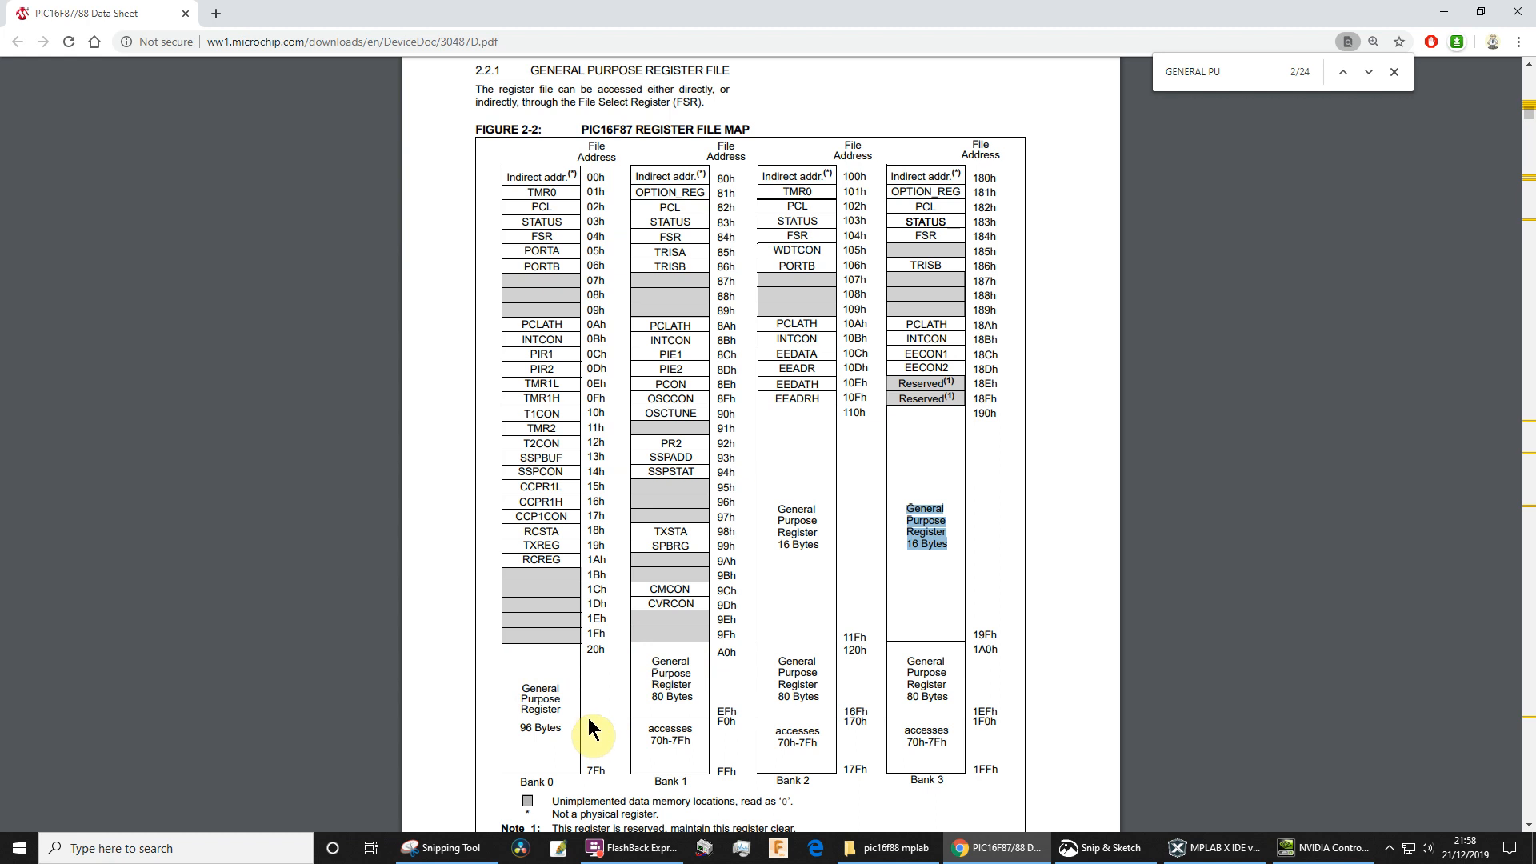
{"action": "mouse_move", "coordinate": [686, 658]}
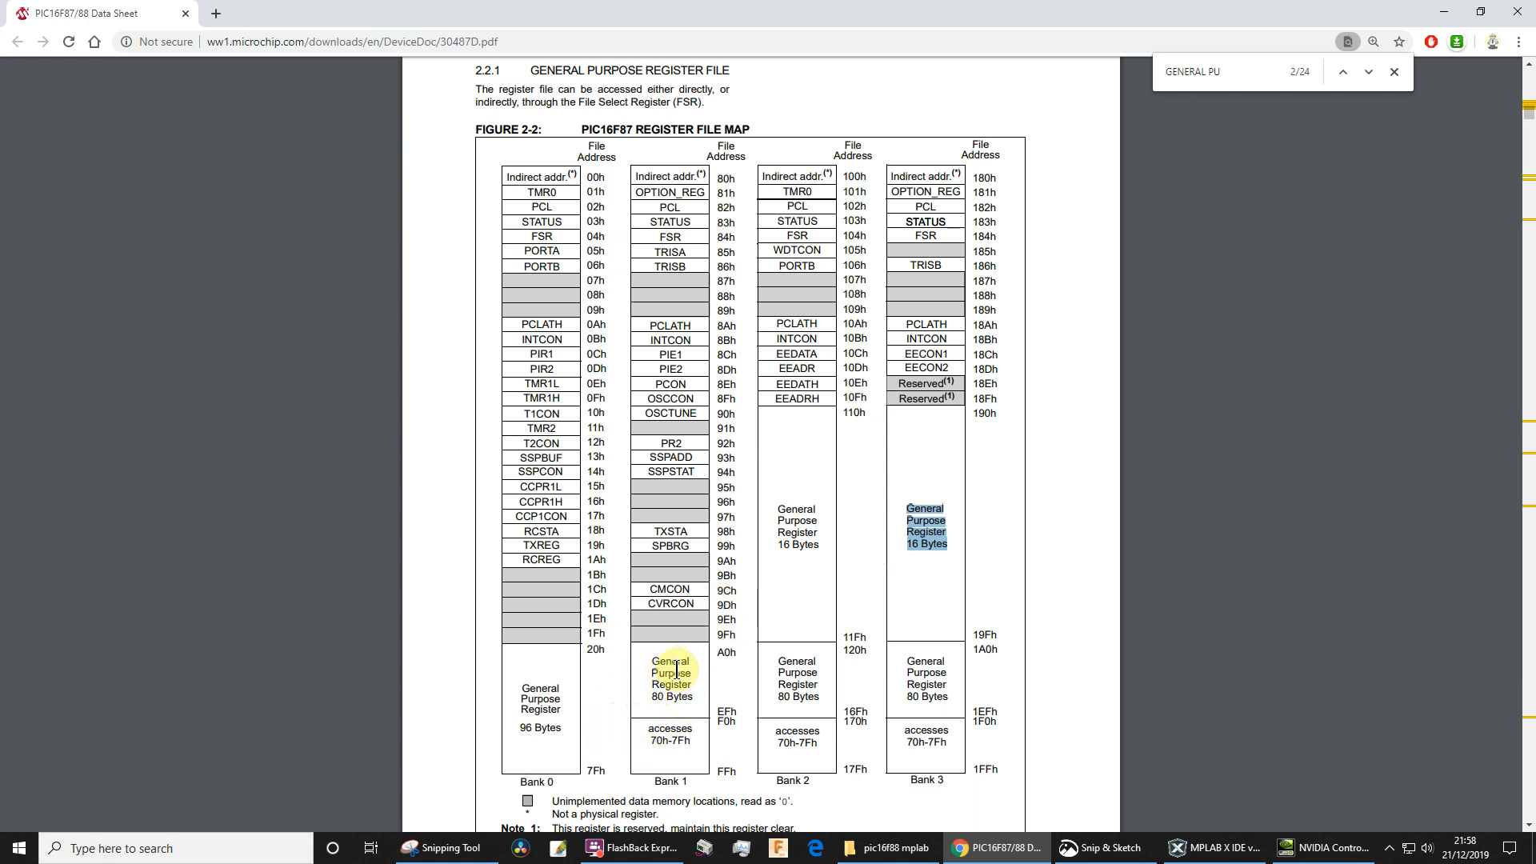
Check Bank 0's general purpose memory starts at 20h in the datasheet, then return to the assembly source
{"action": "left_click", "coordinate": [1214, 848]}
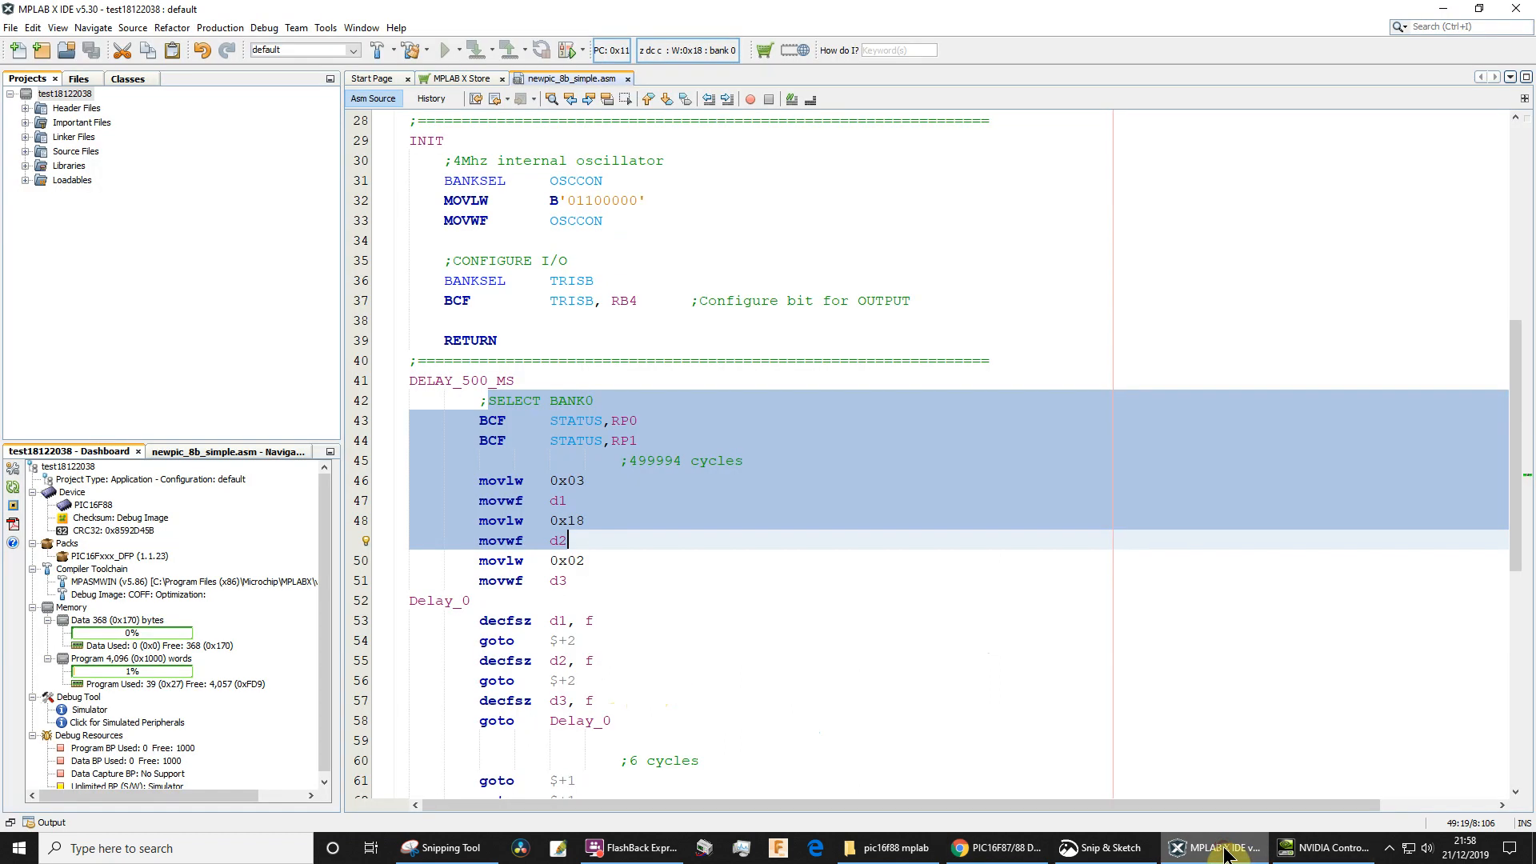
{"action": "left_click", "coordinate": [996, 848]}
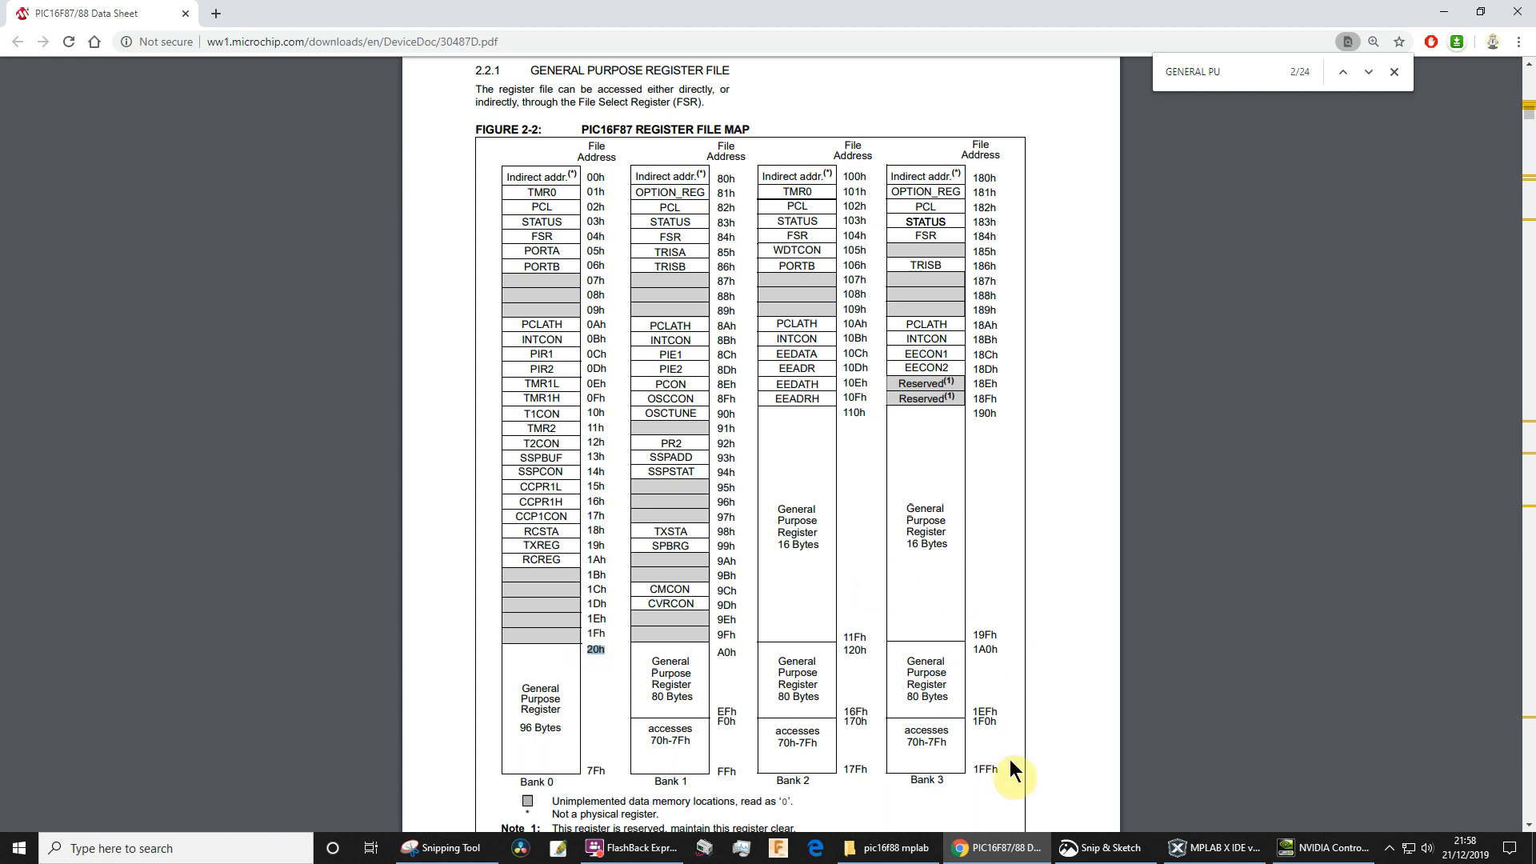
{"action": "left_click", "coordinate": [1214, 848]}
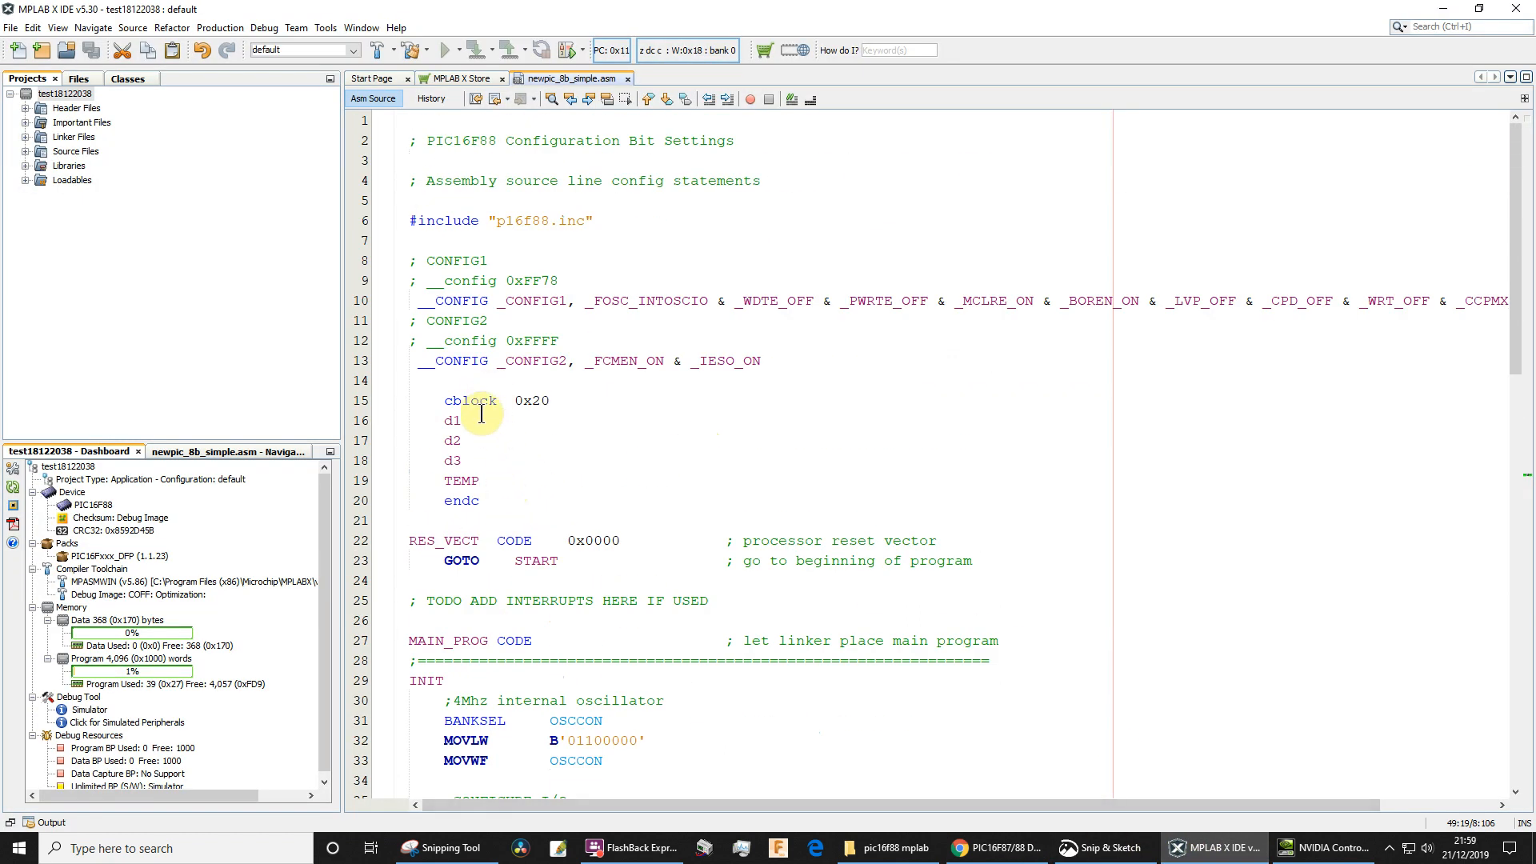
{"action": "left_click_drag", "start_coordinate": [447, 400], "coordinate": [479, 501]}
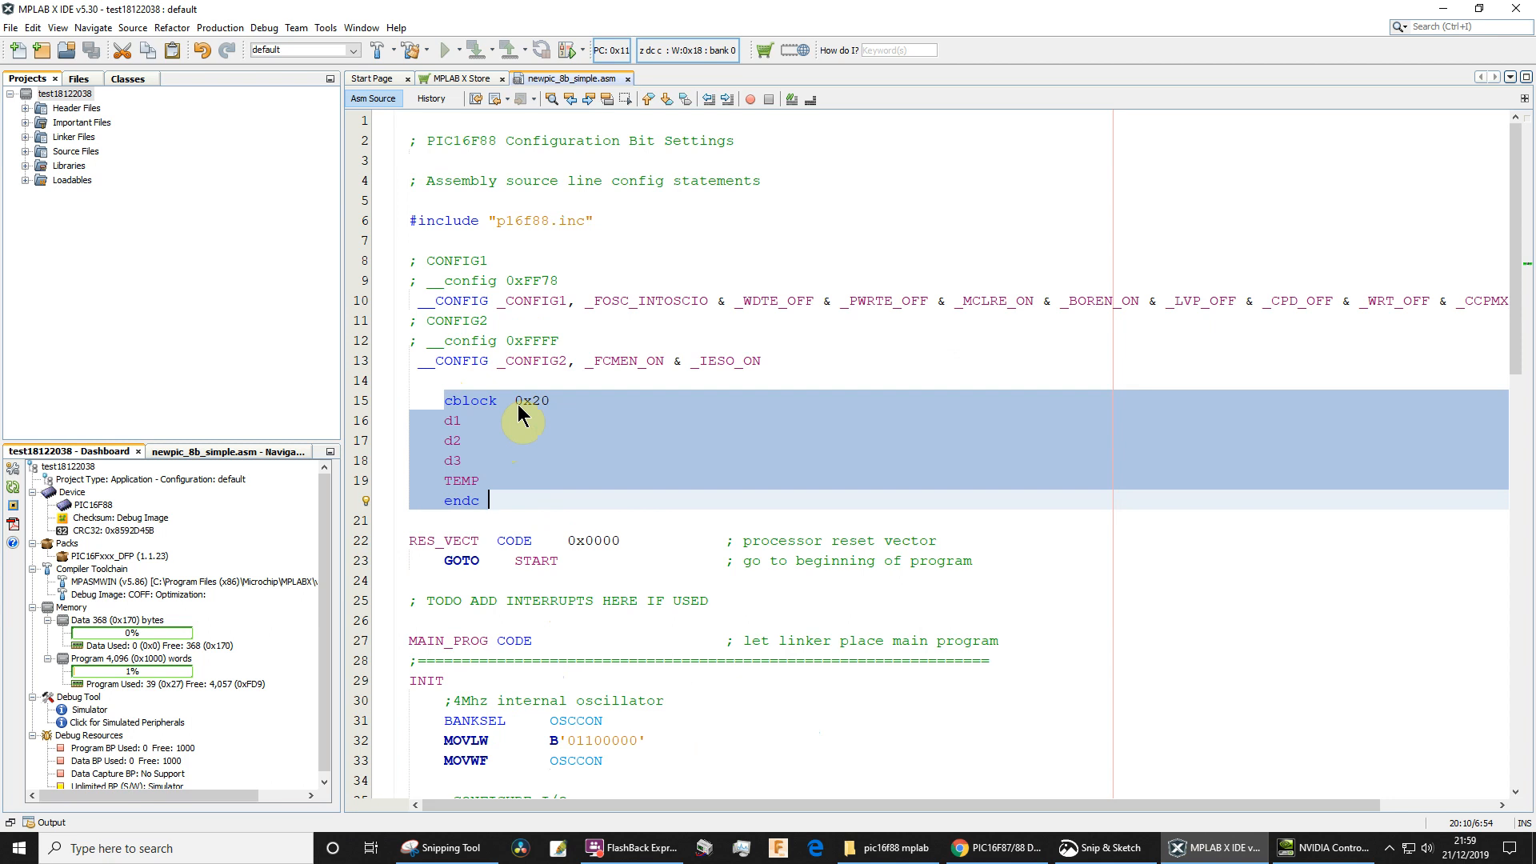
{"action": "mouse_move", "coordinate": [556, 435]}
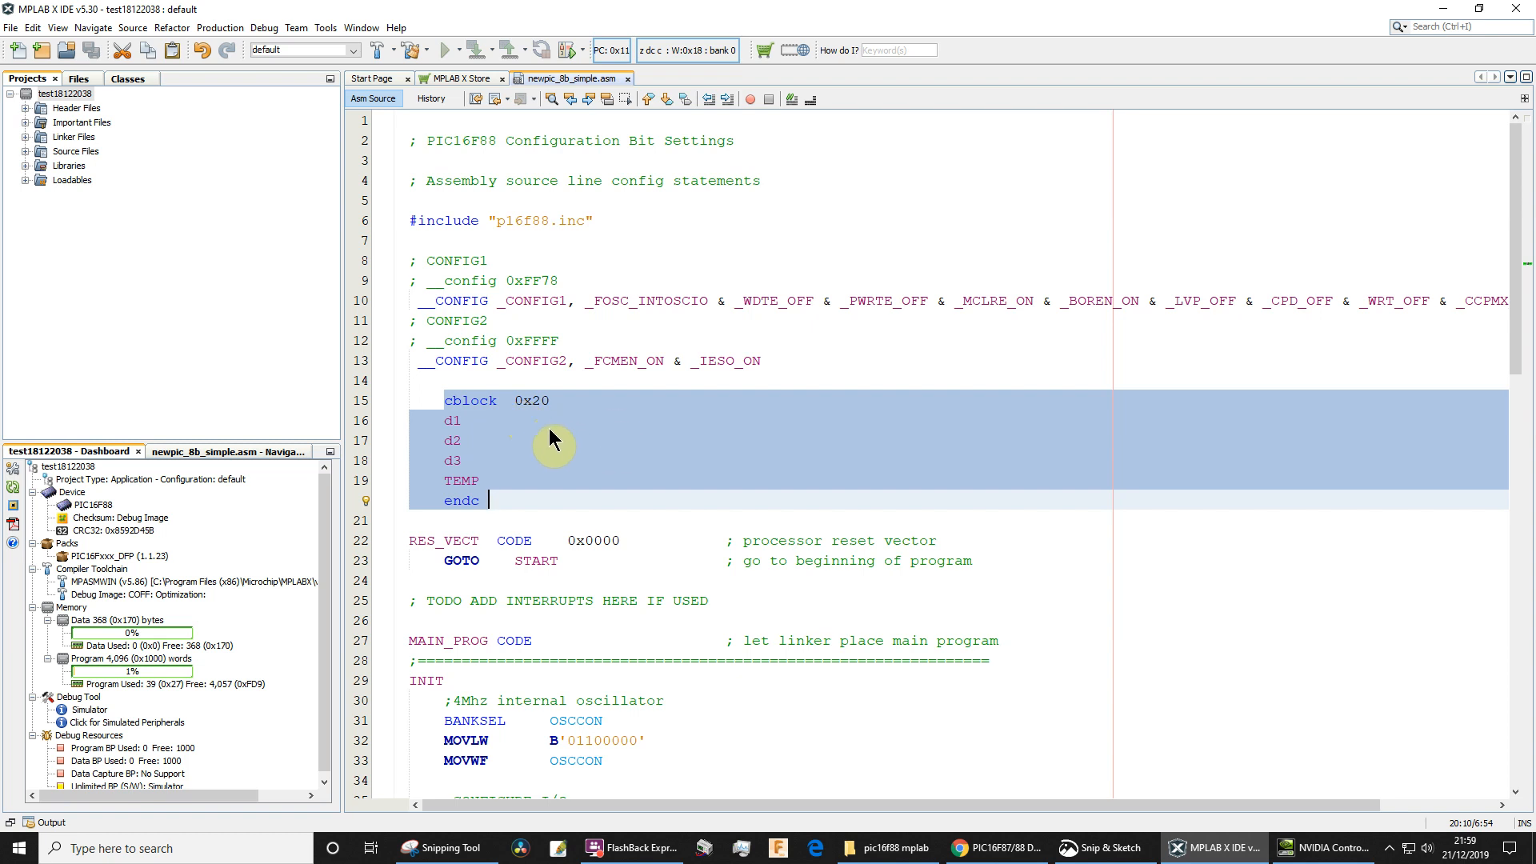
{"action": "left_click", "coordinate": [459, 440]}
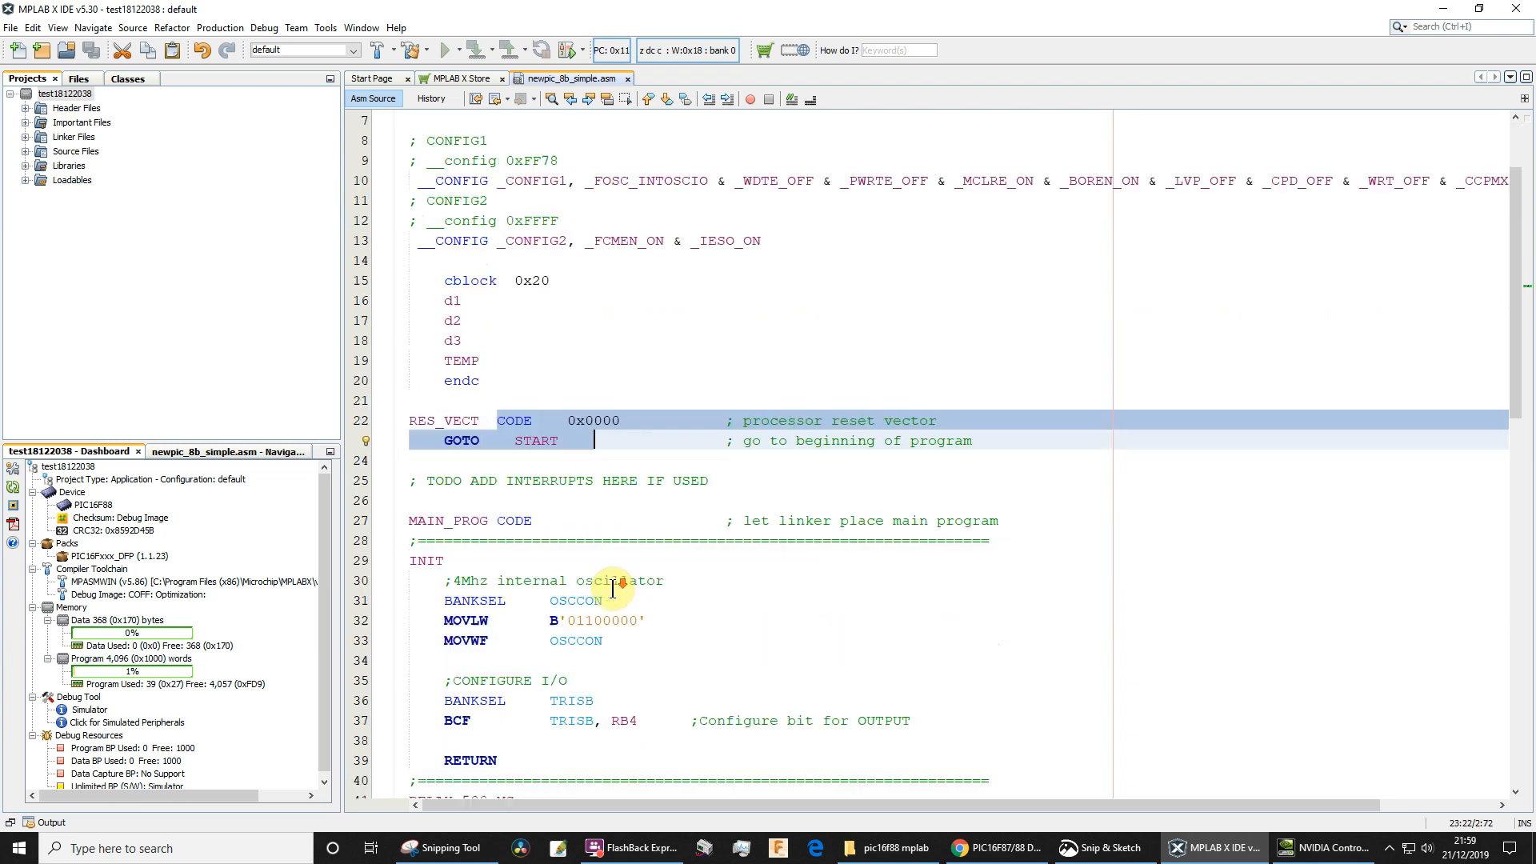
{"action": "scroll", "scroll_direction": "down", "scroll_amount": 3}
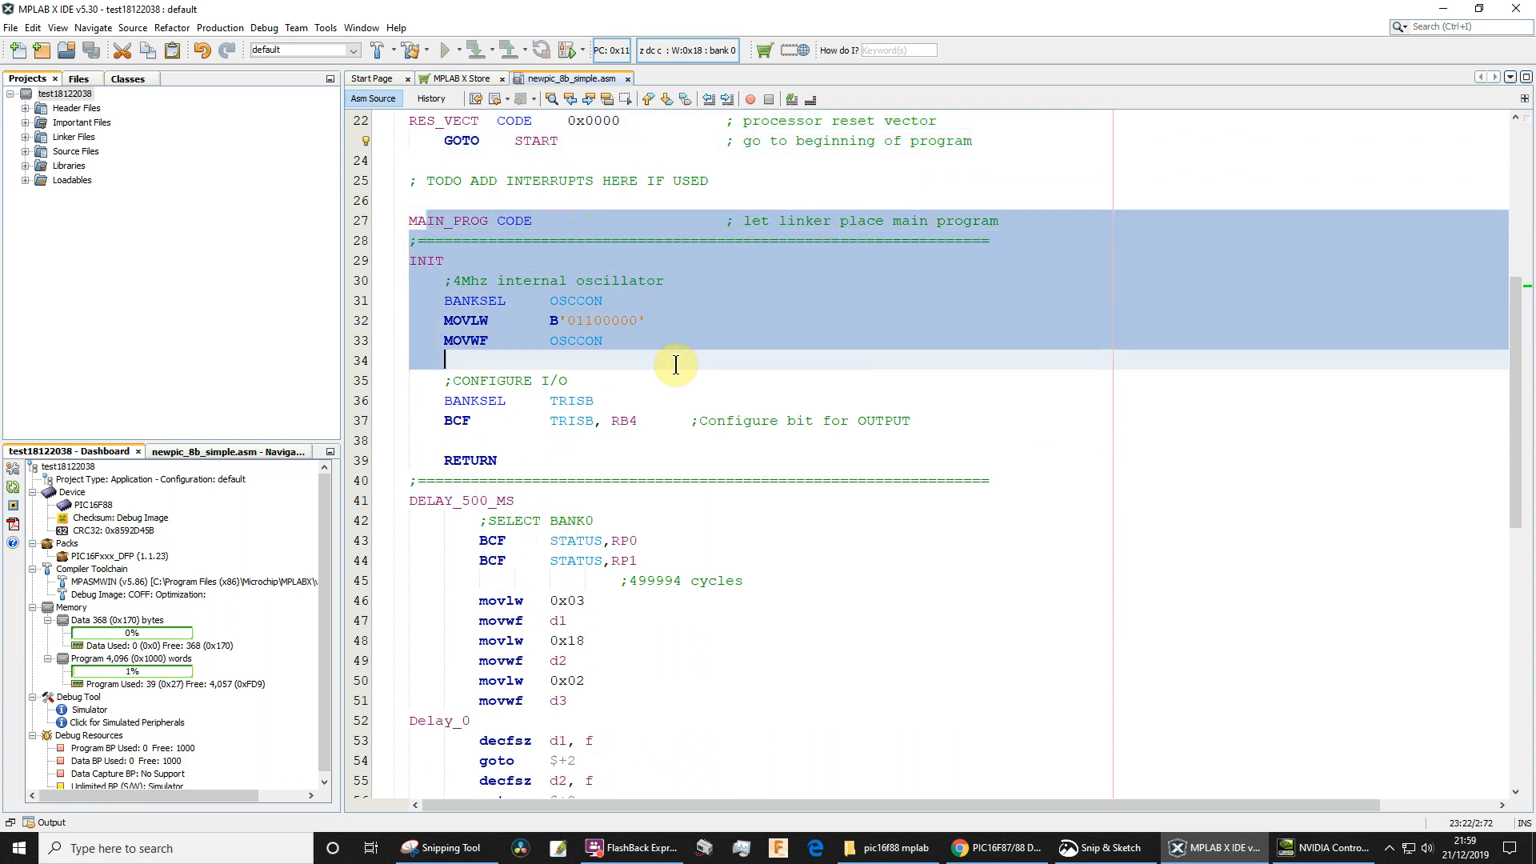
{"action": "left_click", "coordinate": [509, 221]}
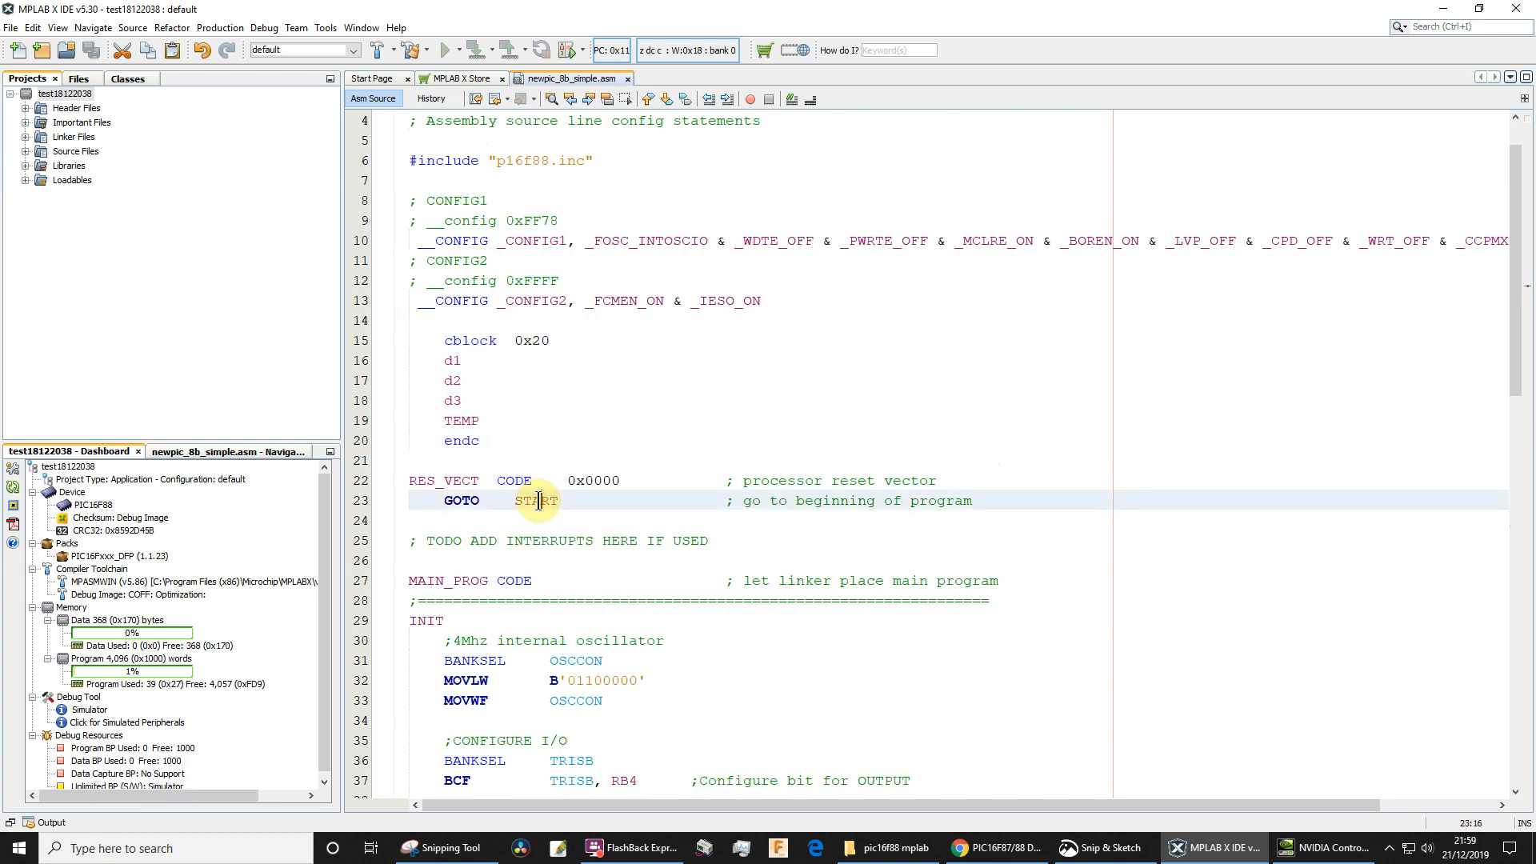
{"action": "double_click", "coordinate": [470, 339]}
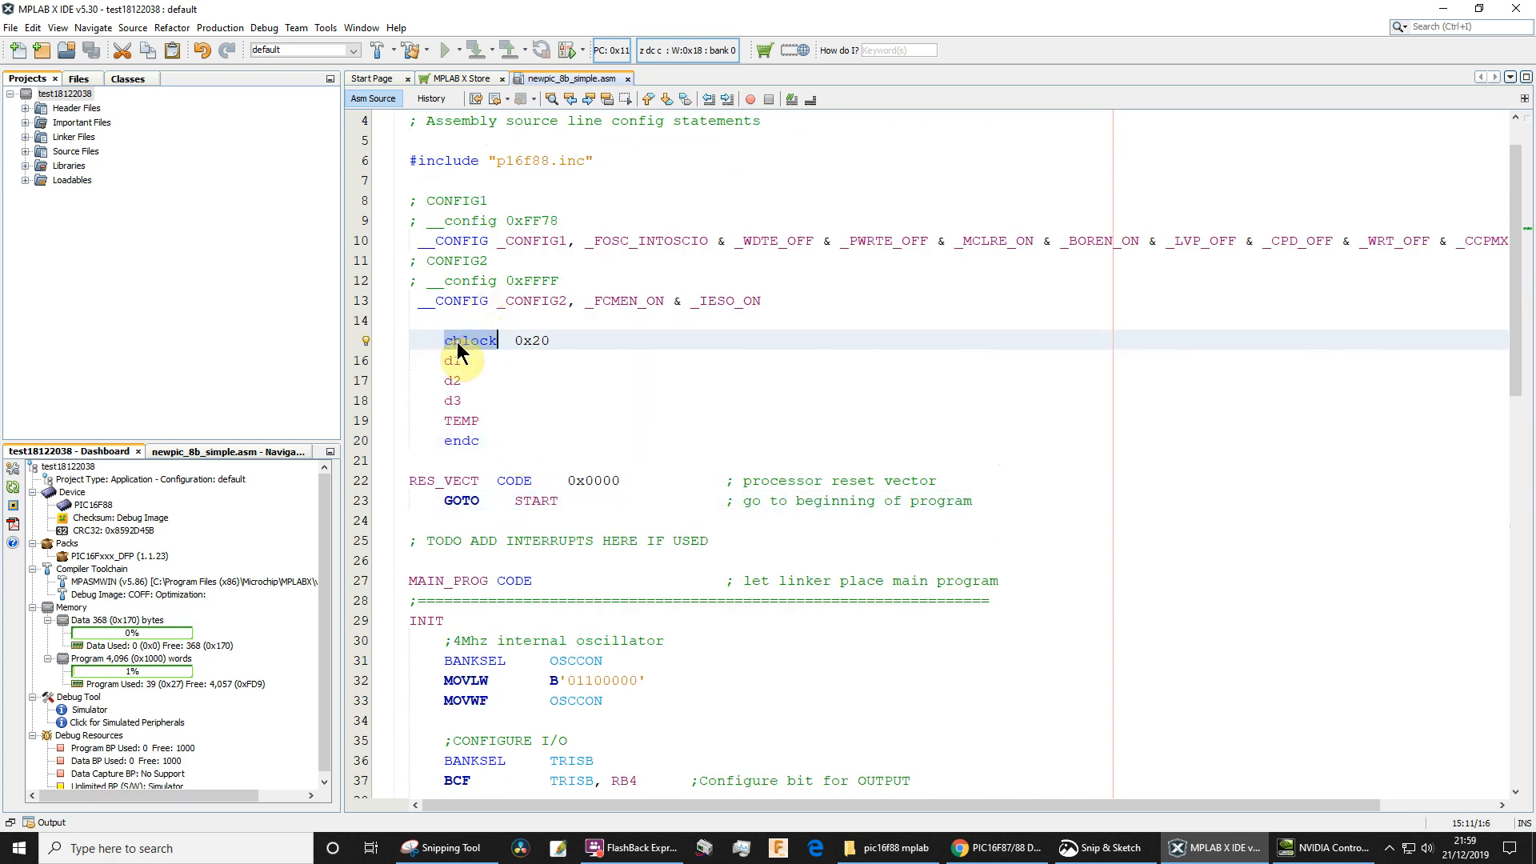
{"action": "left_click", "coordinate": [517, 339]}
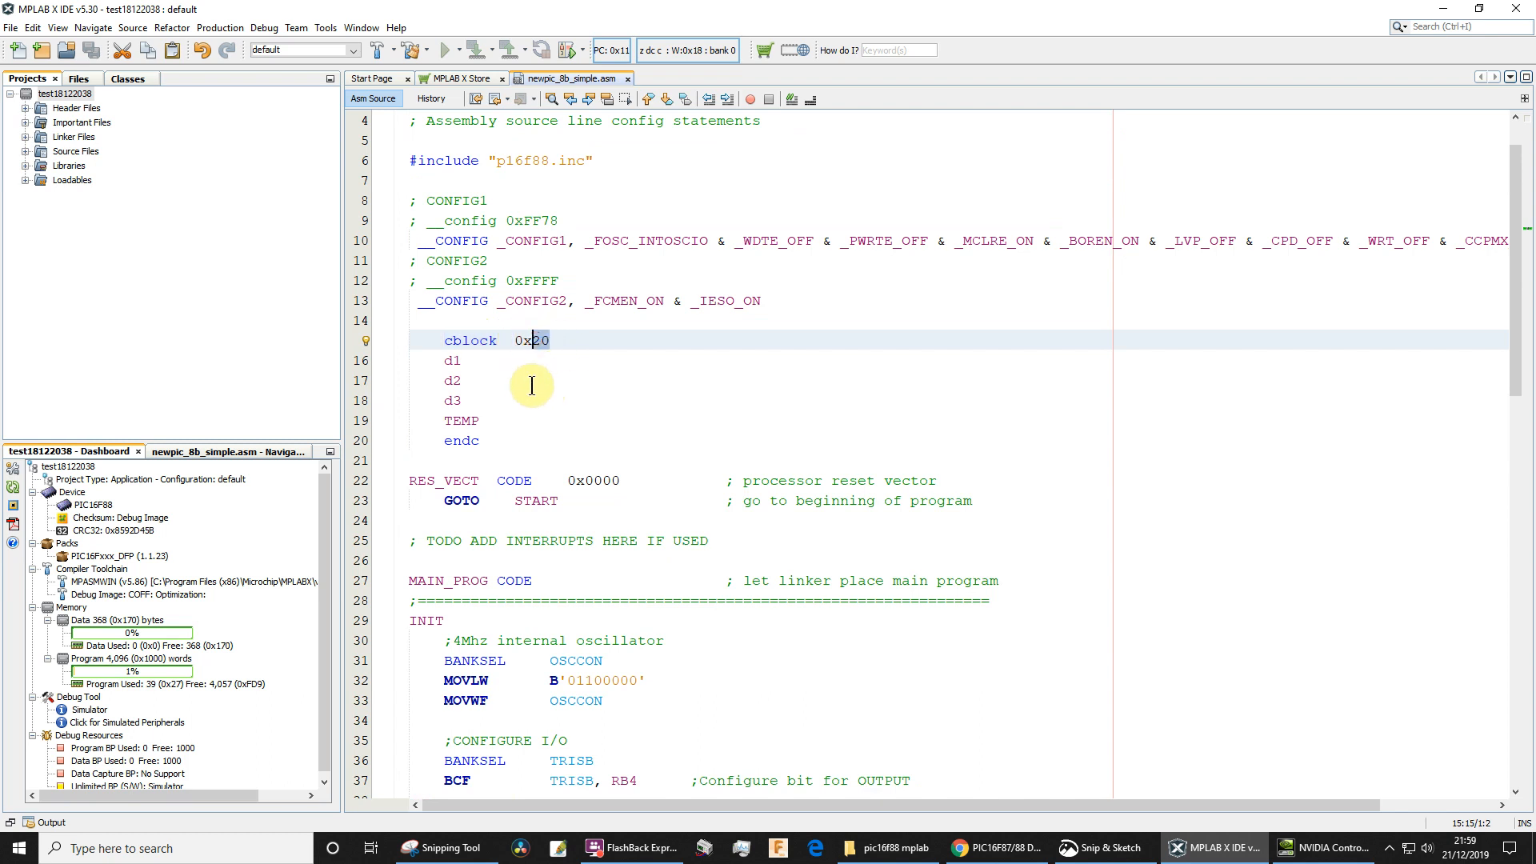
{"action": "mouse_move", "coordinate": [453, 359]}
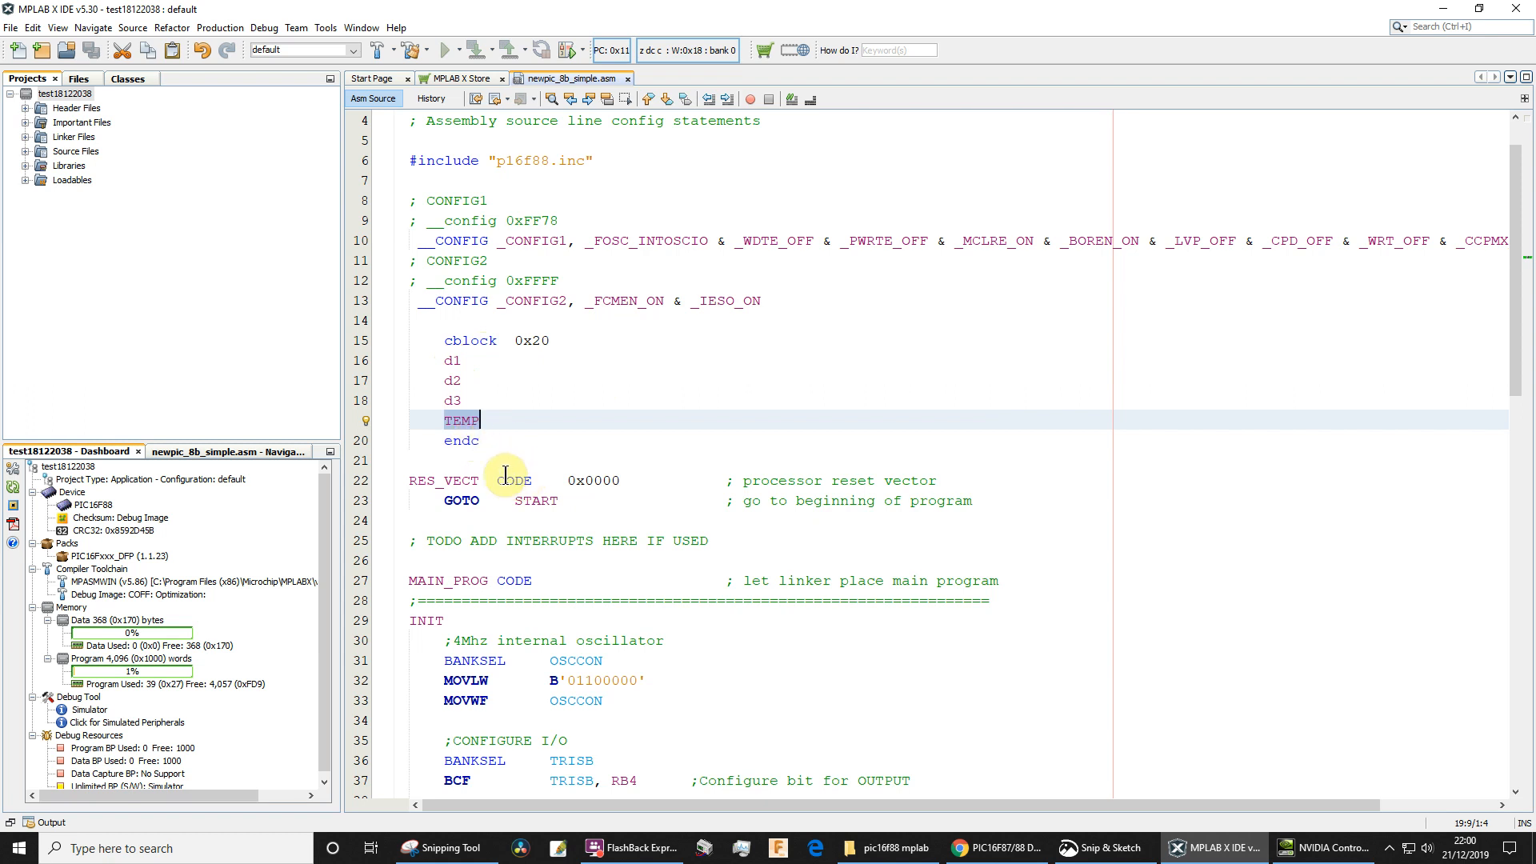
{"action": "left_click", "coordinate": [456, 442]}
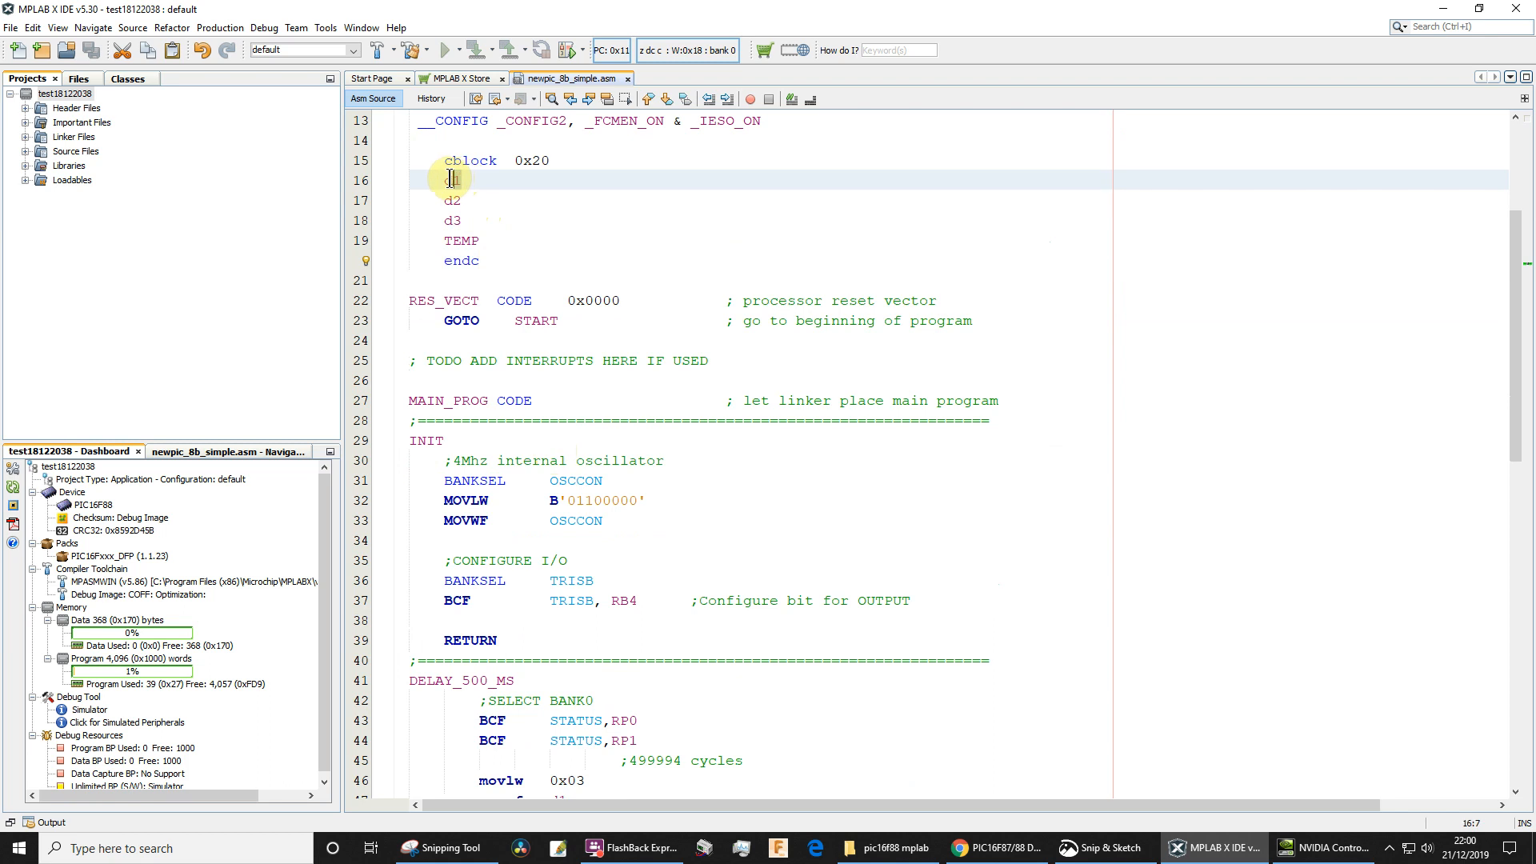
{"action": "scroll", "scroll_direction": "down", "scroll_amount": 3}
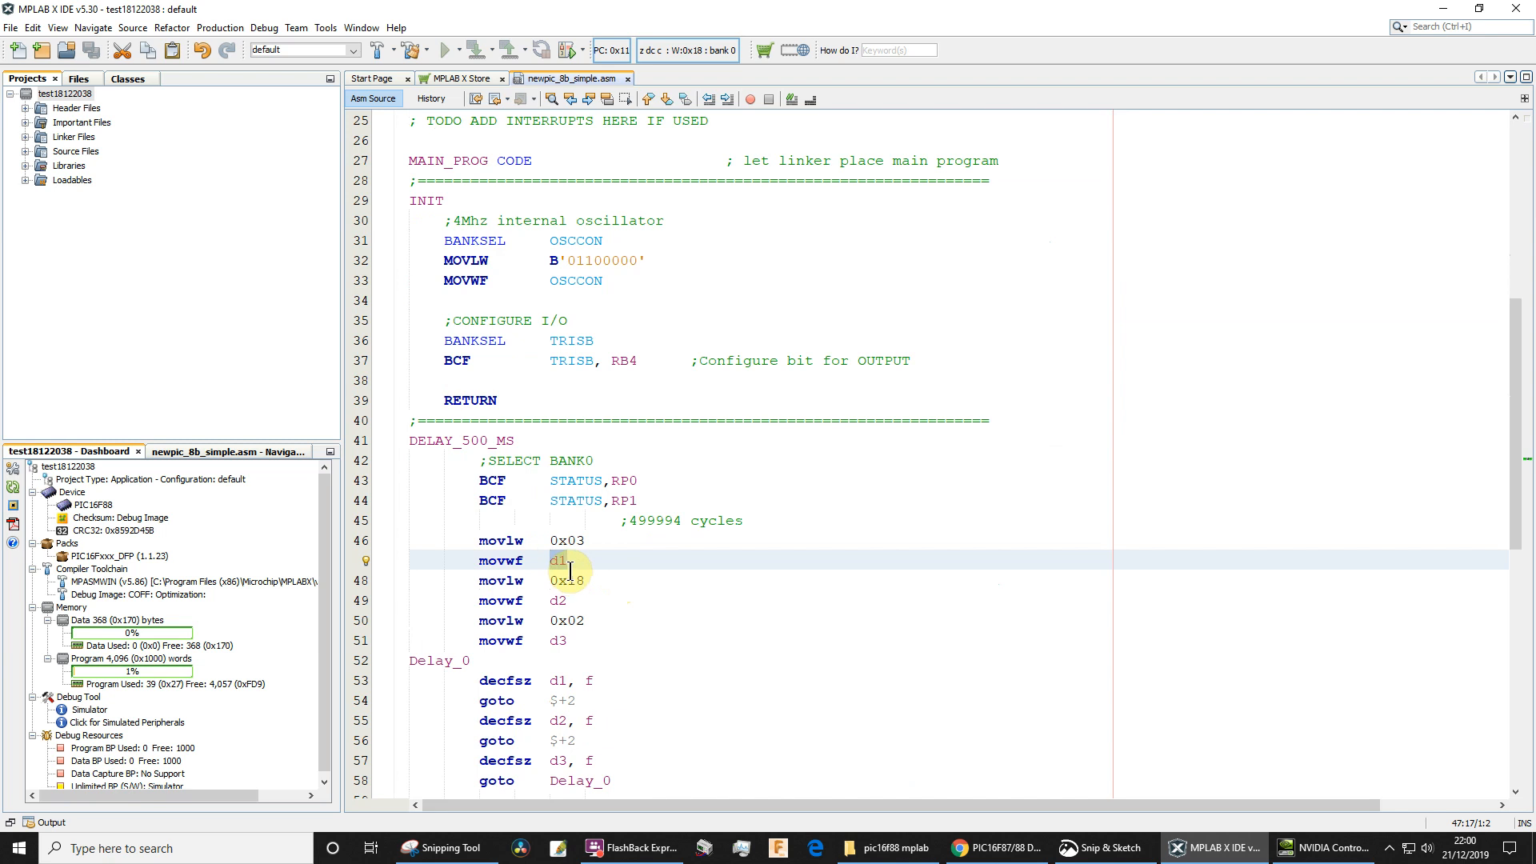
{"action": "scroll", "scroll_direction": "down", "scroll_amount": 3}
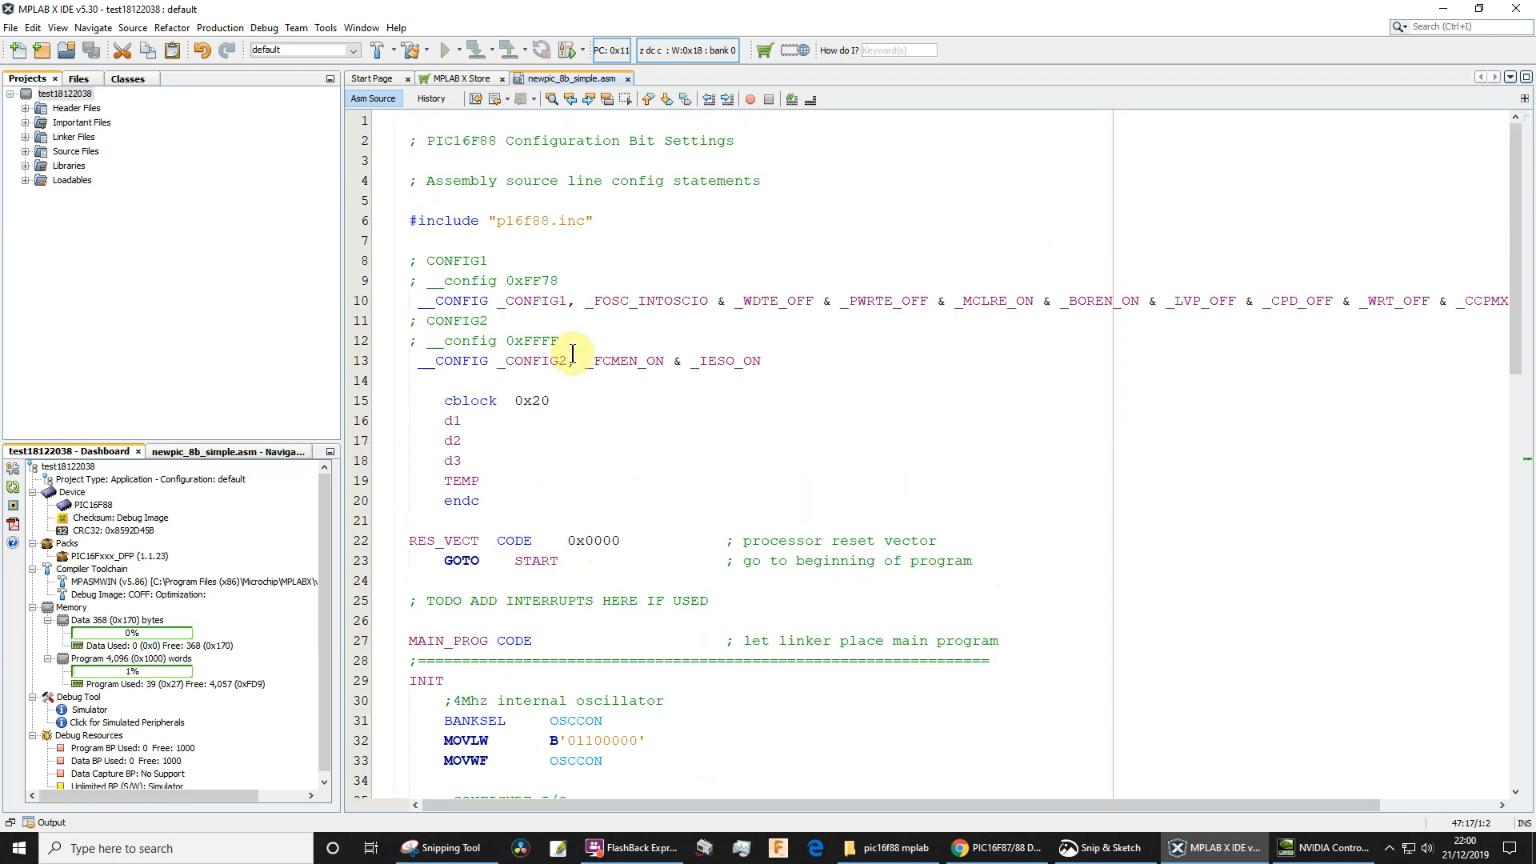
{"action": "left_click", "coordinate": [536, 400]}
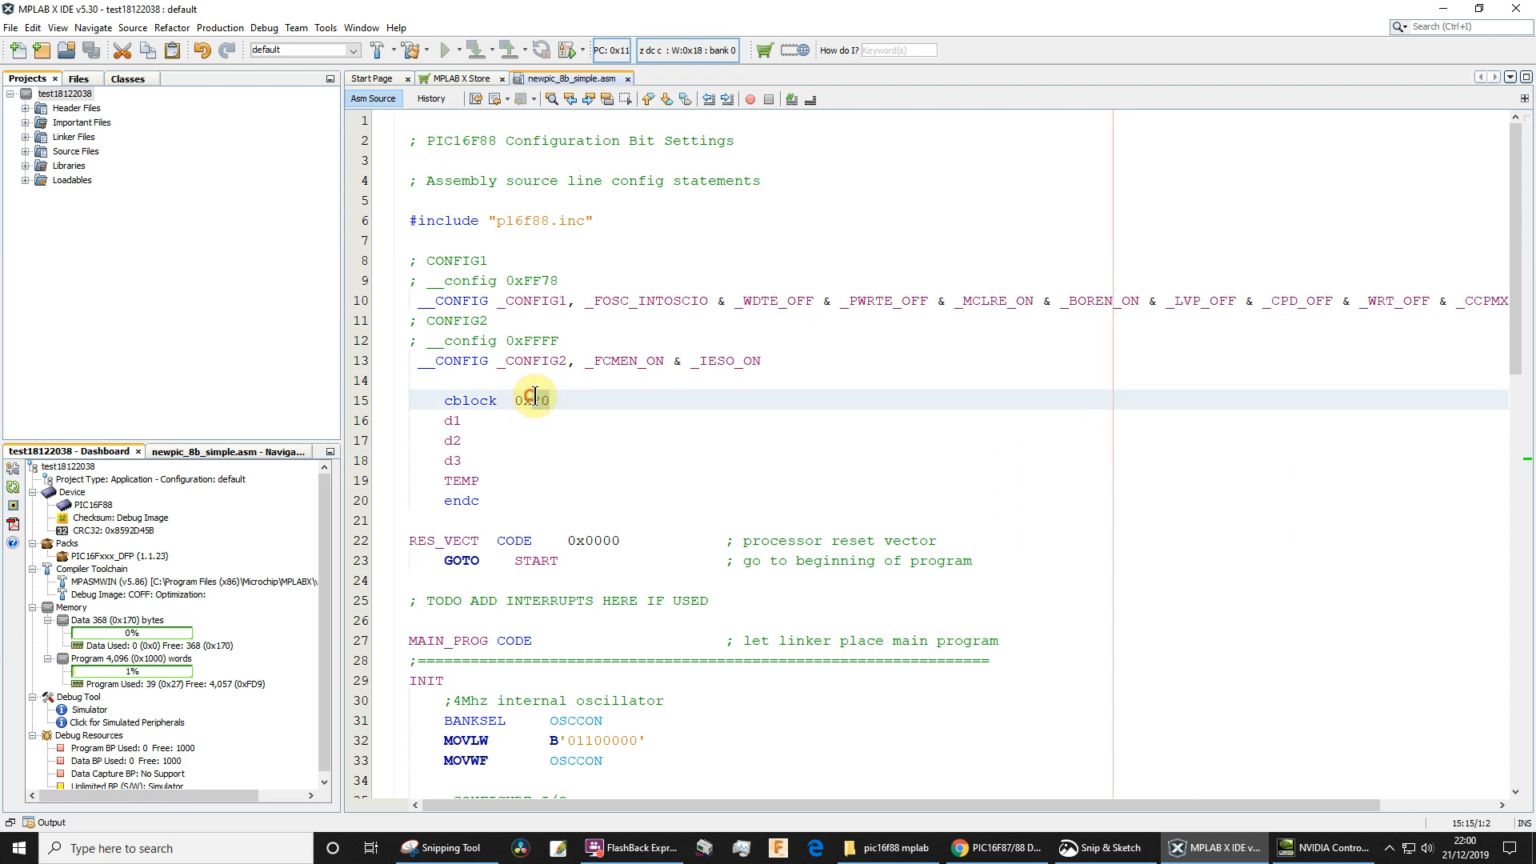
{"action": "scroll", "scroll_direction": "down", "scroll_amount": 3}
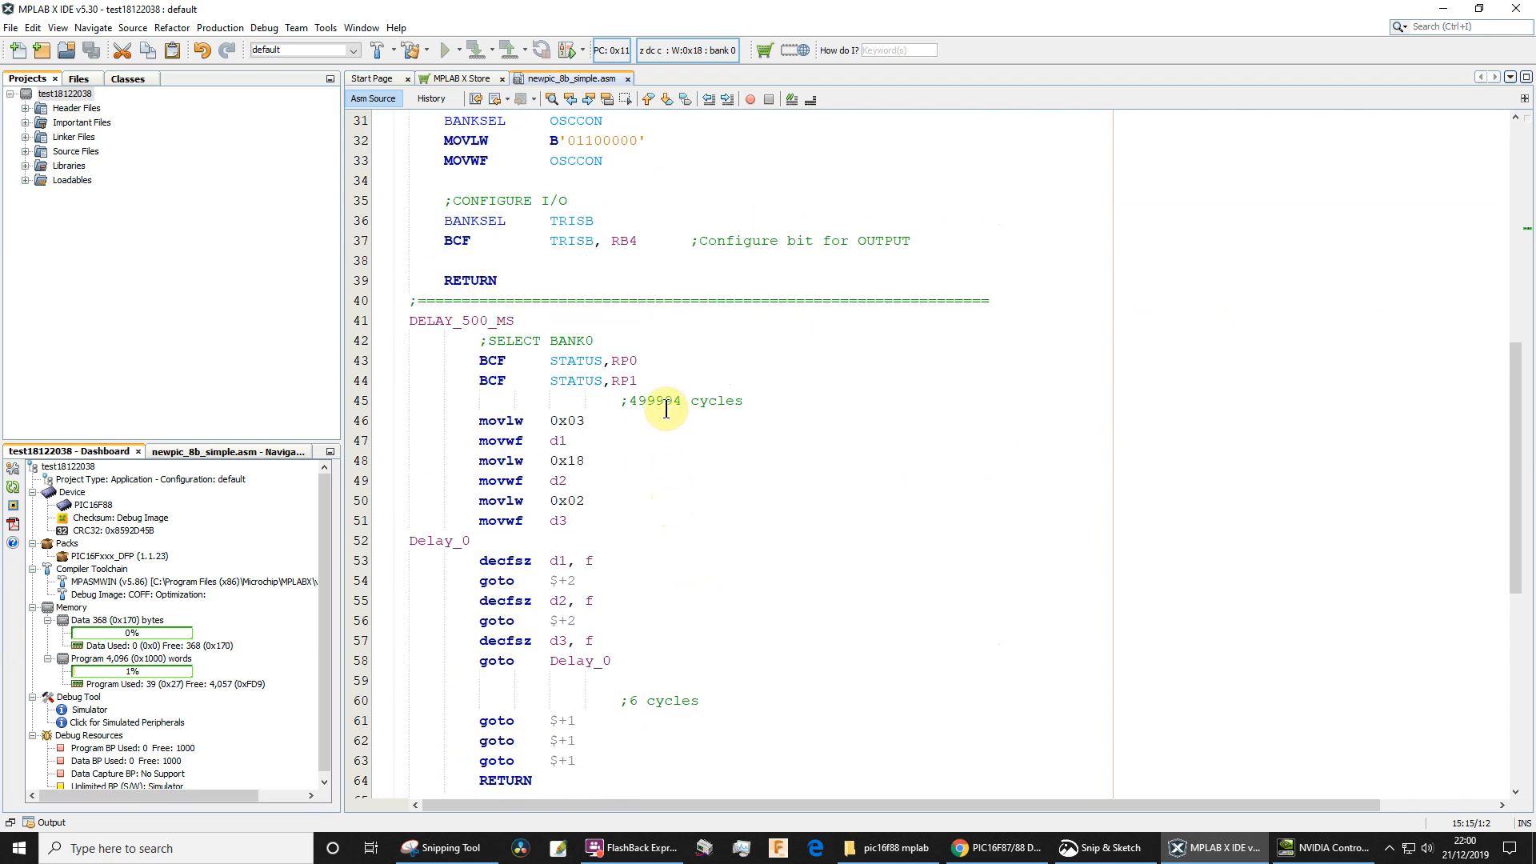
{"action": "mouse_move", "coordinate": [534, 406]}
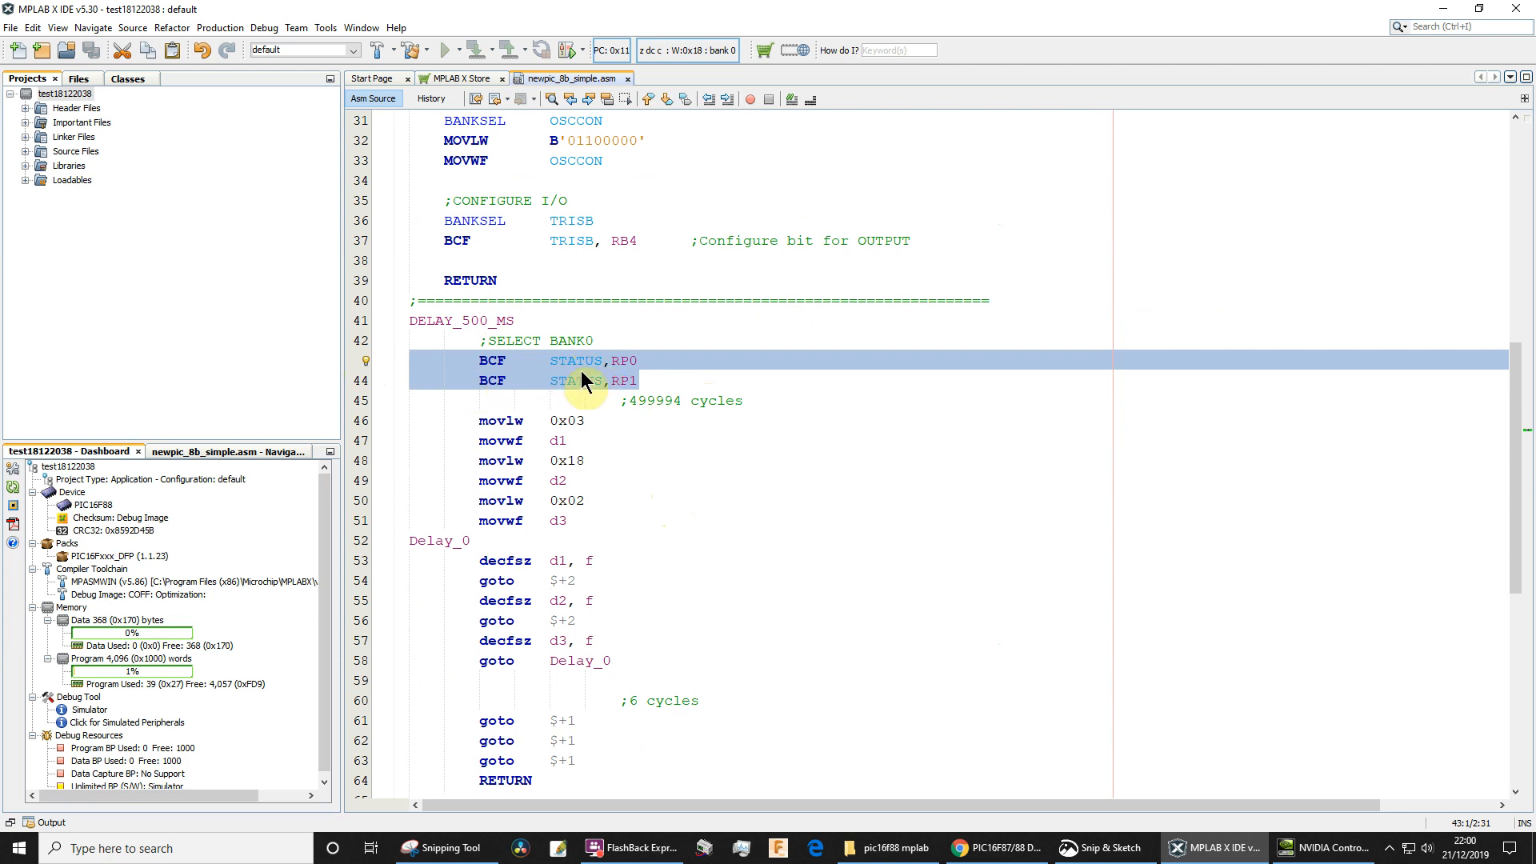
{"action": "mouse_move", "coordinate": [587, 378]}
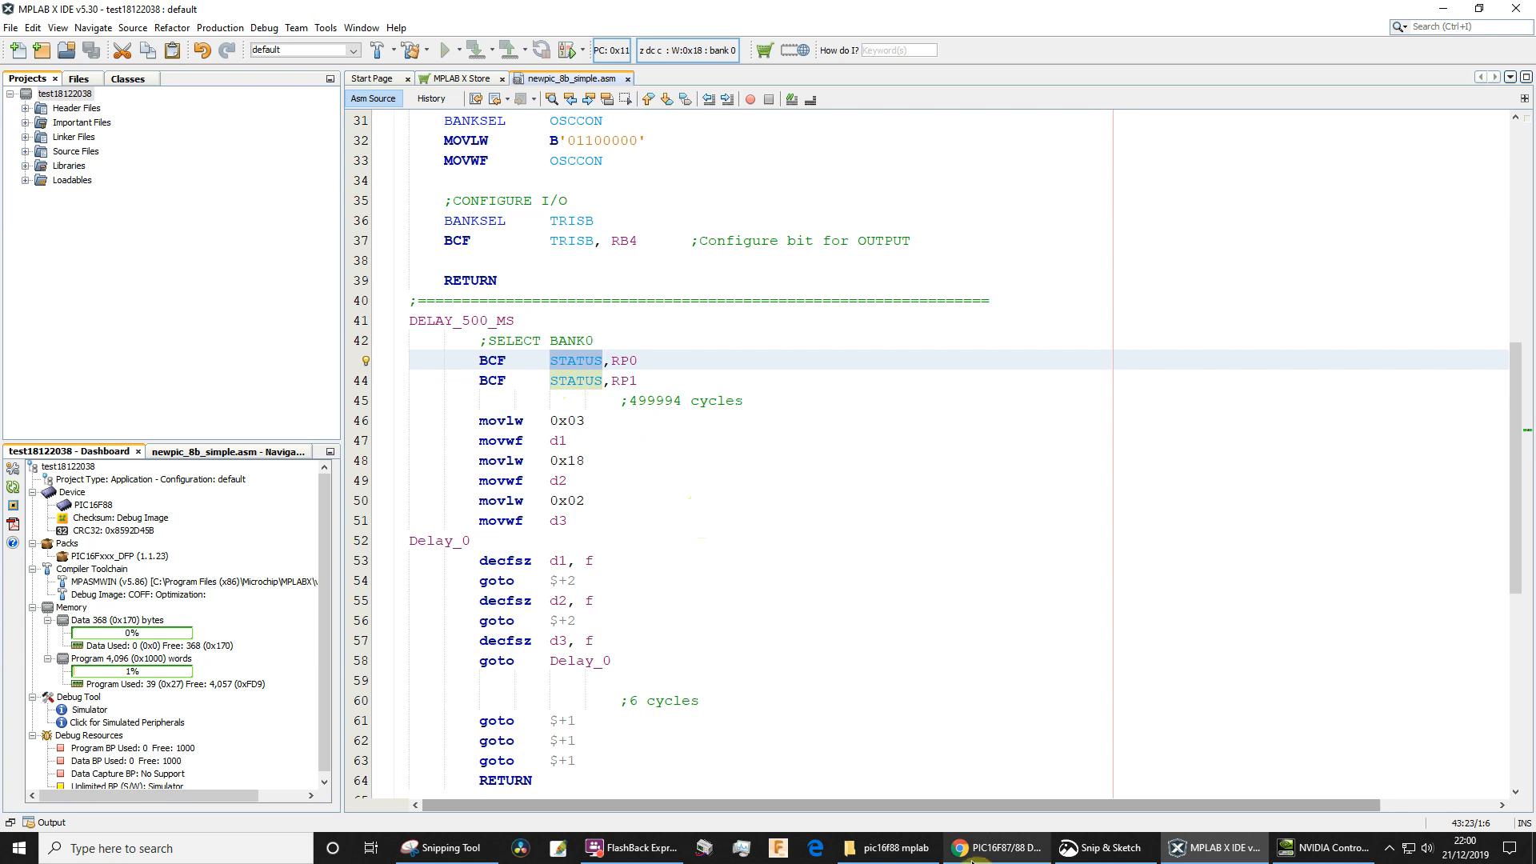
Revisit the datasheet register map for each bank's GPR start, then return to the DELAY_500_MS routine
{"action": "left_click", "coordinate": [991, 848]}
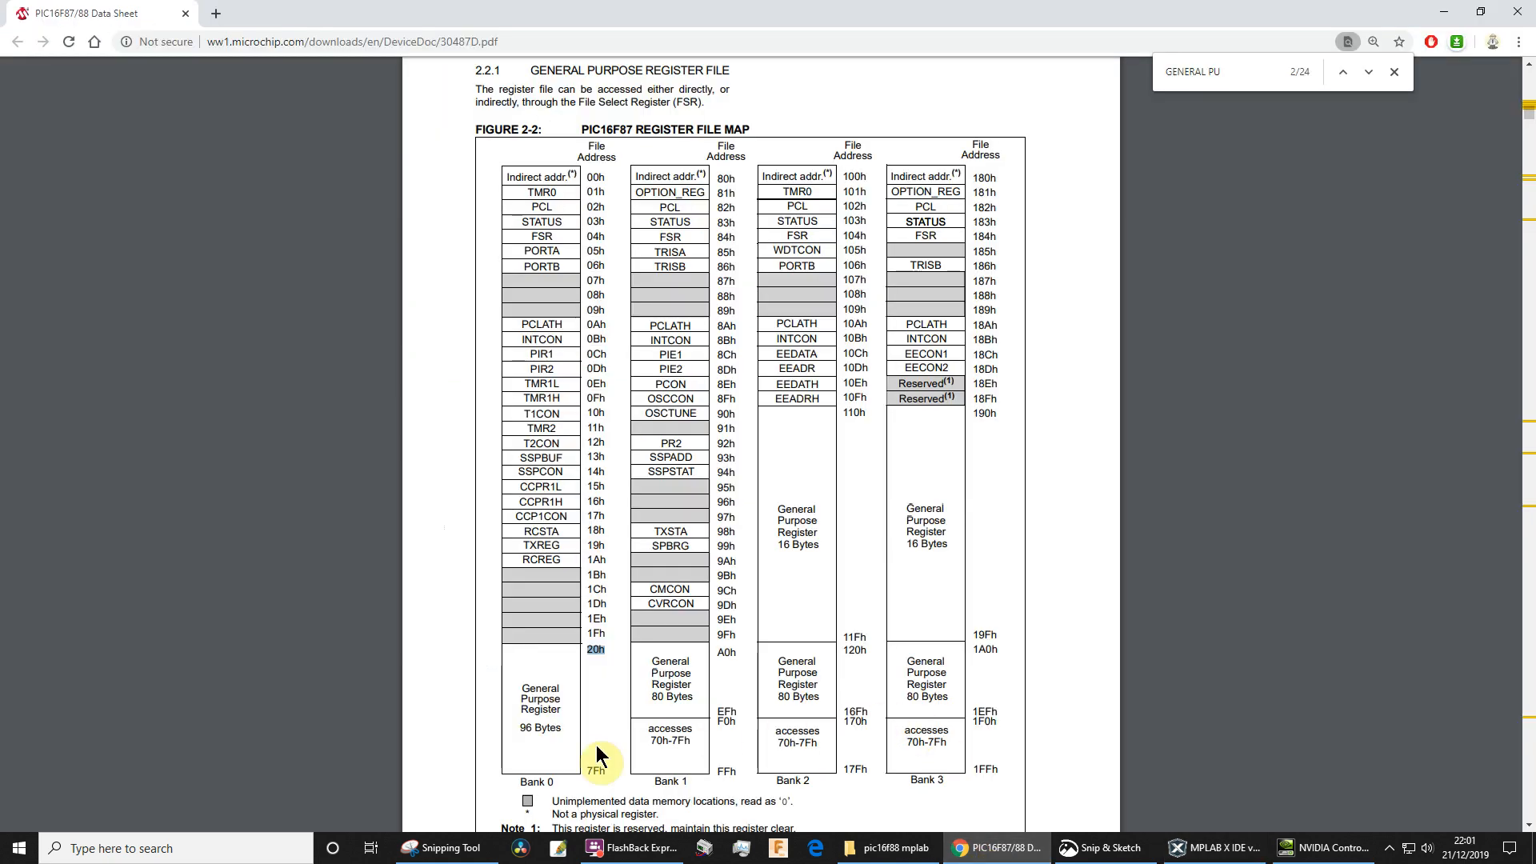
{"action": "mouse_move", "coordinate": [560, 779]}
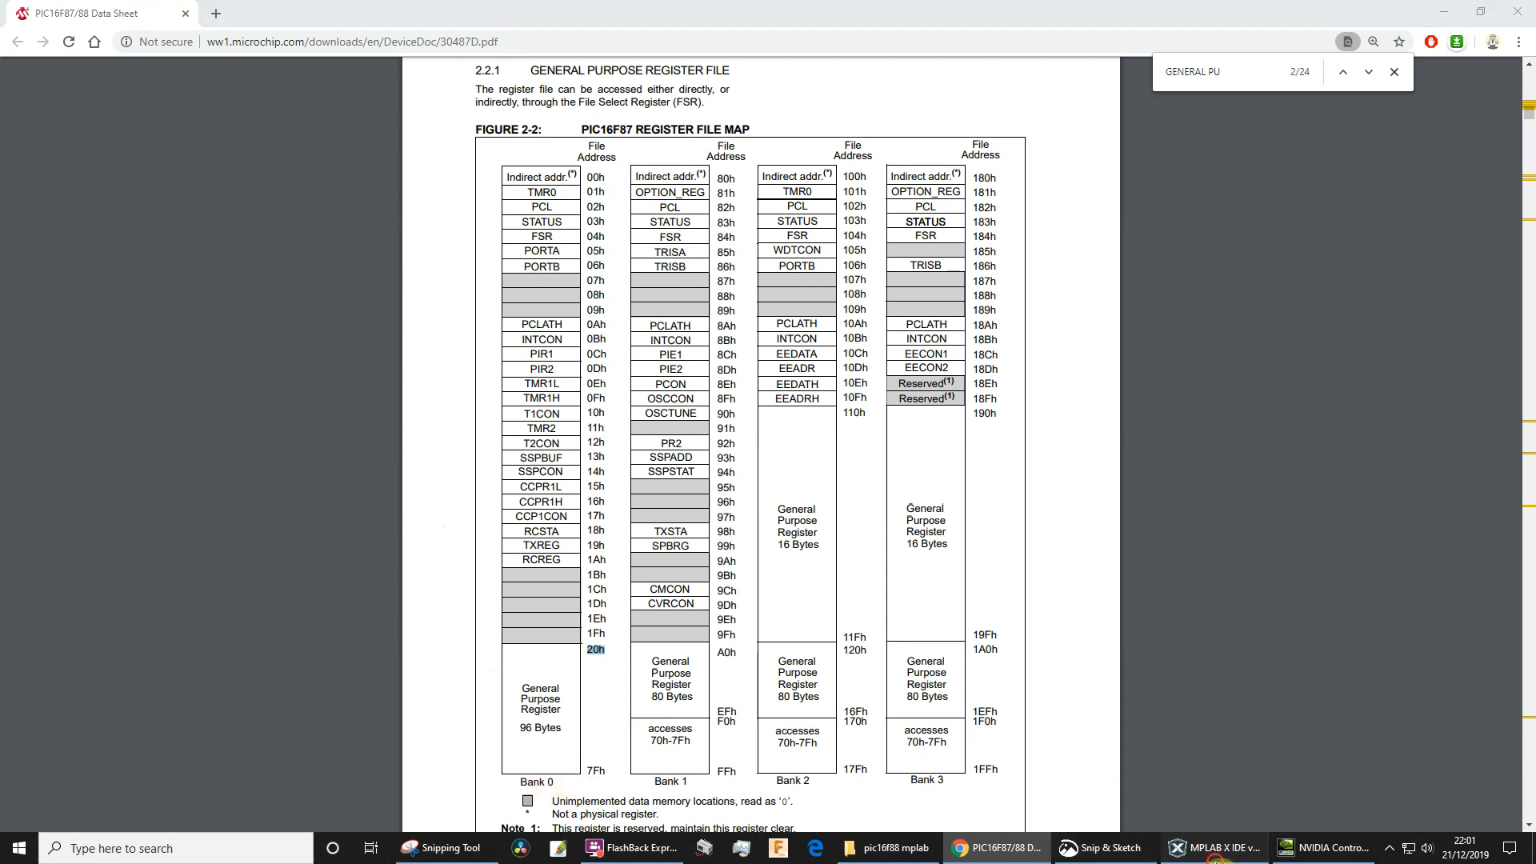
{"action": "left_click", "coordinate": [1214, 848]}
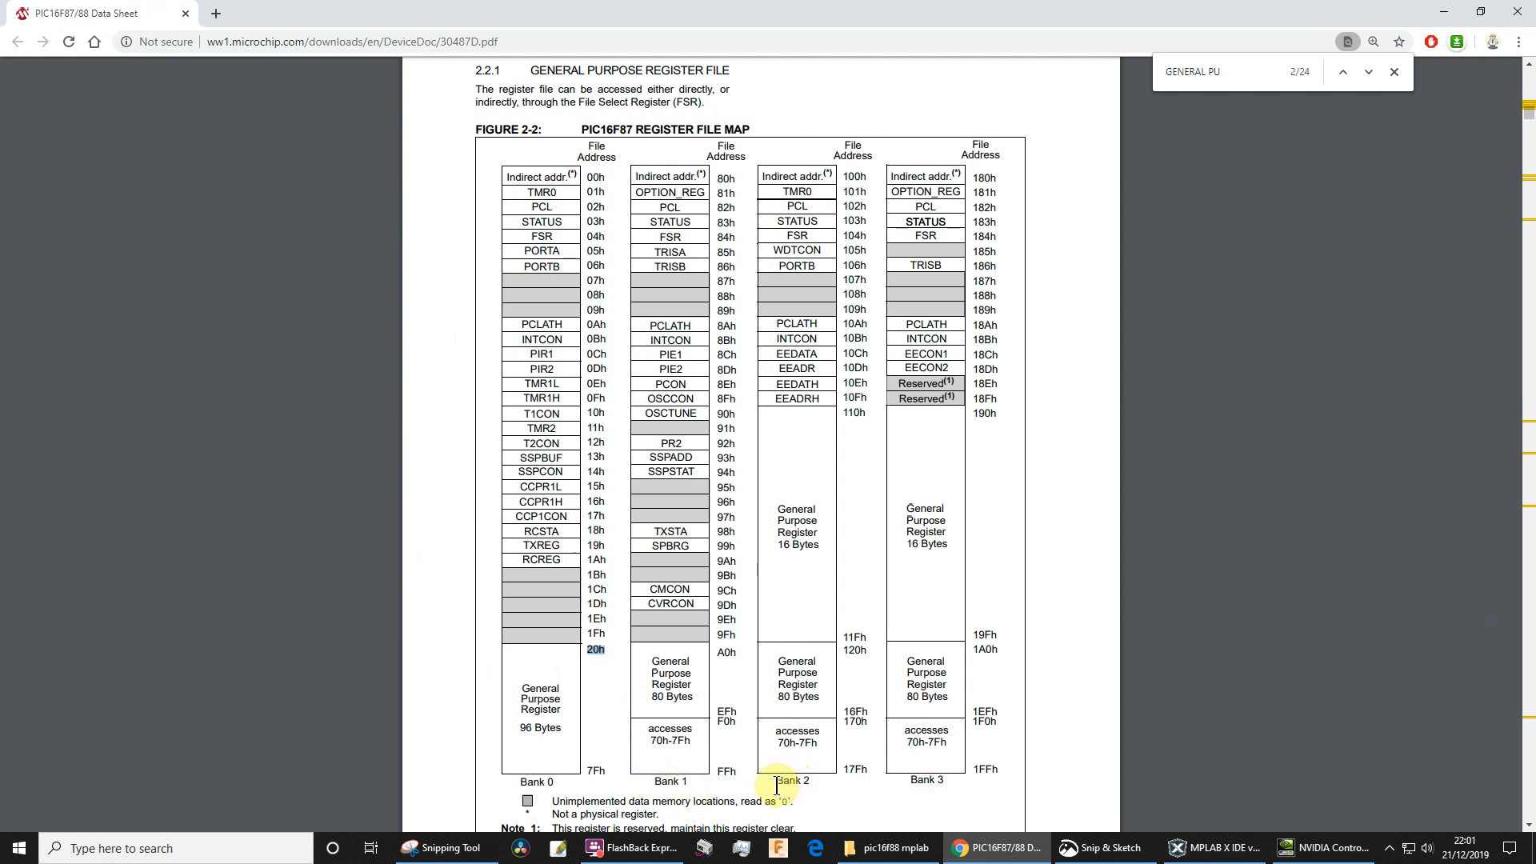
{"action": "mouse_move", "coordinate": [903, 781]}
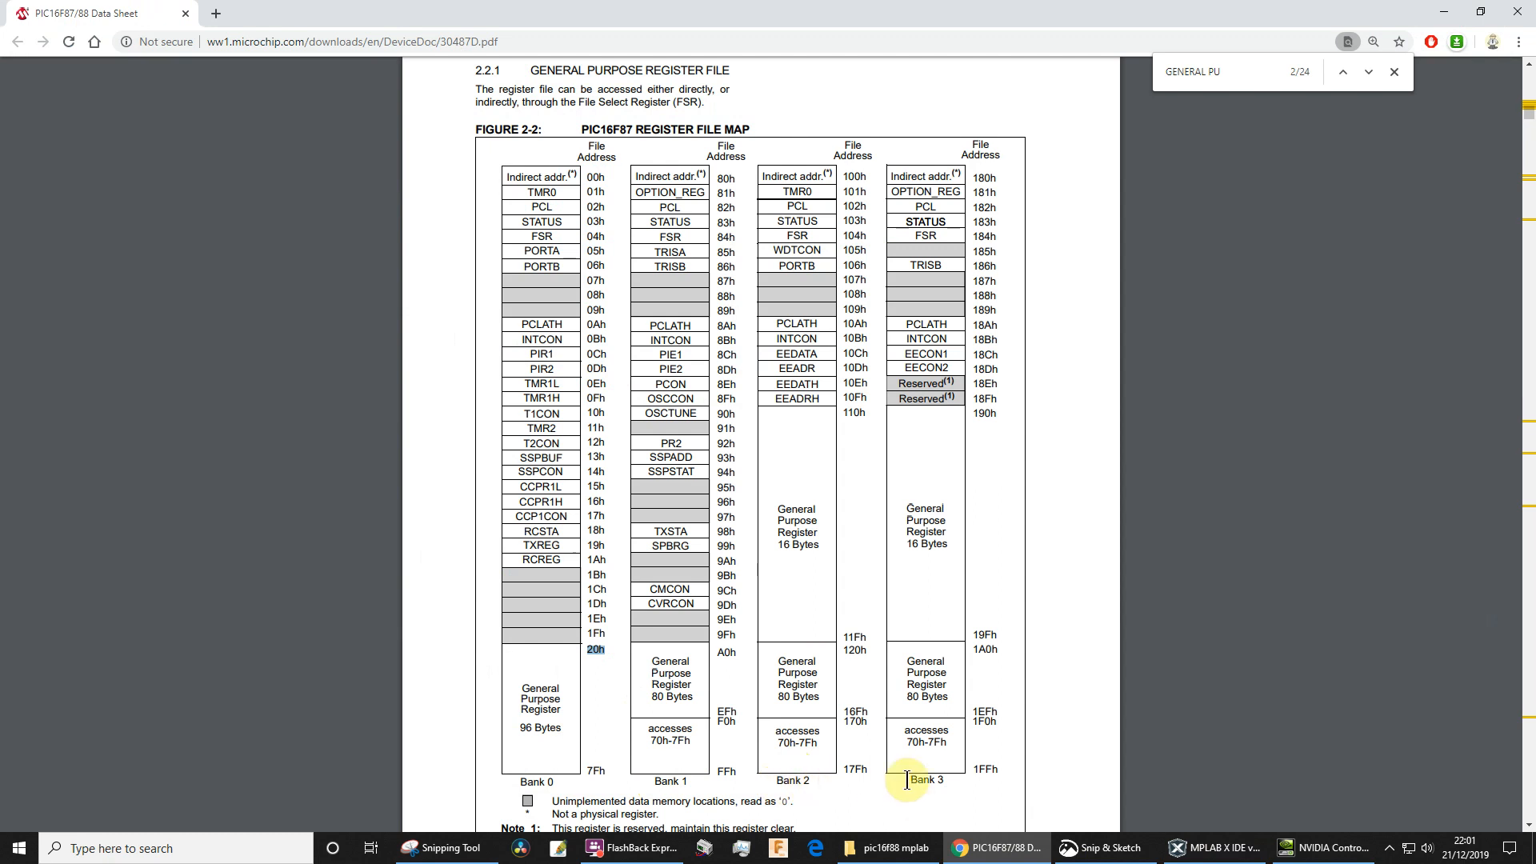
{"action": "mouse_move", "coordinate": [535, 795]}
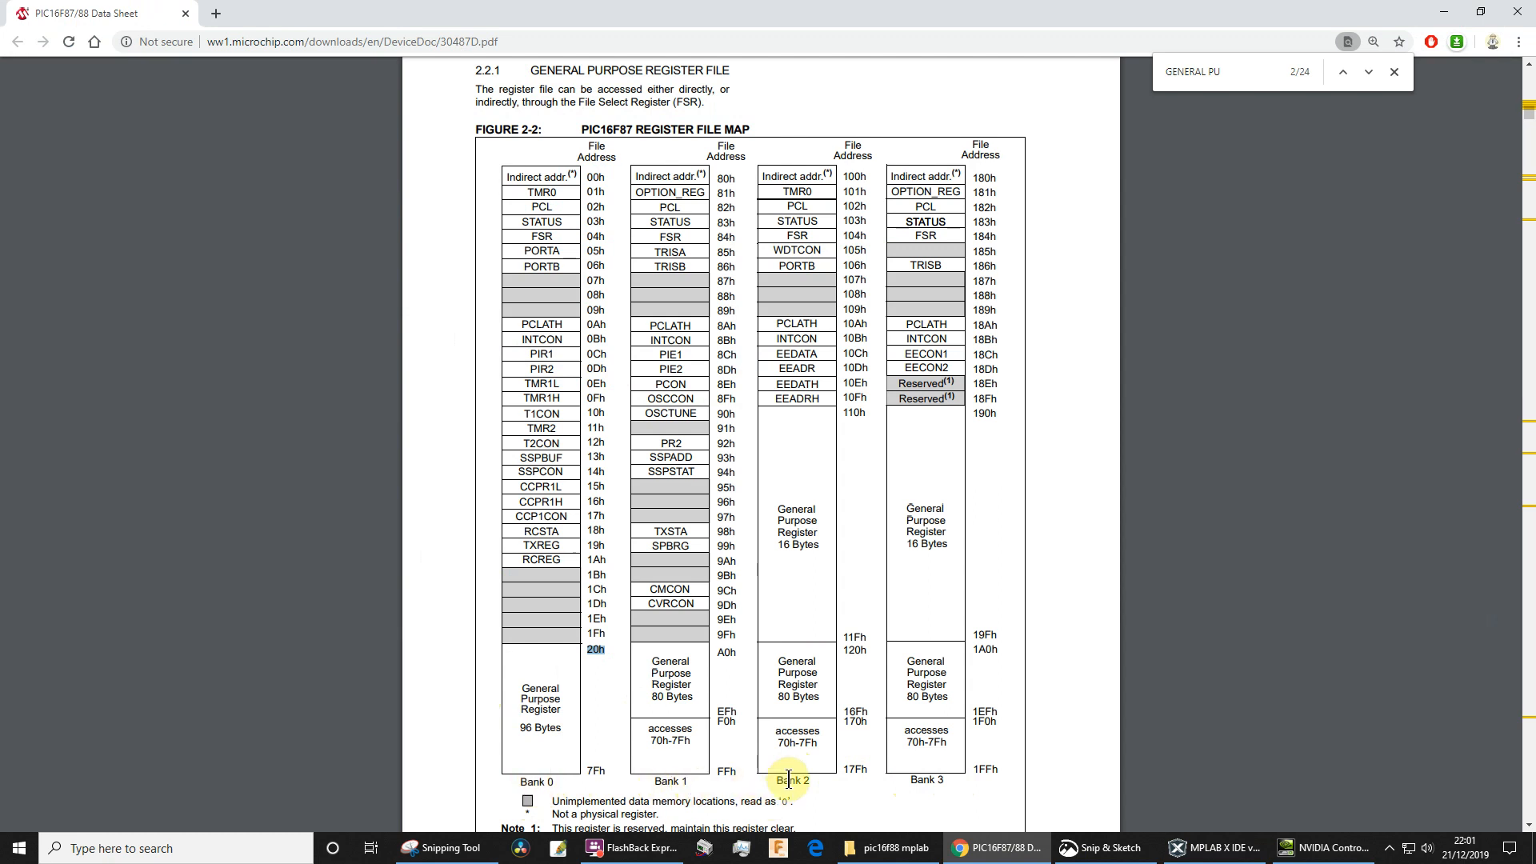
{"action": "mouse_move", "coordinate": [932, 780]}
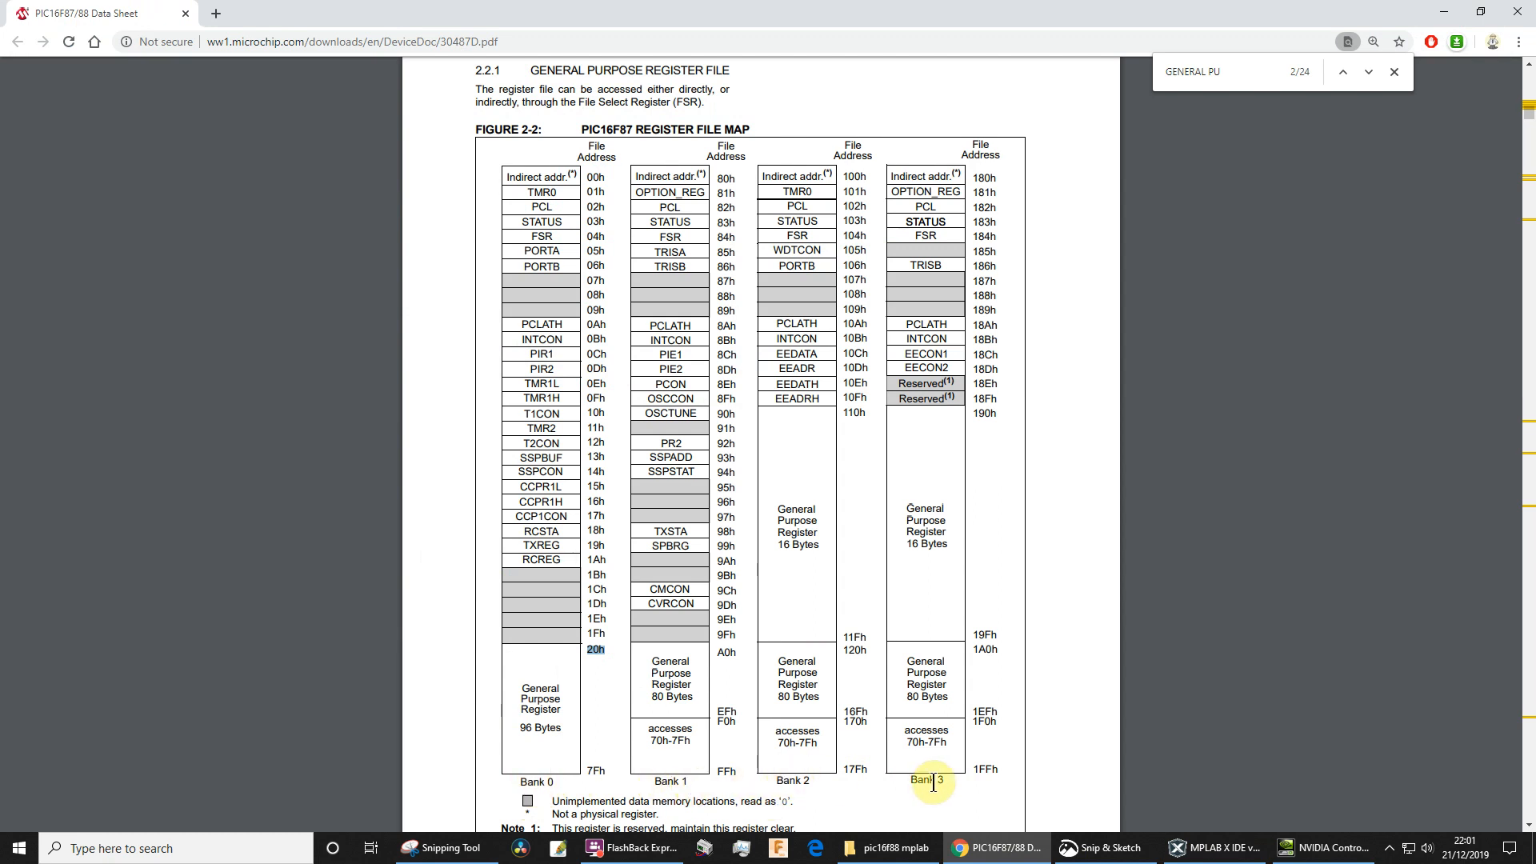
{"action": "mouse_move", "coordinate": [540, 698]}
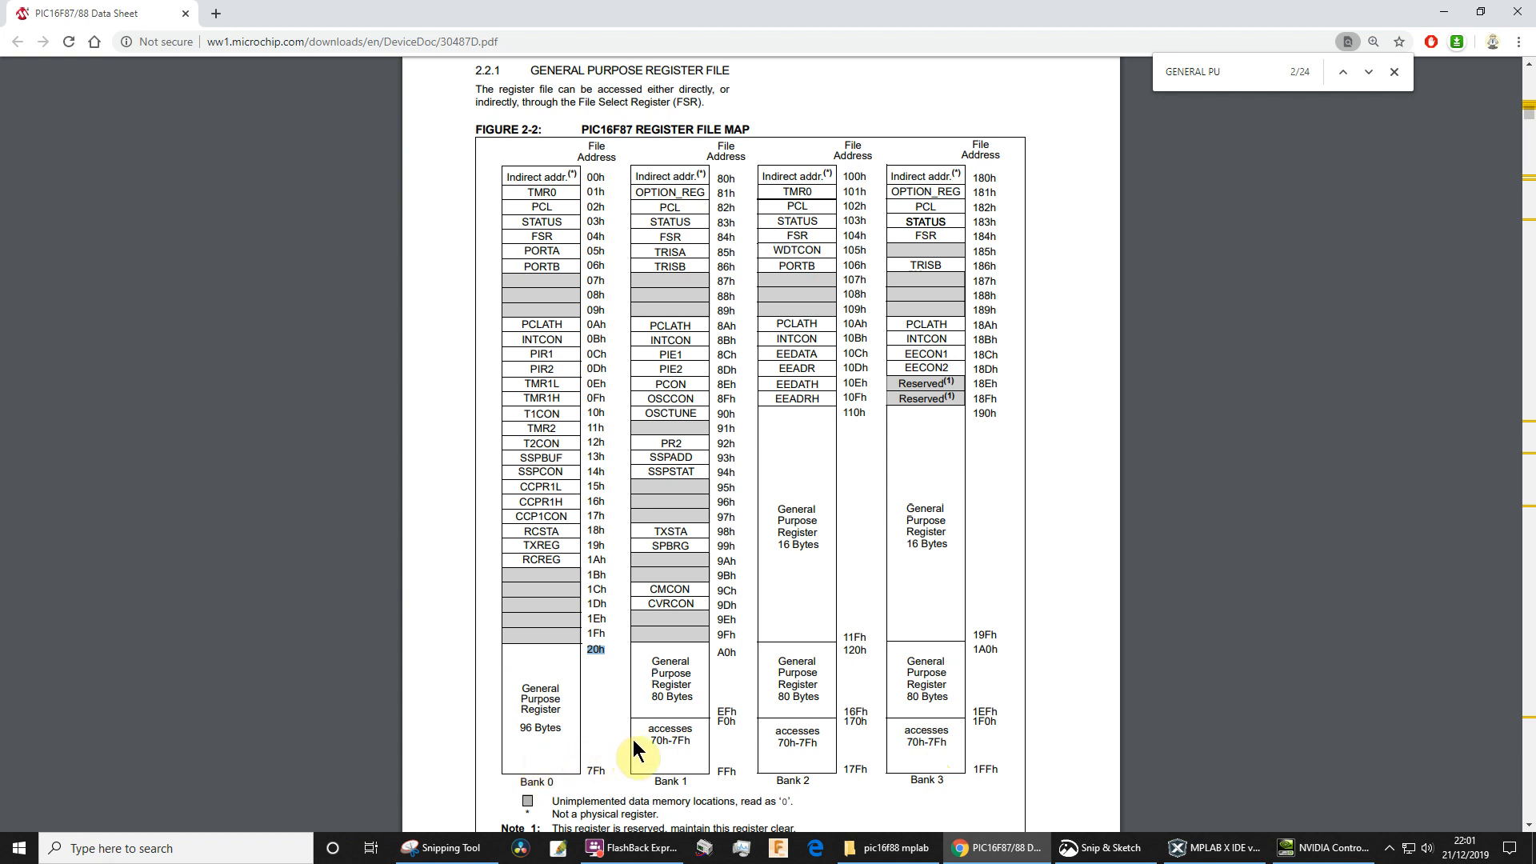
{"action": "left_click", "coordinate": [1216, 848]}
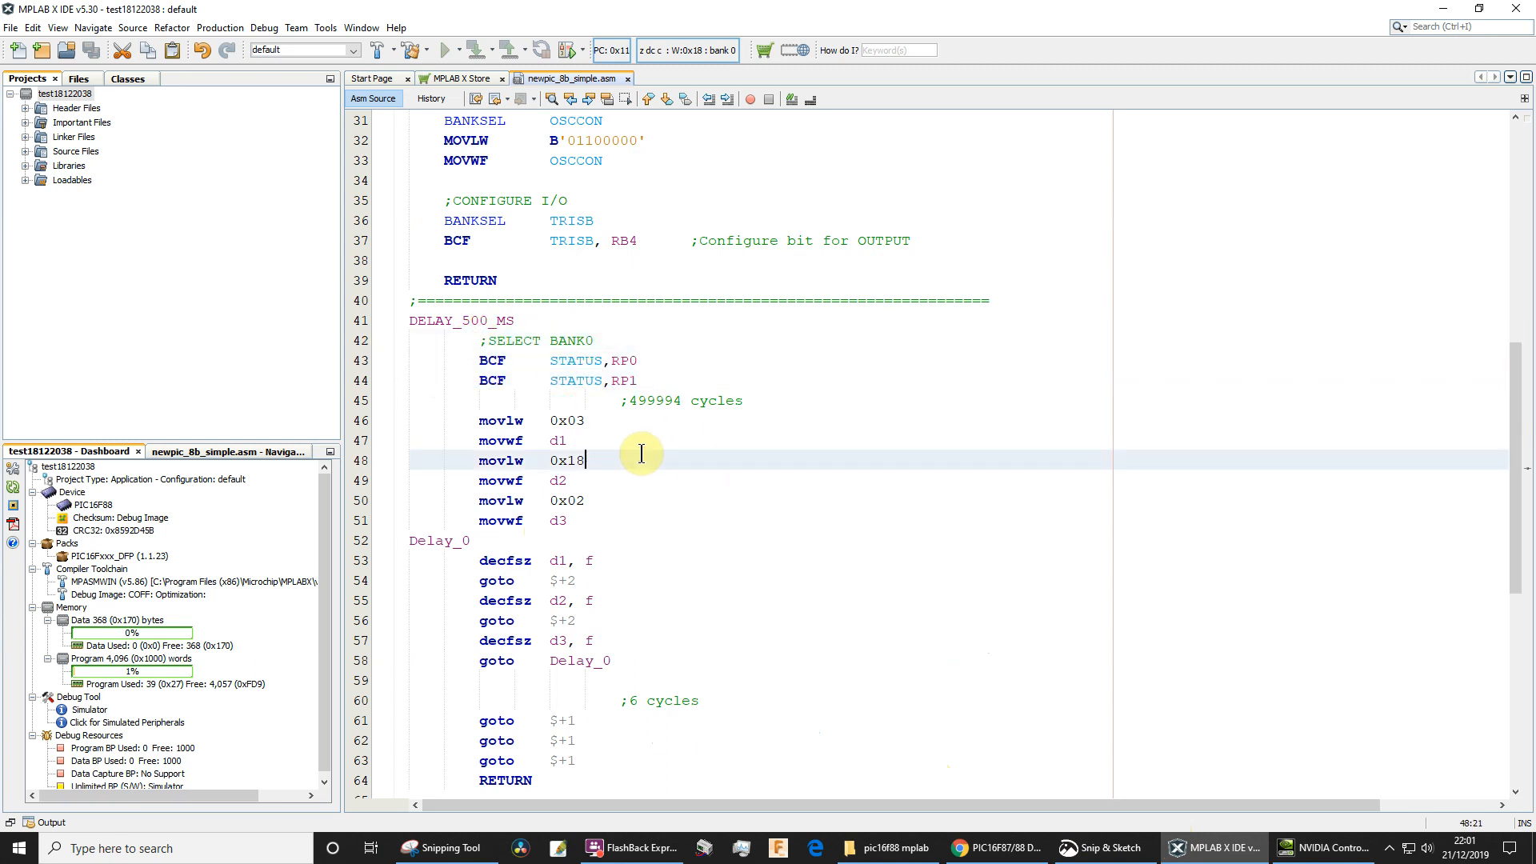
Set a breakpoint on the movwf d1 line of the delay routine
{"action": "scroll", "scroll_direction": "down", "scroll_amount": 3}
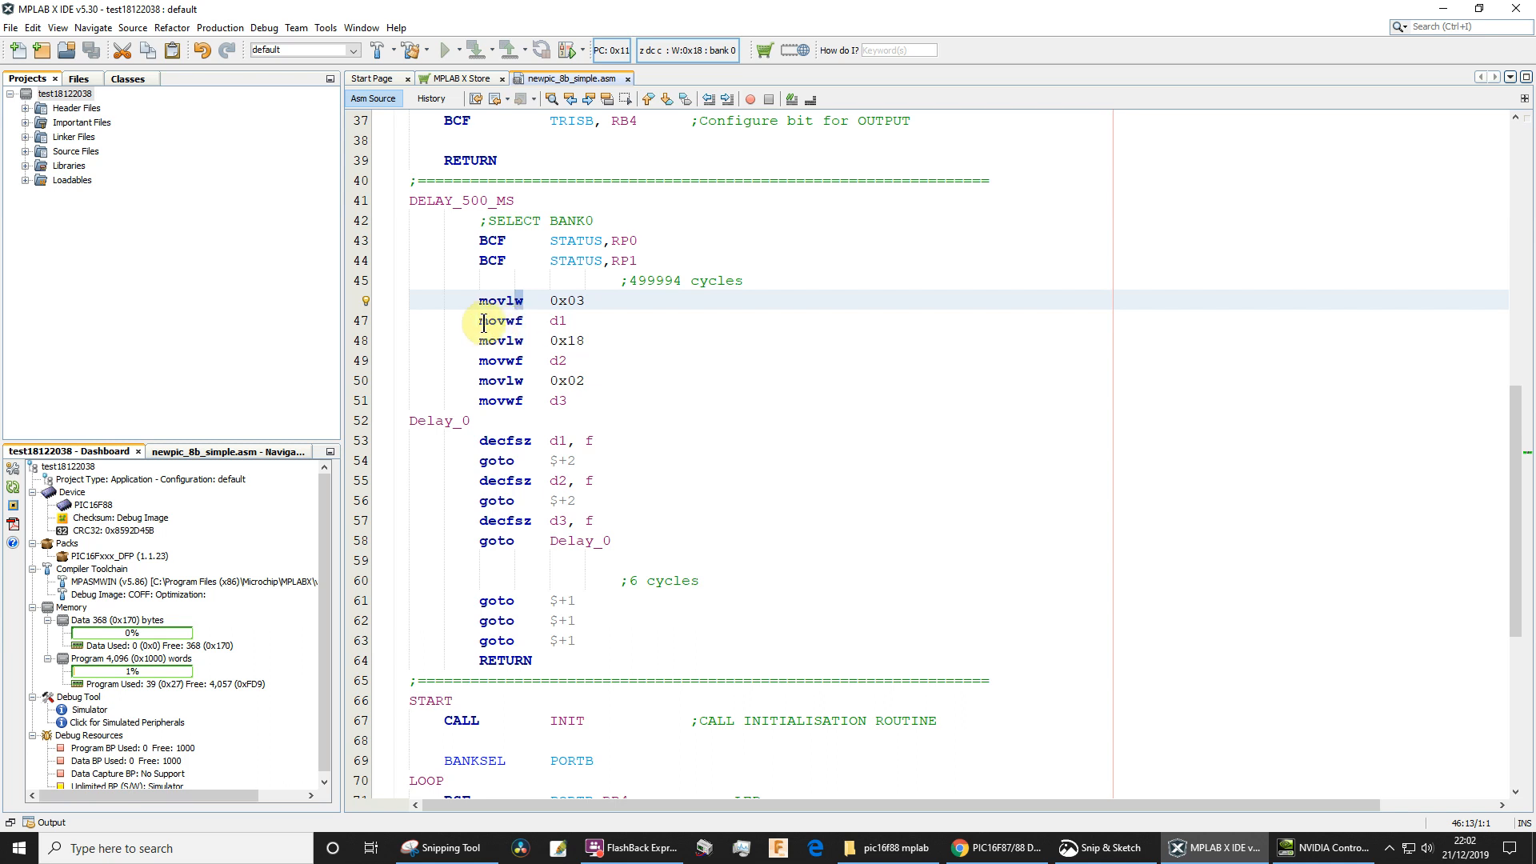
{"action": "left_click", "coordinate": [514, 320]}
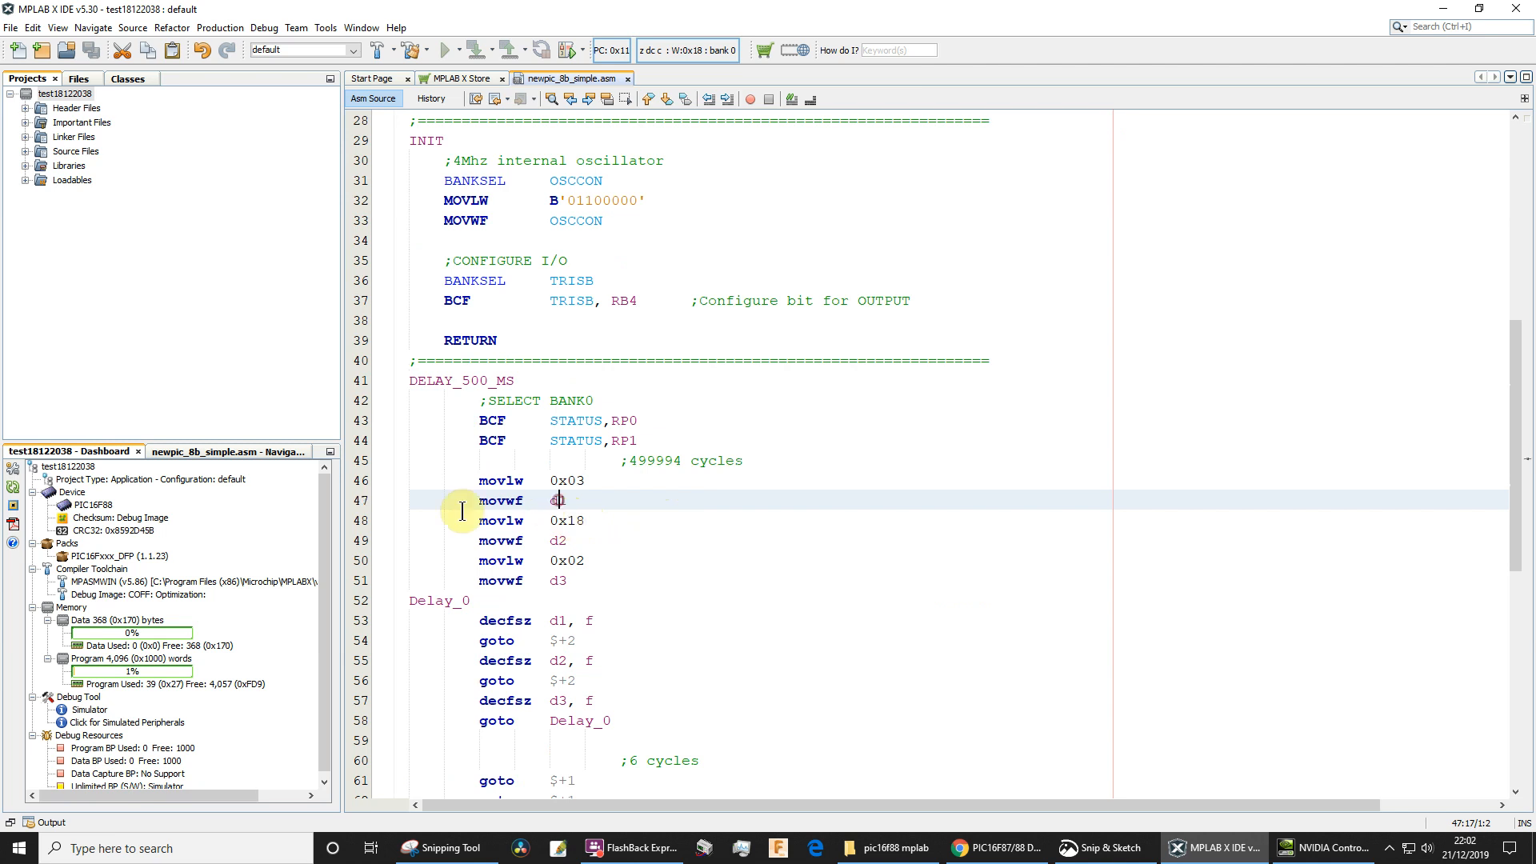
{"action": "left_click", "coordinate": [360, 501]}
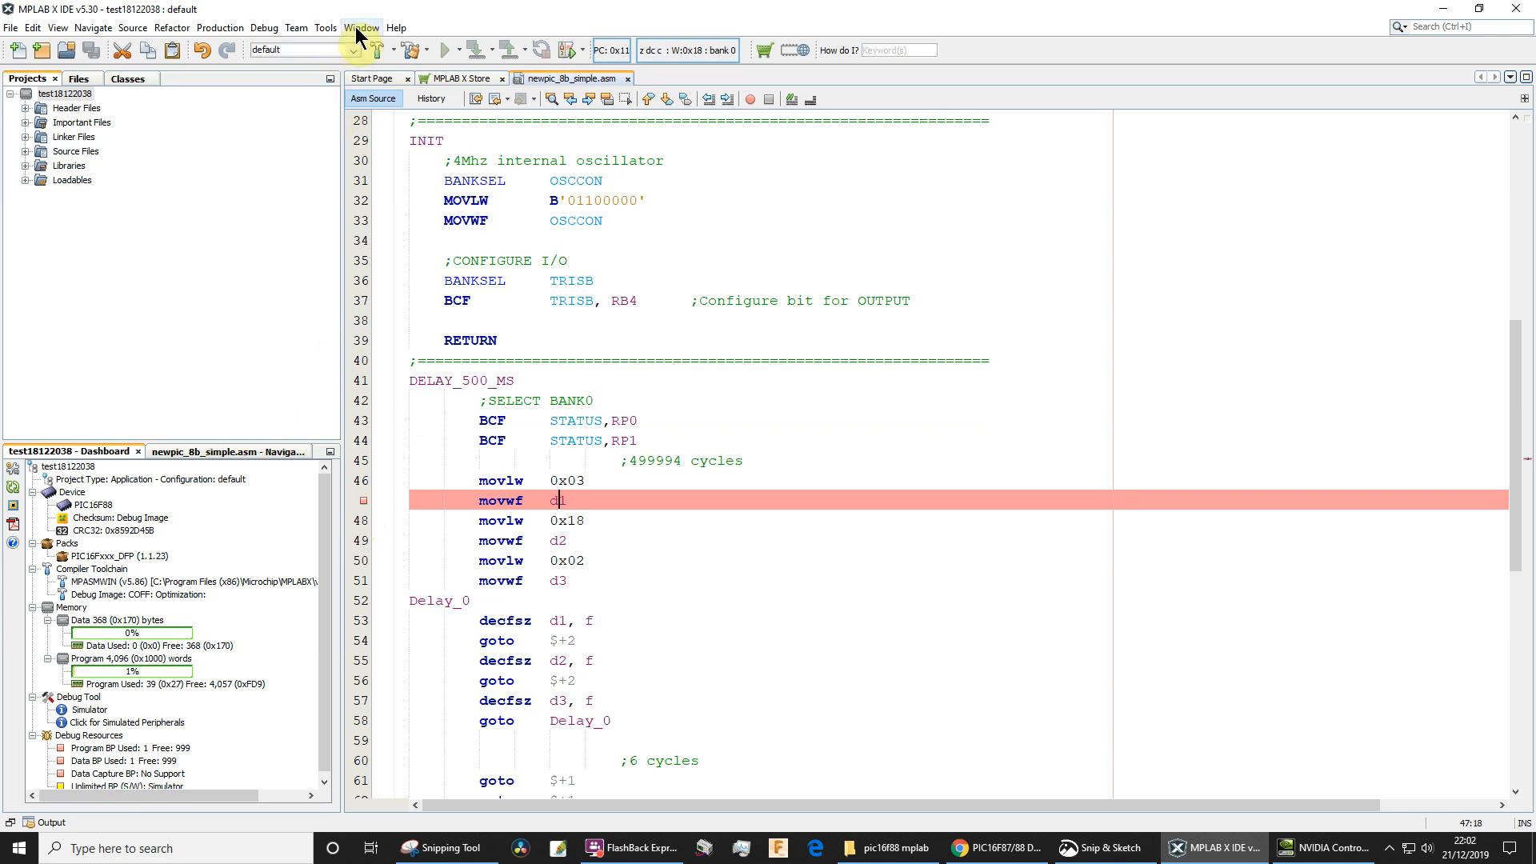
Show the File Registers memory view via Window > Target Memory Views
{"action": "left_click", "coordinate": [360, 27]}
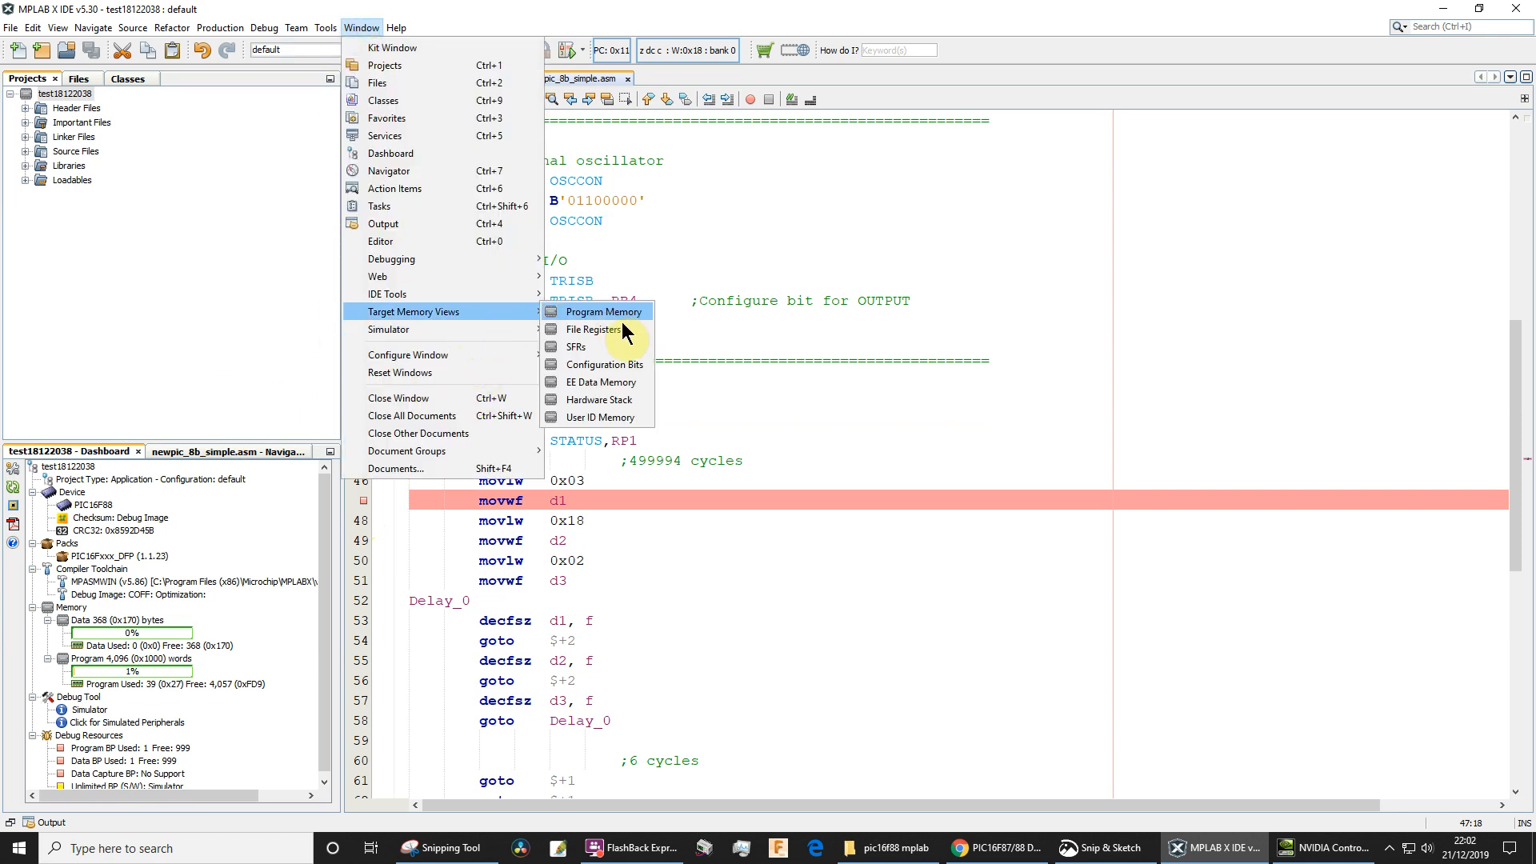
{"action": "mouse_move", "coordinate": [592, 329]}
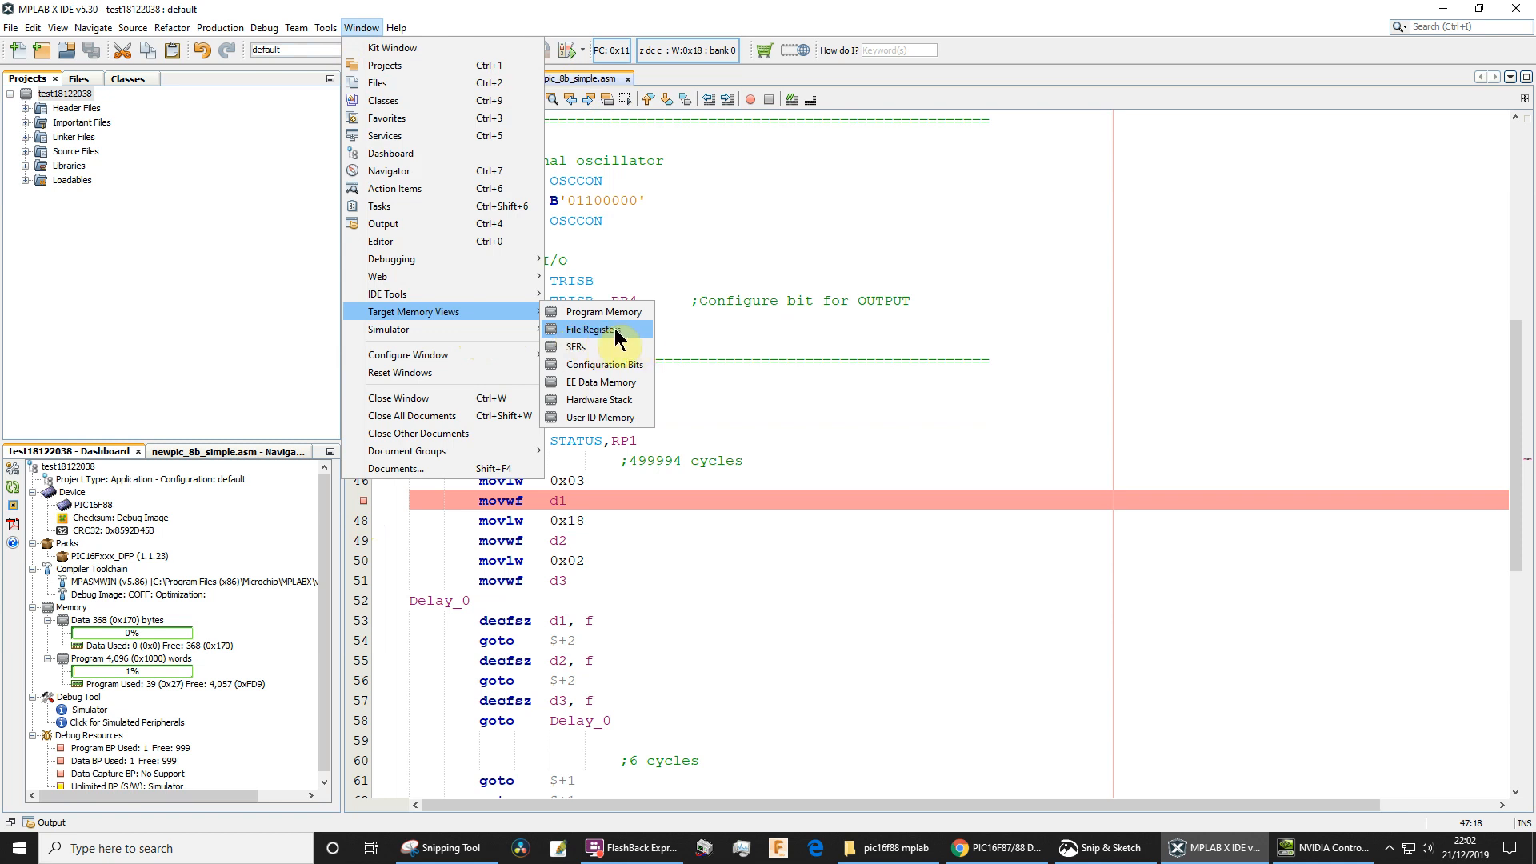
{"action": "mouse_move", "coordinate": [636, 338]}
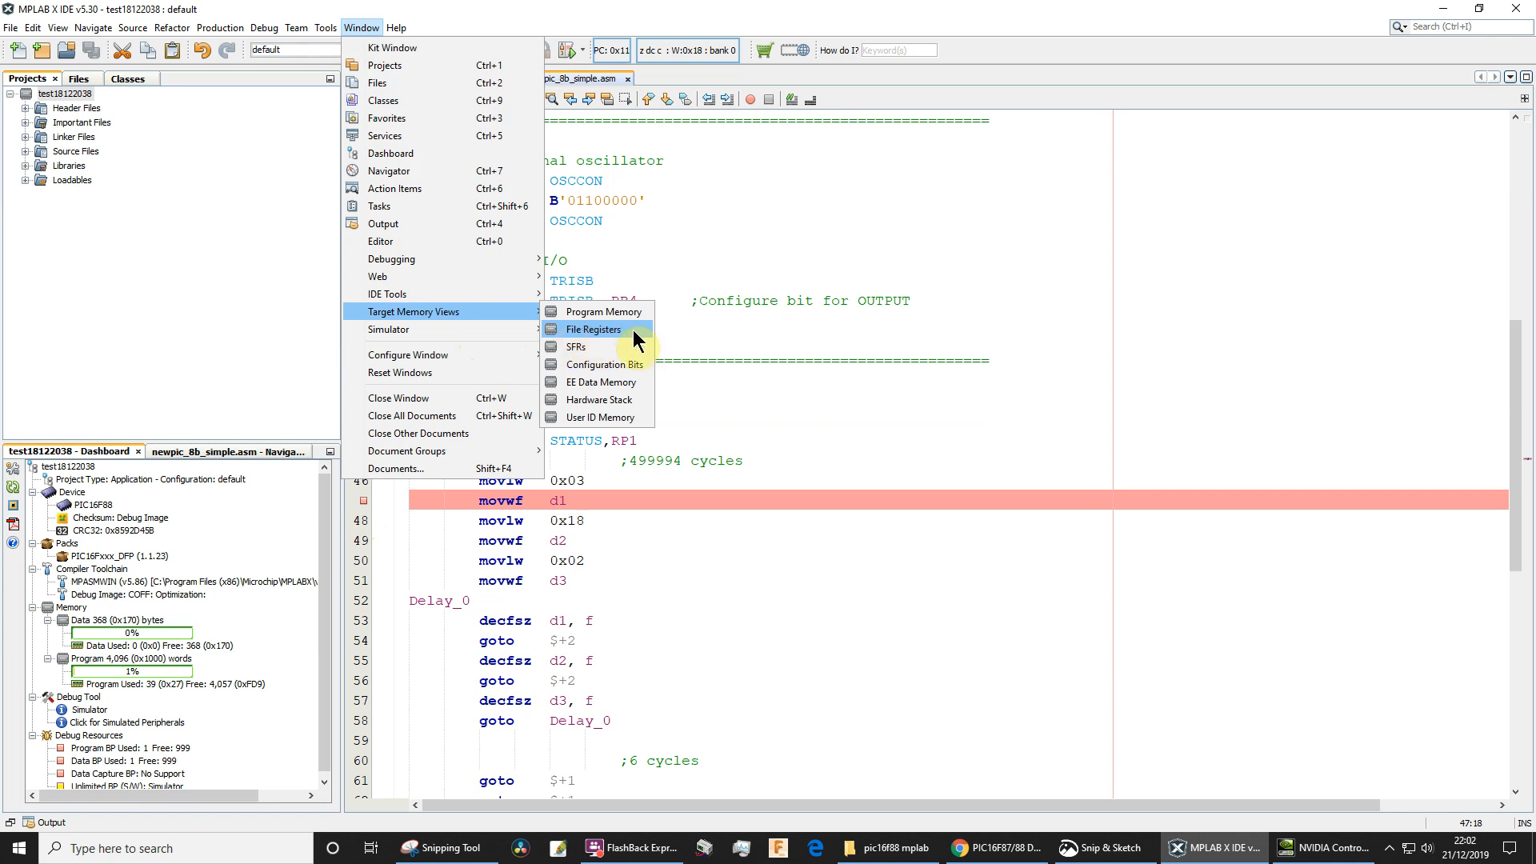
{"action": "left_click", "coordinate": [595, 328]}
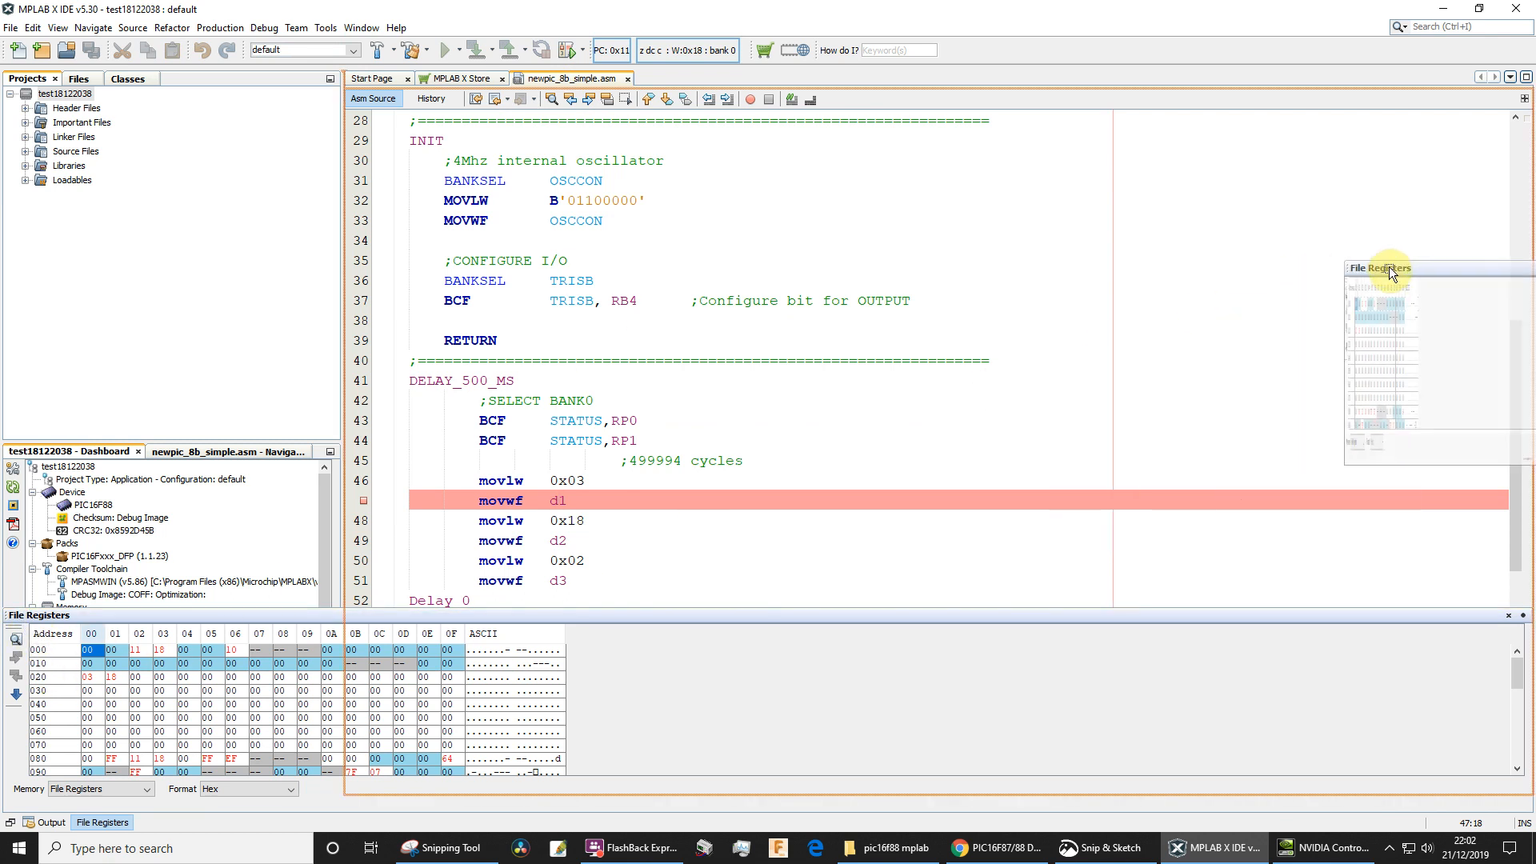
Dock File Registers beside the source and close Project Properties after confirming the Simulator debug tool
{"action": "left_click", "coordinate": [1381, 267]}
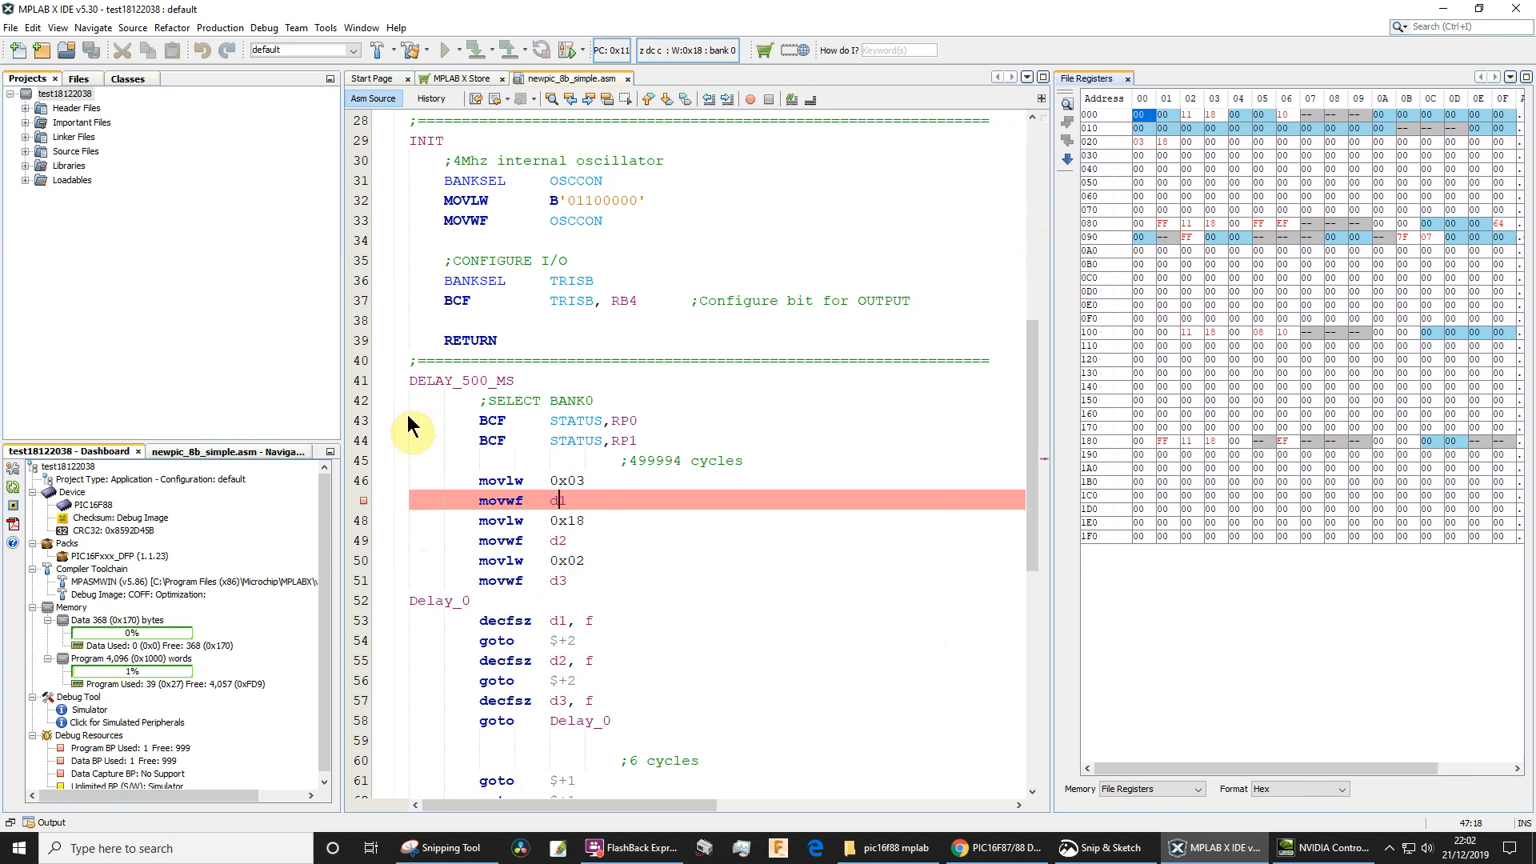
{"action": "mouse_move", "coordinate": [451, 351]}
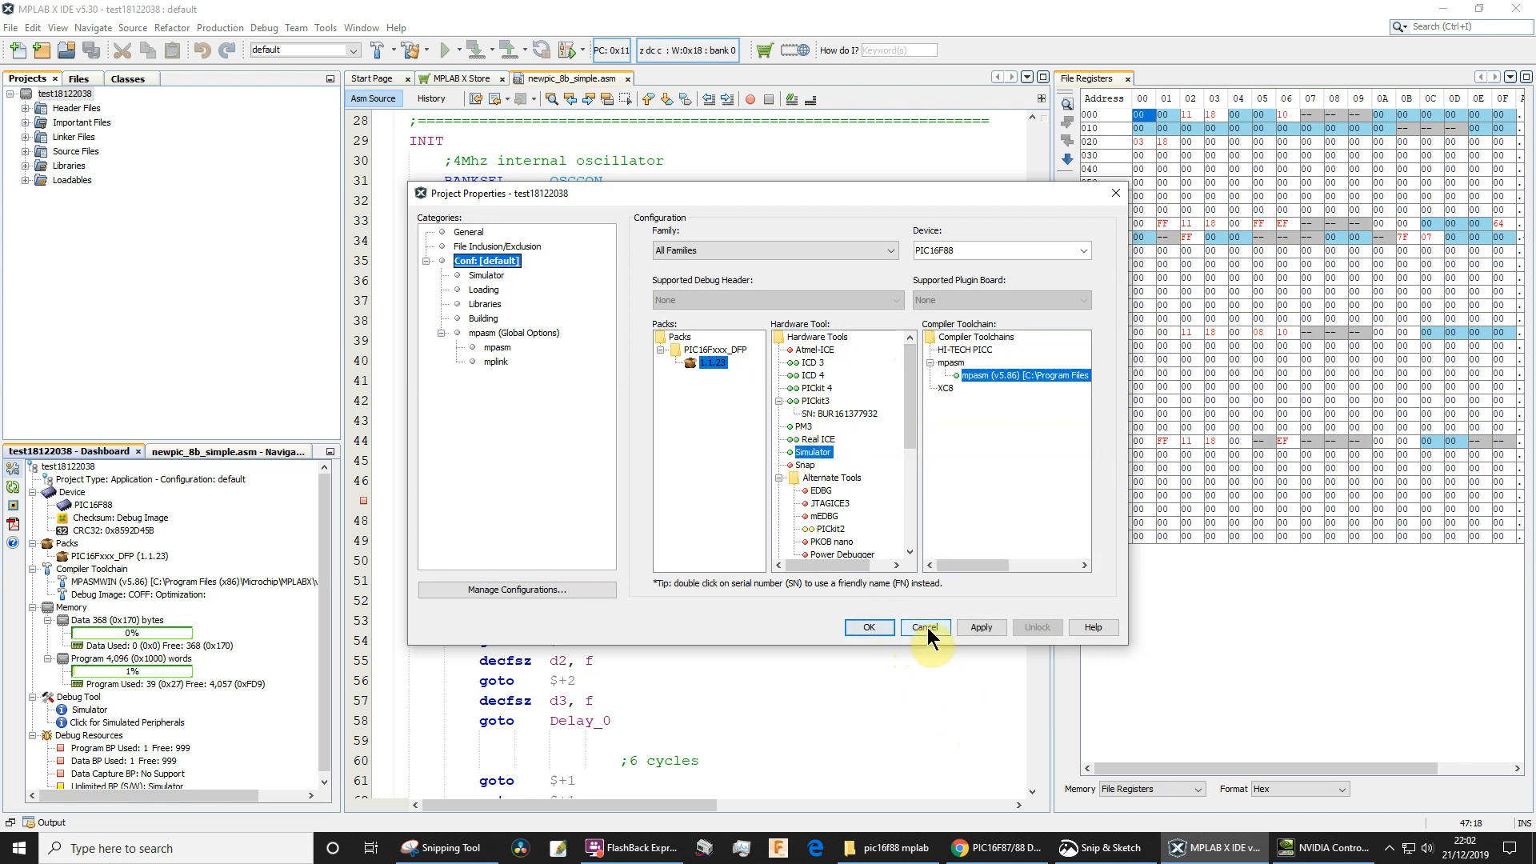
{"action": "left_click", "coordinate": [921, 627]}
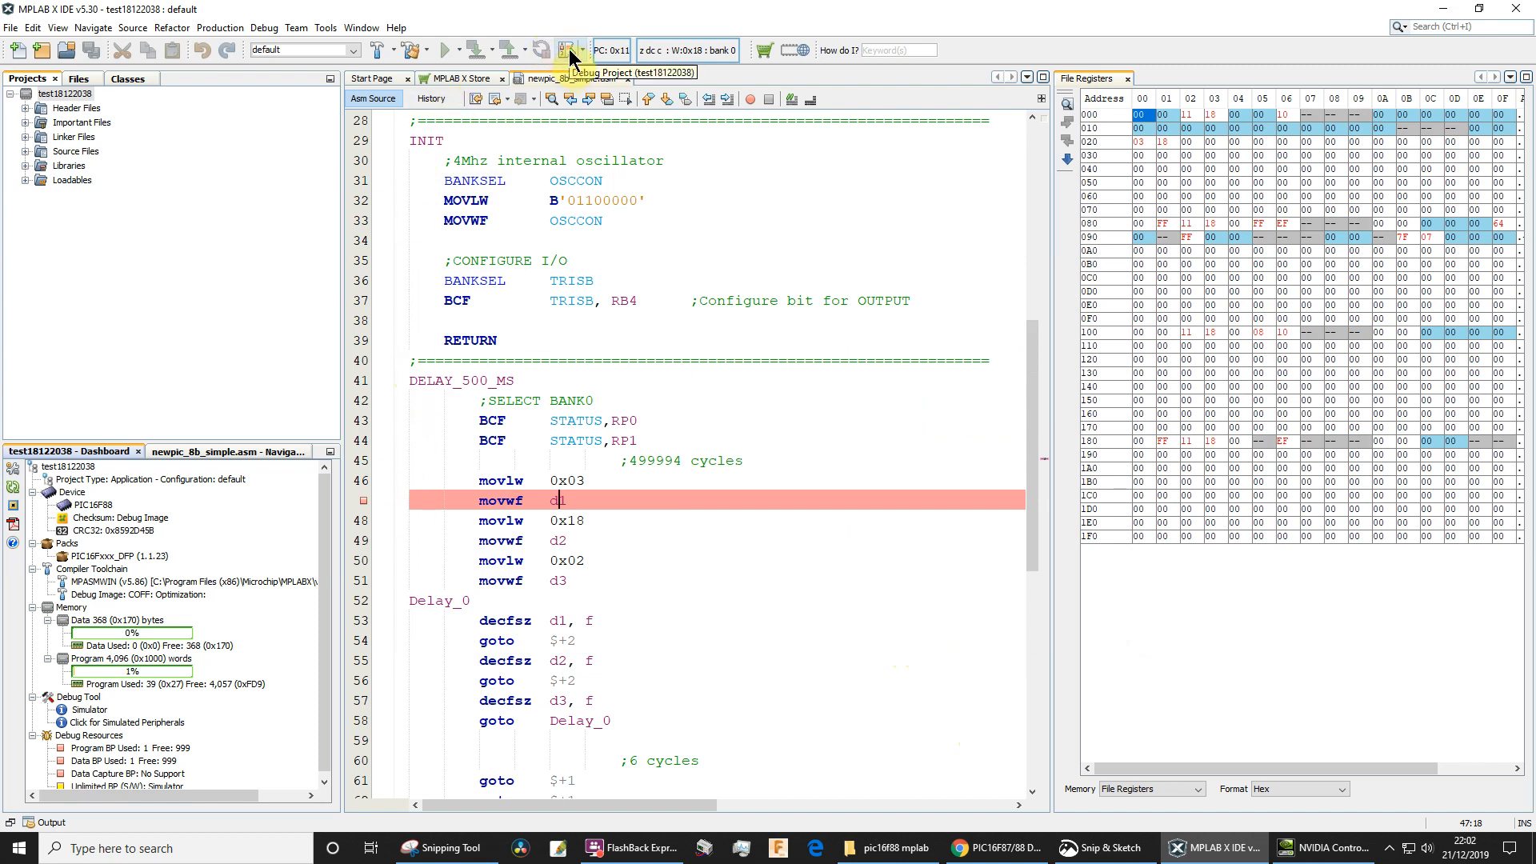
Debug the project so the simulator builds, runs and halts at the movwf d1 breakpoint
{"action": "left_click", "coordinate": [569, 50]}
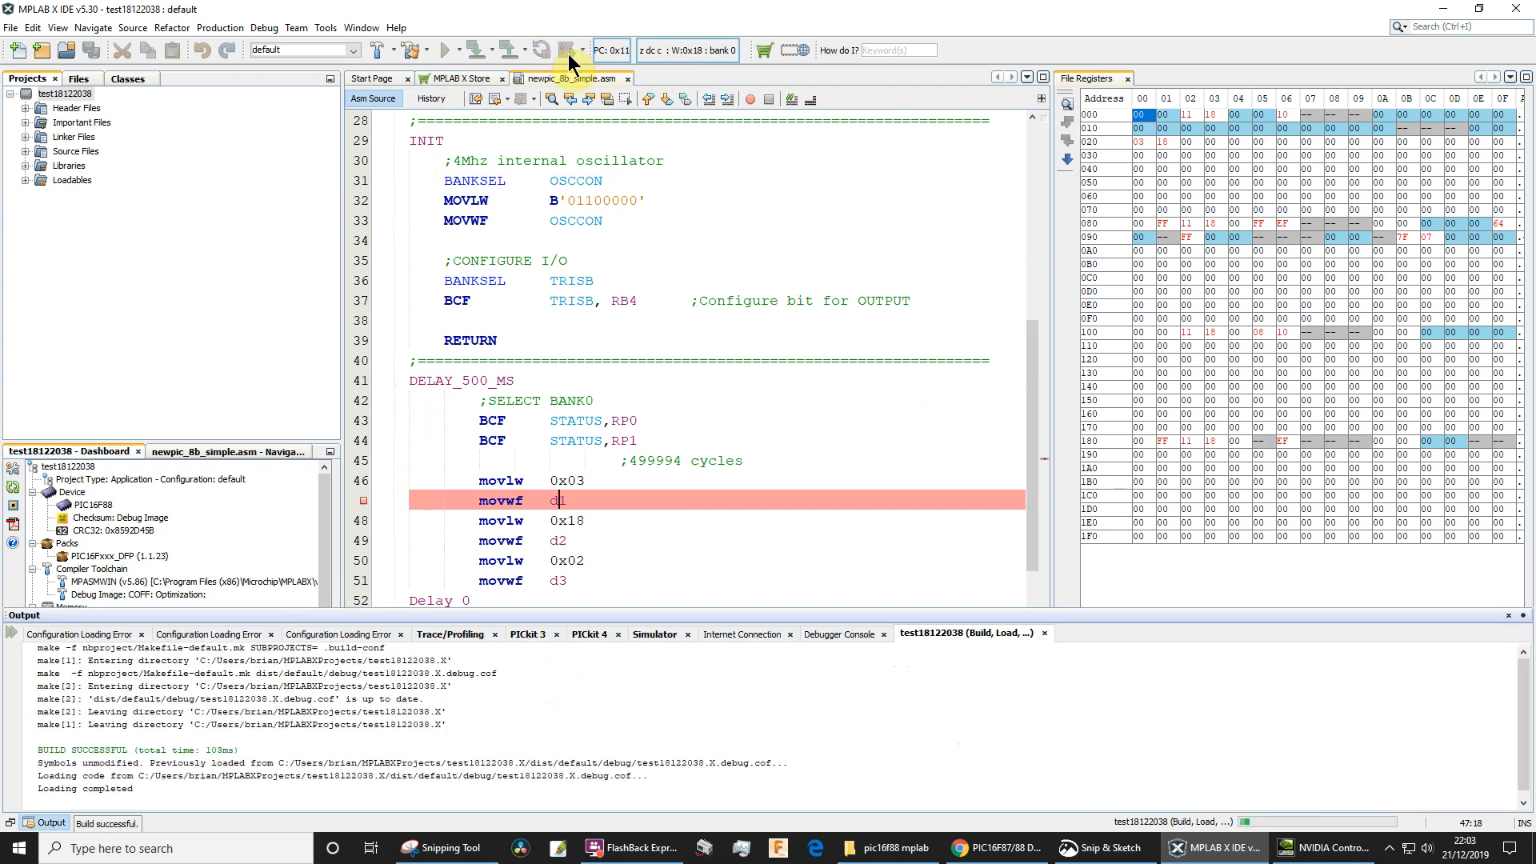
{"action": "left_click", "coordinate": [600, 50]}
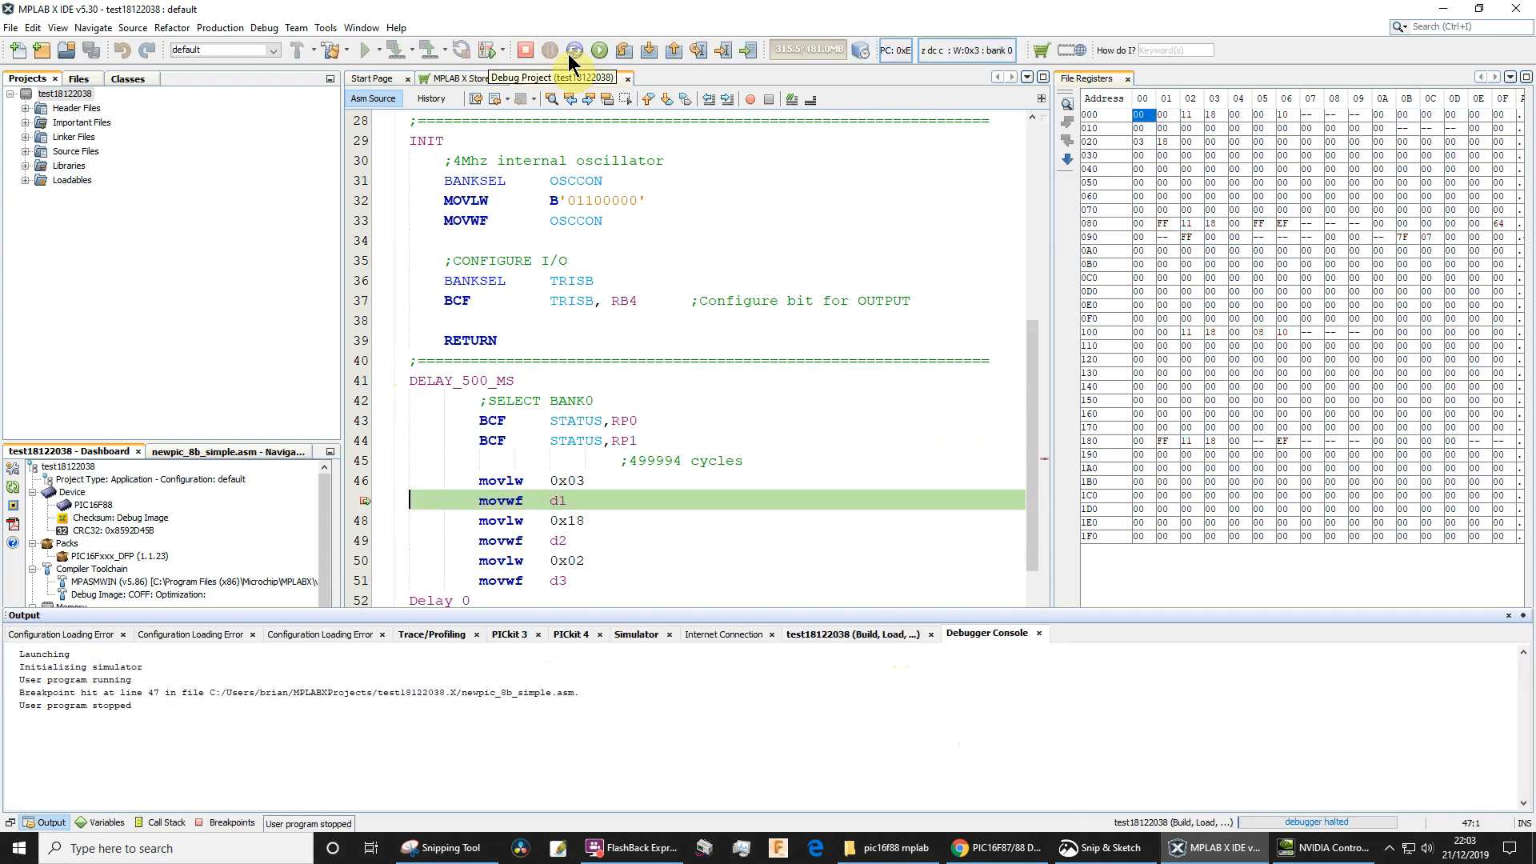
{"action": "mouse_move", "coordinate": [368, 507]}
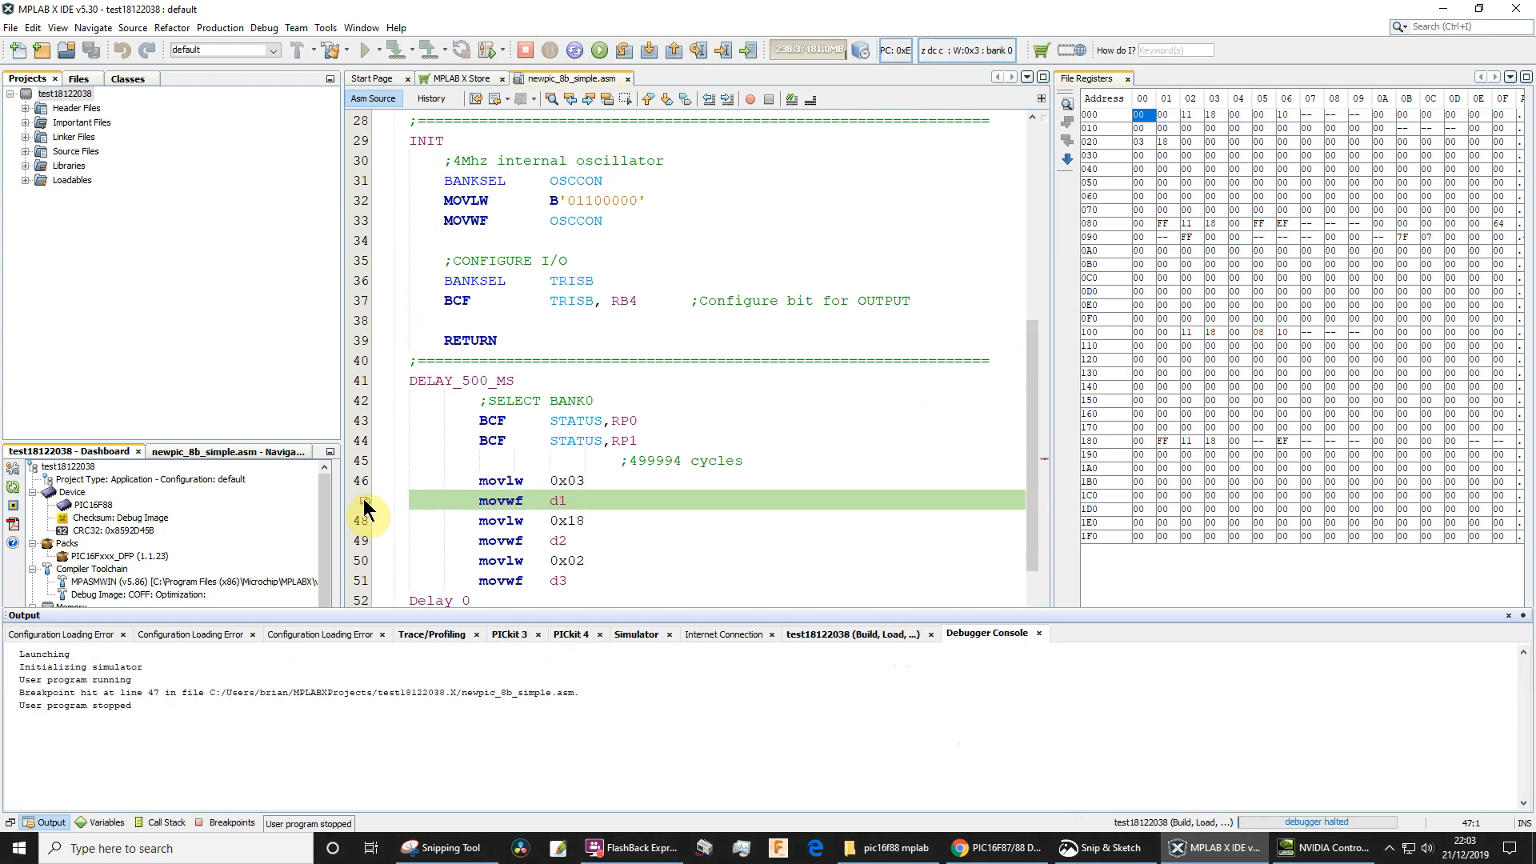
{"action": "mouse_move", "coordinate": [365, 509]}
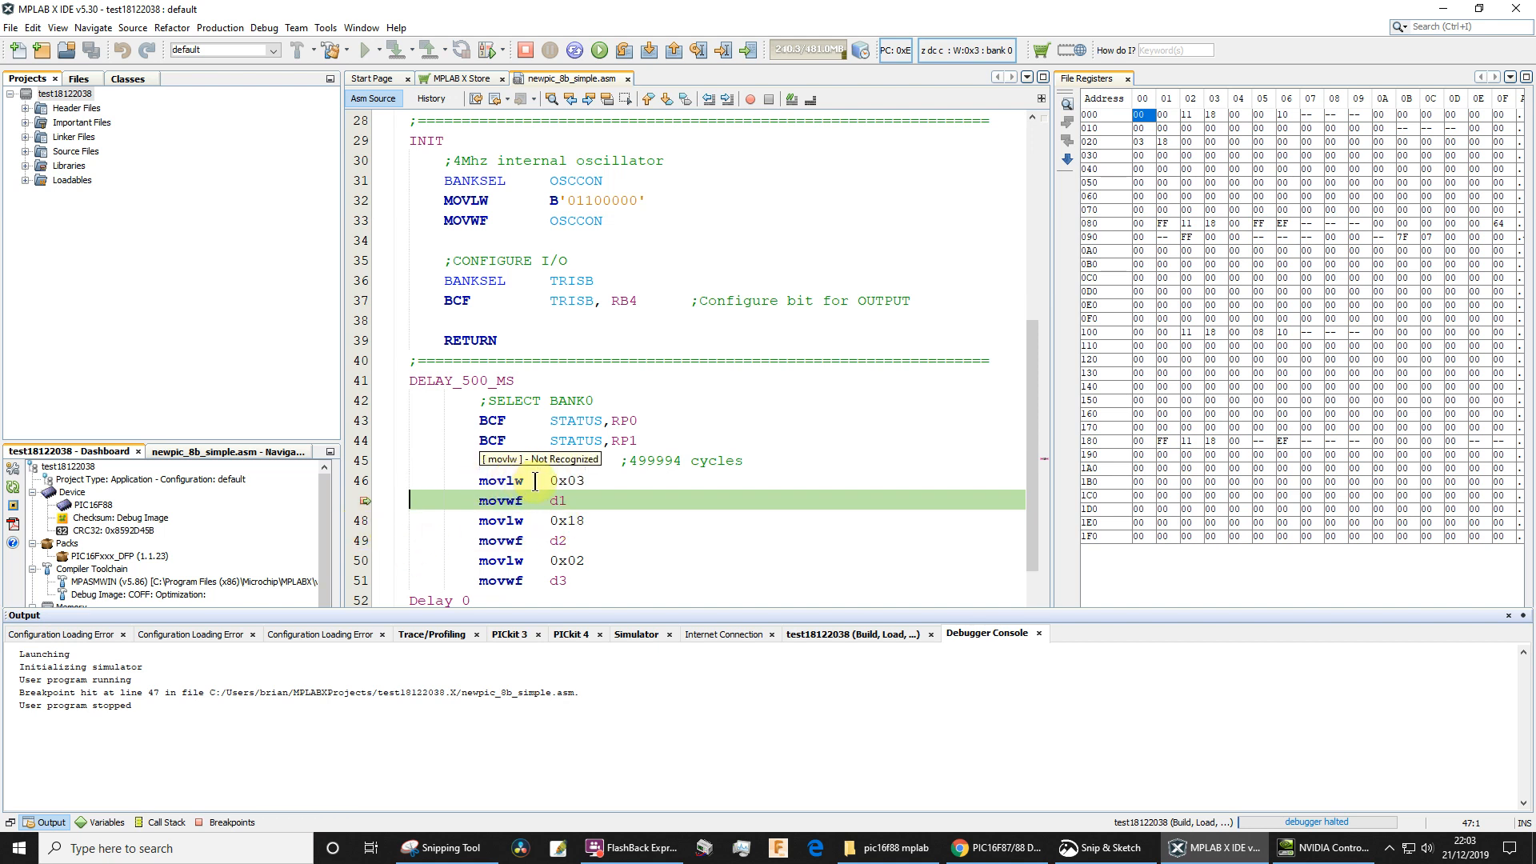
Show the SFRs memory view, listing WREG at 0x03 while halted at movwf d1
{"action": "left_click", "coordinate": [361, 27]}
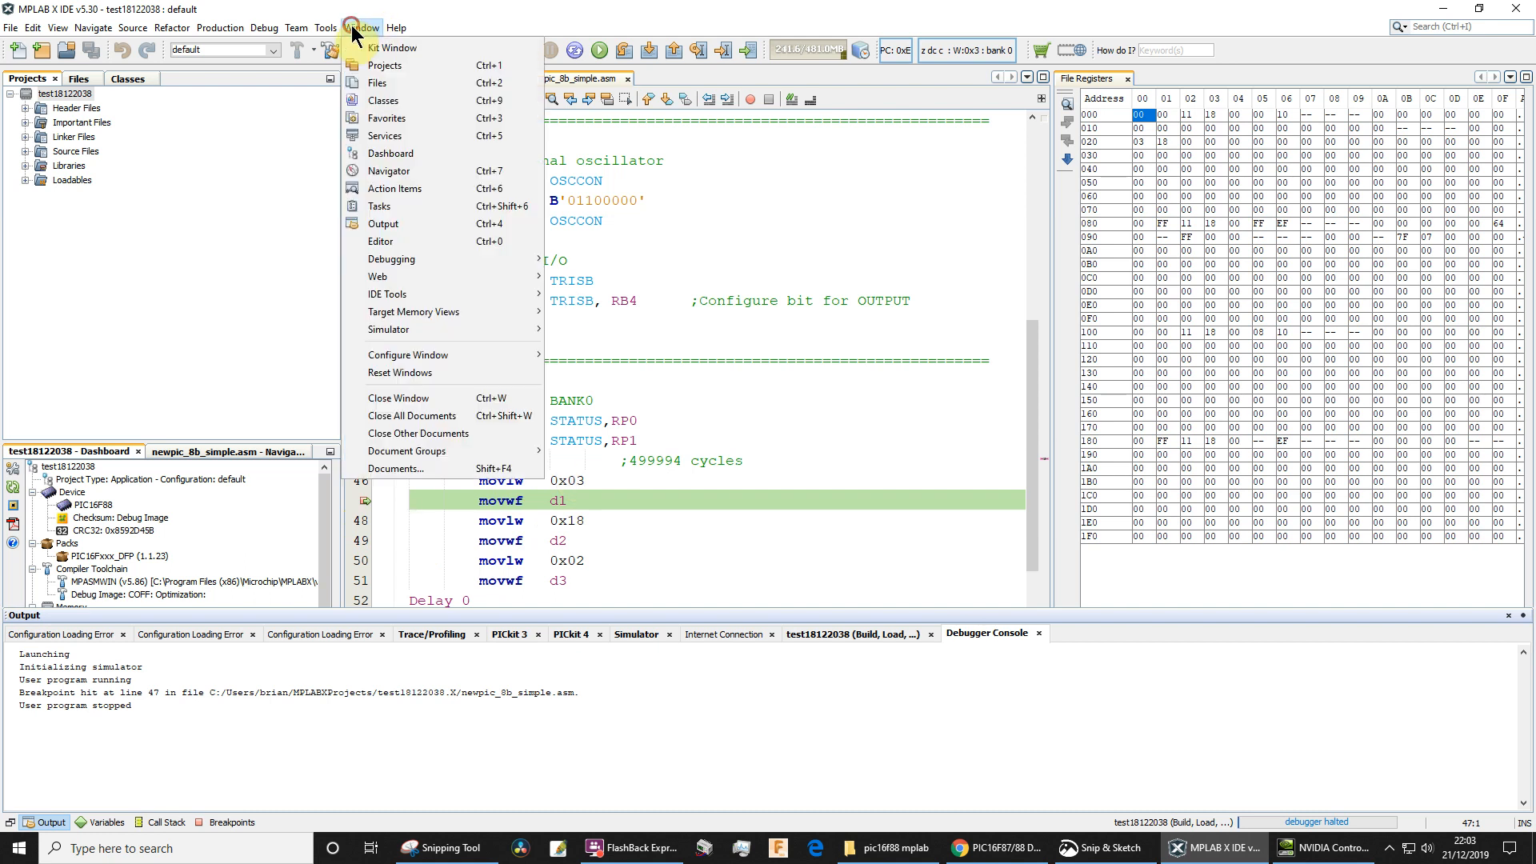
{"action": "mouse_move", "coordinate": [412, 312]}
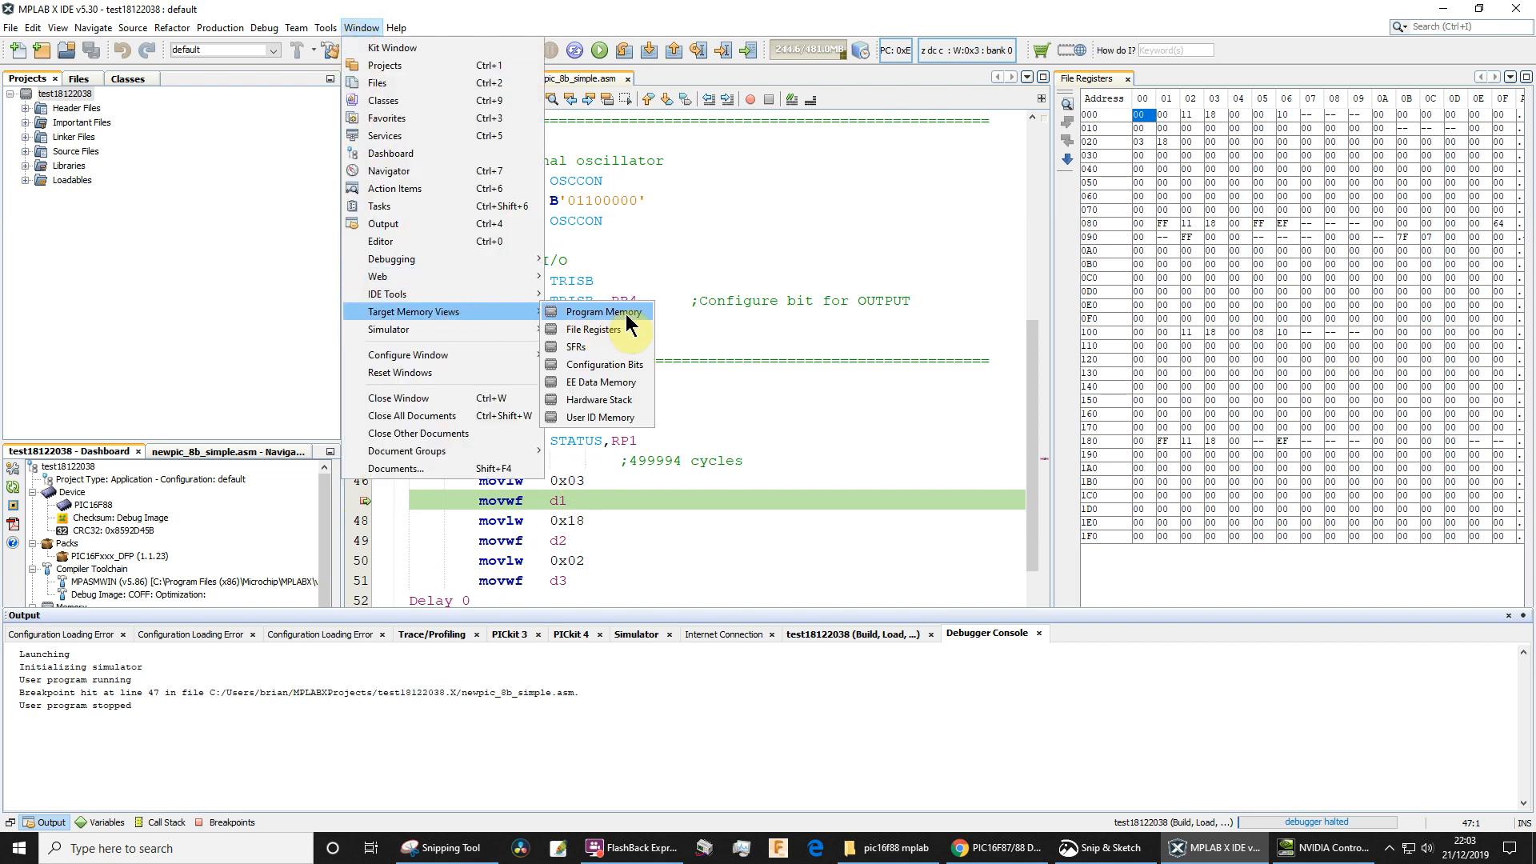
{"action": "mouse_move", "coordinate": [608, 348]}
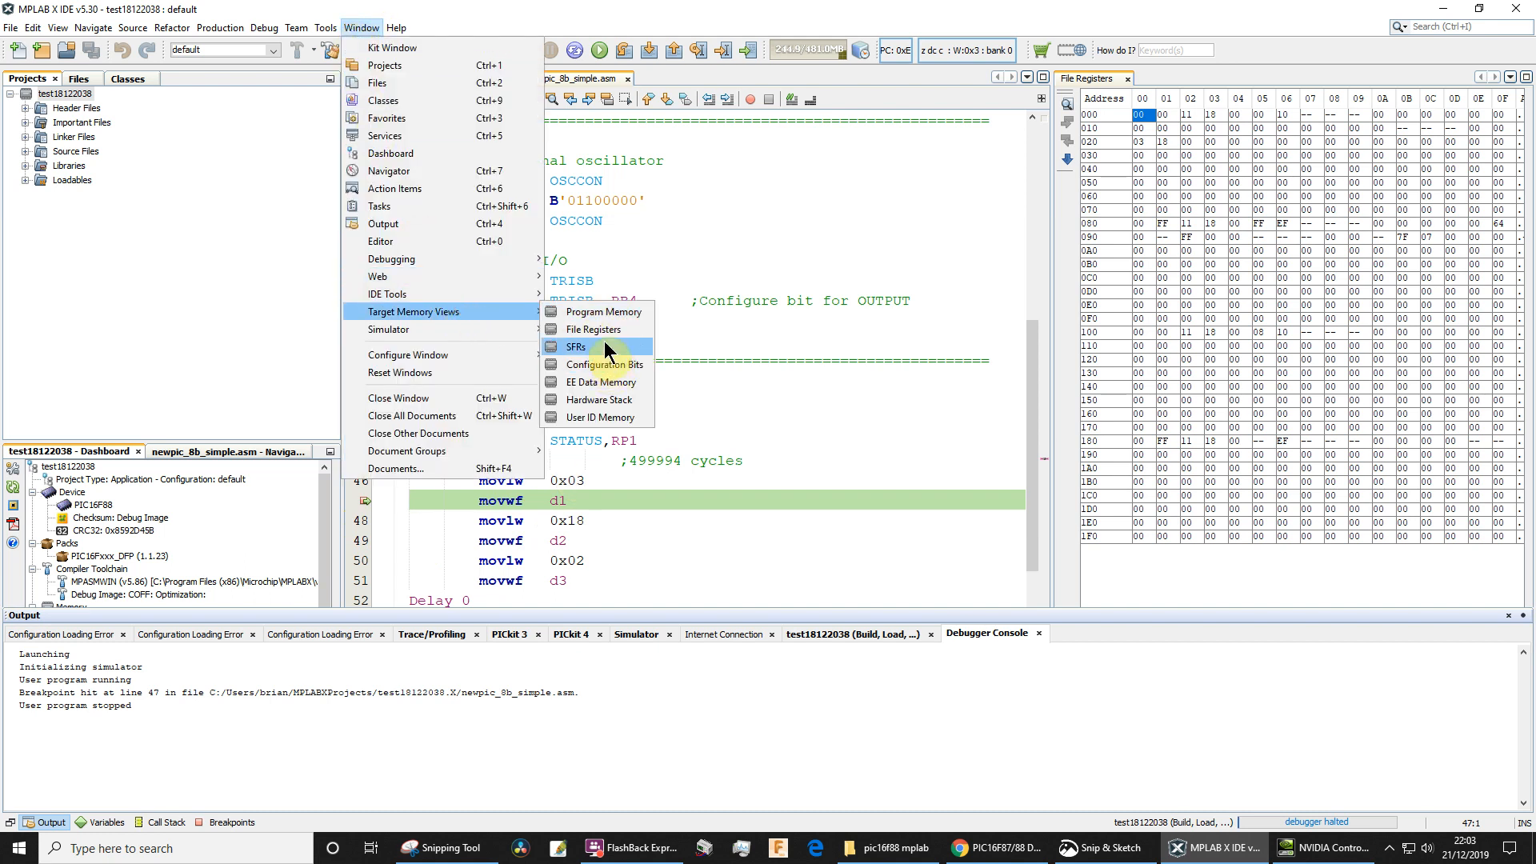
{"action": "left_click", "coordinate": [576, 348]}
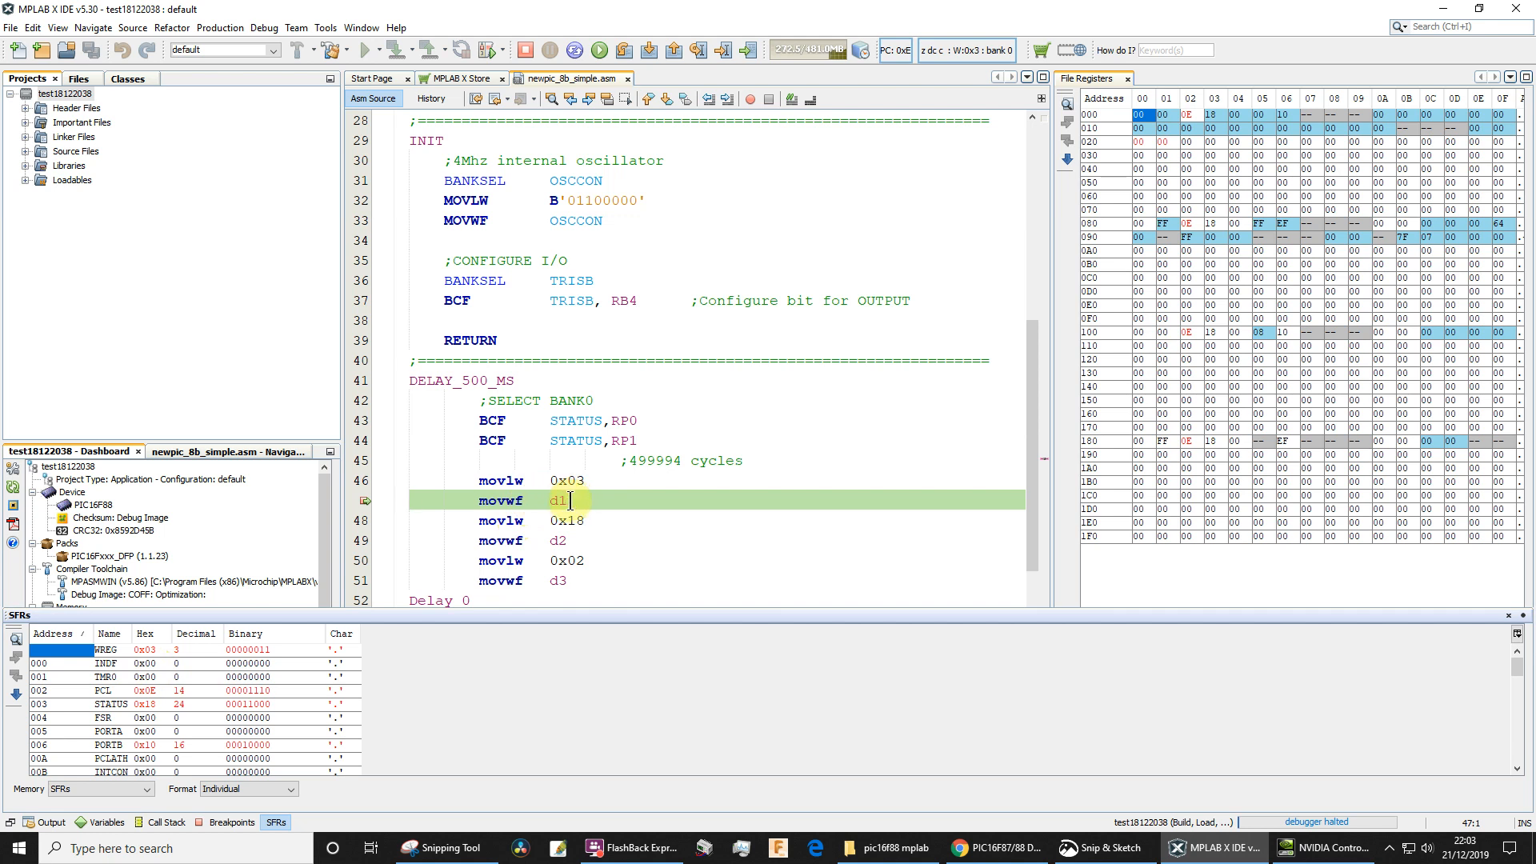
{"action": "mouse_move", "coordinate": [1138, 147]}
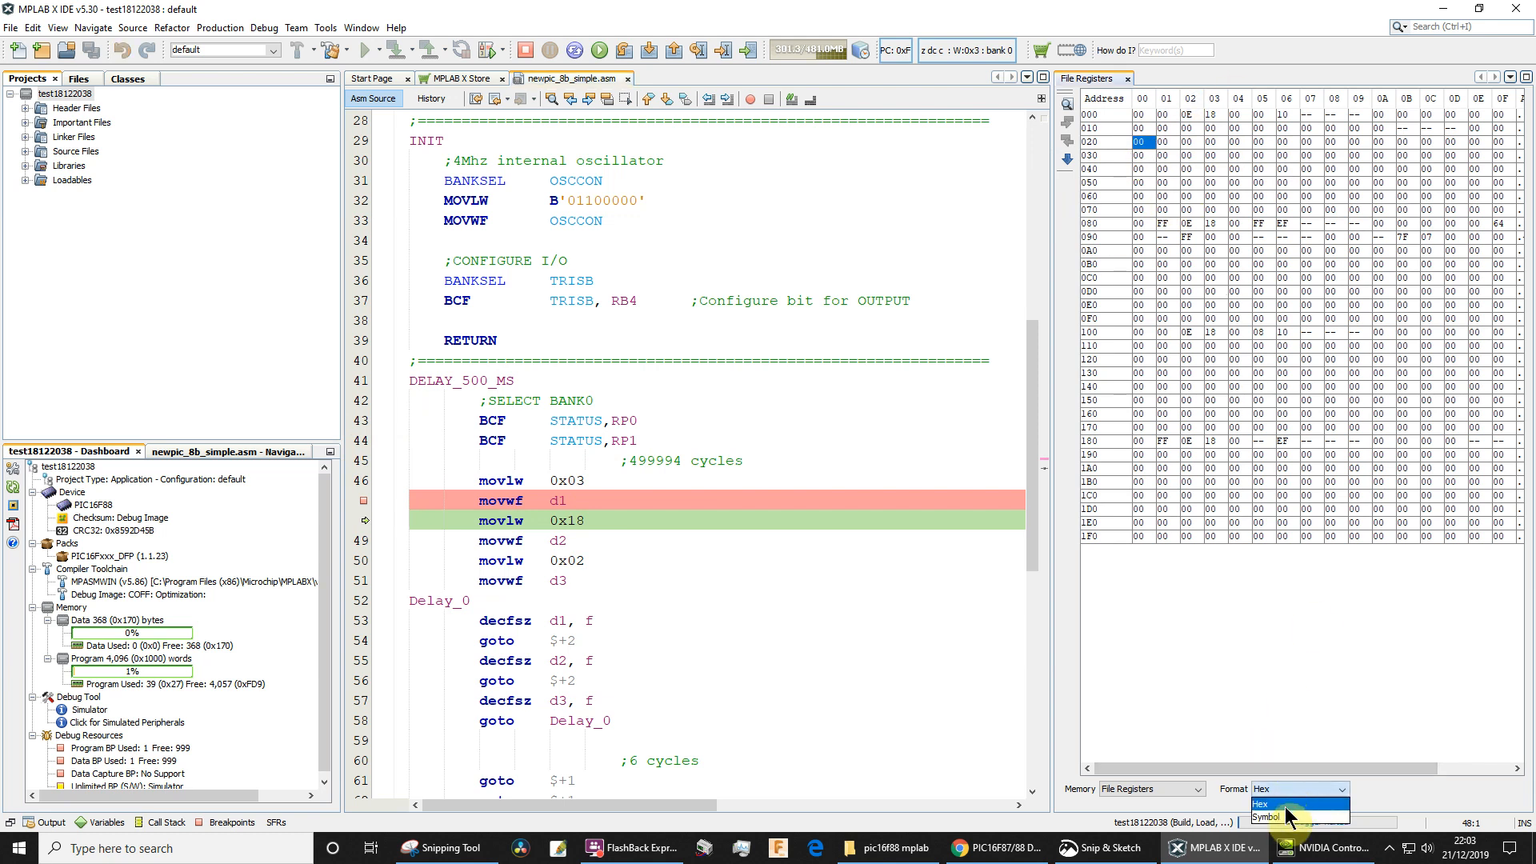
Switch File Registers to Symbol format and pick out the value 3 stored at address 0x20
{"action": "left_click", "coordinate": [1267, 816]}
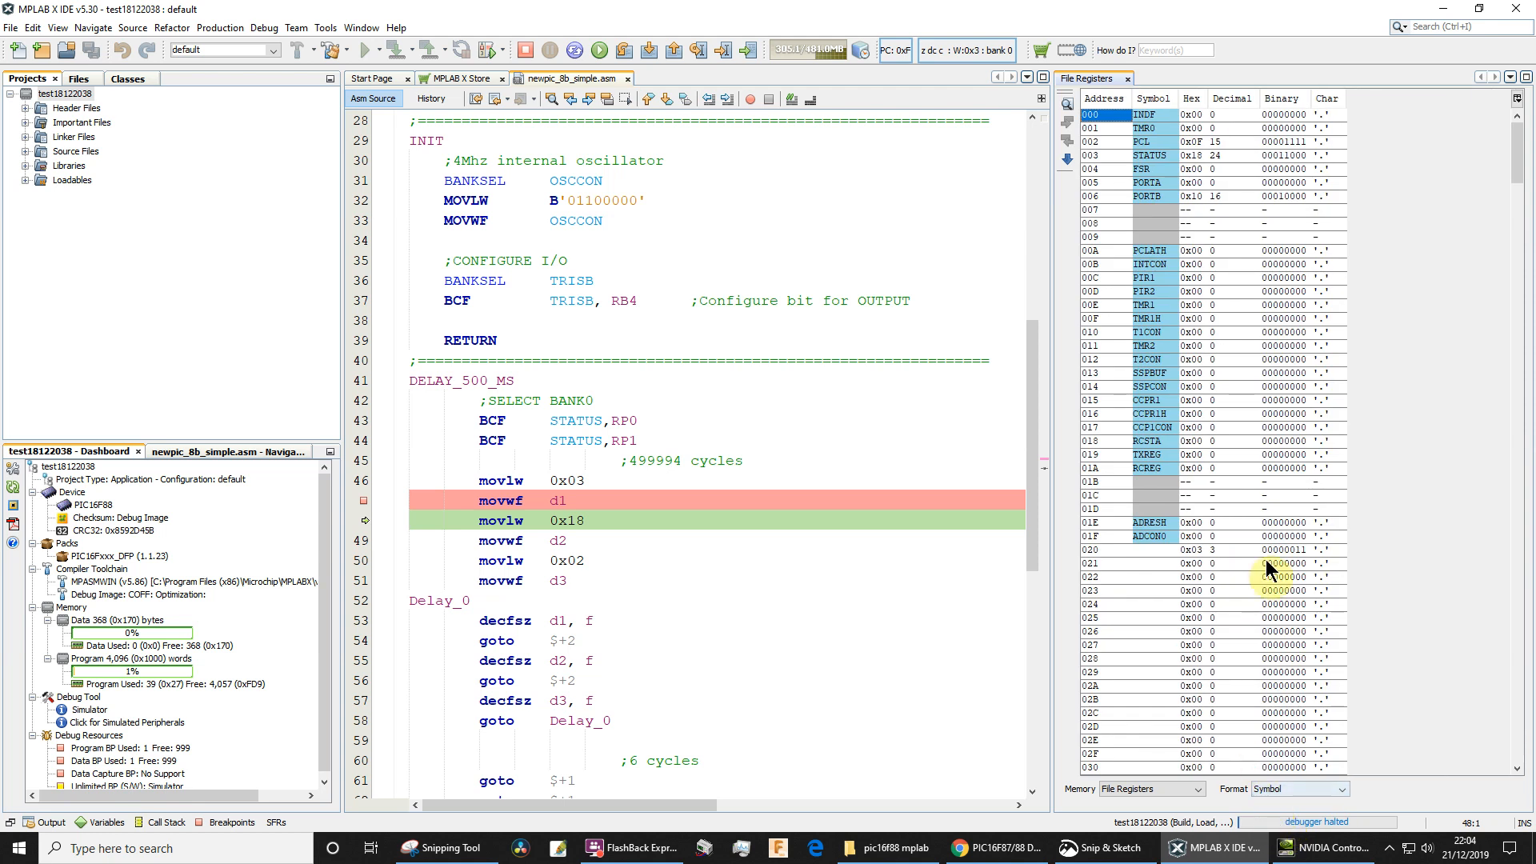
{"action": "mouse_move", "coordinate": [1112, 560]}
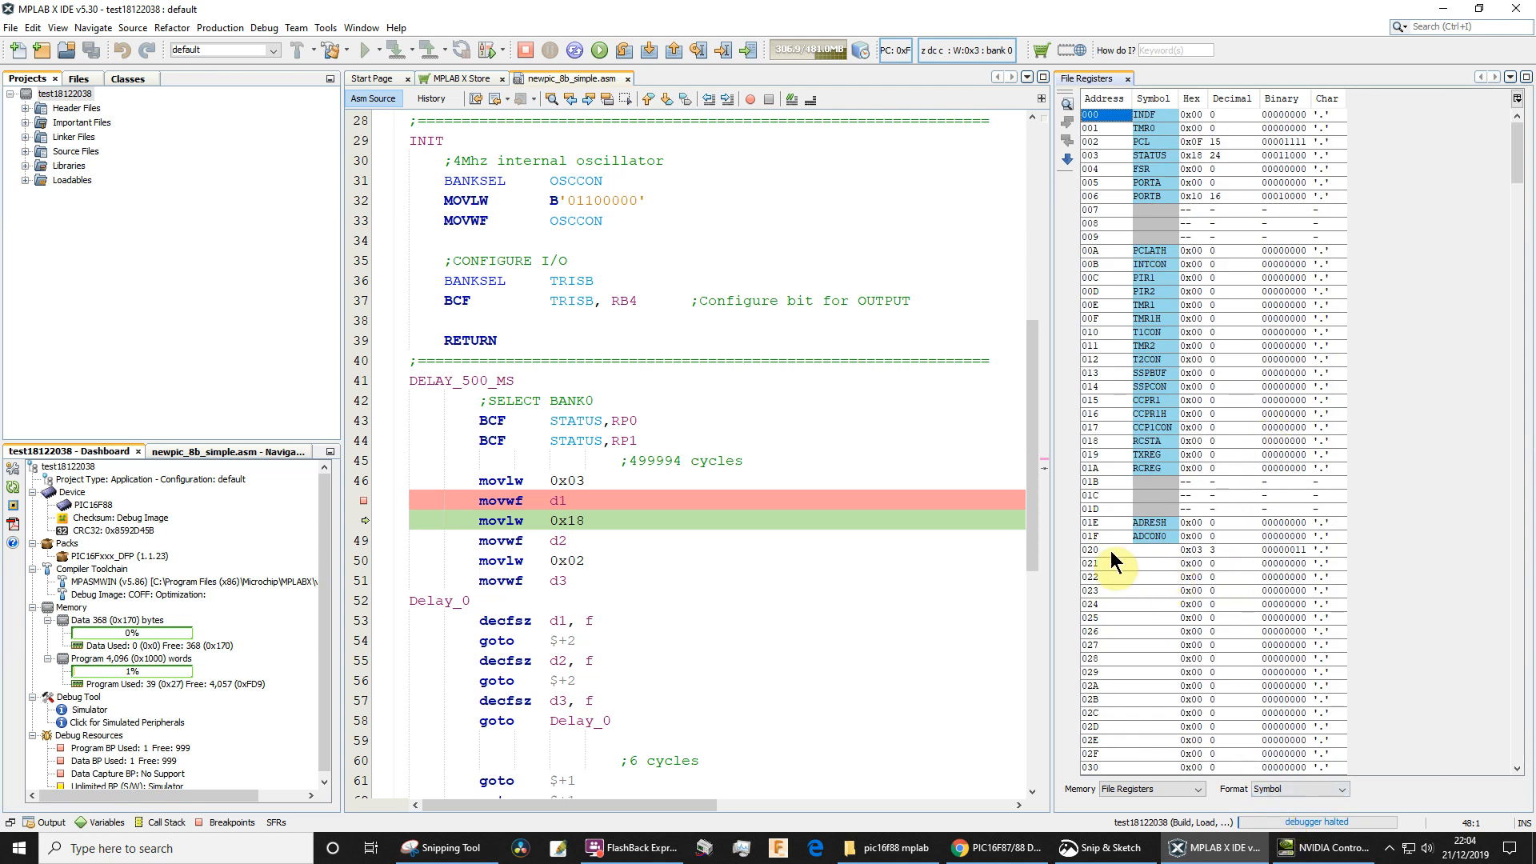
{"action": "left_click", "coordinate": [1107, 549]}
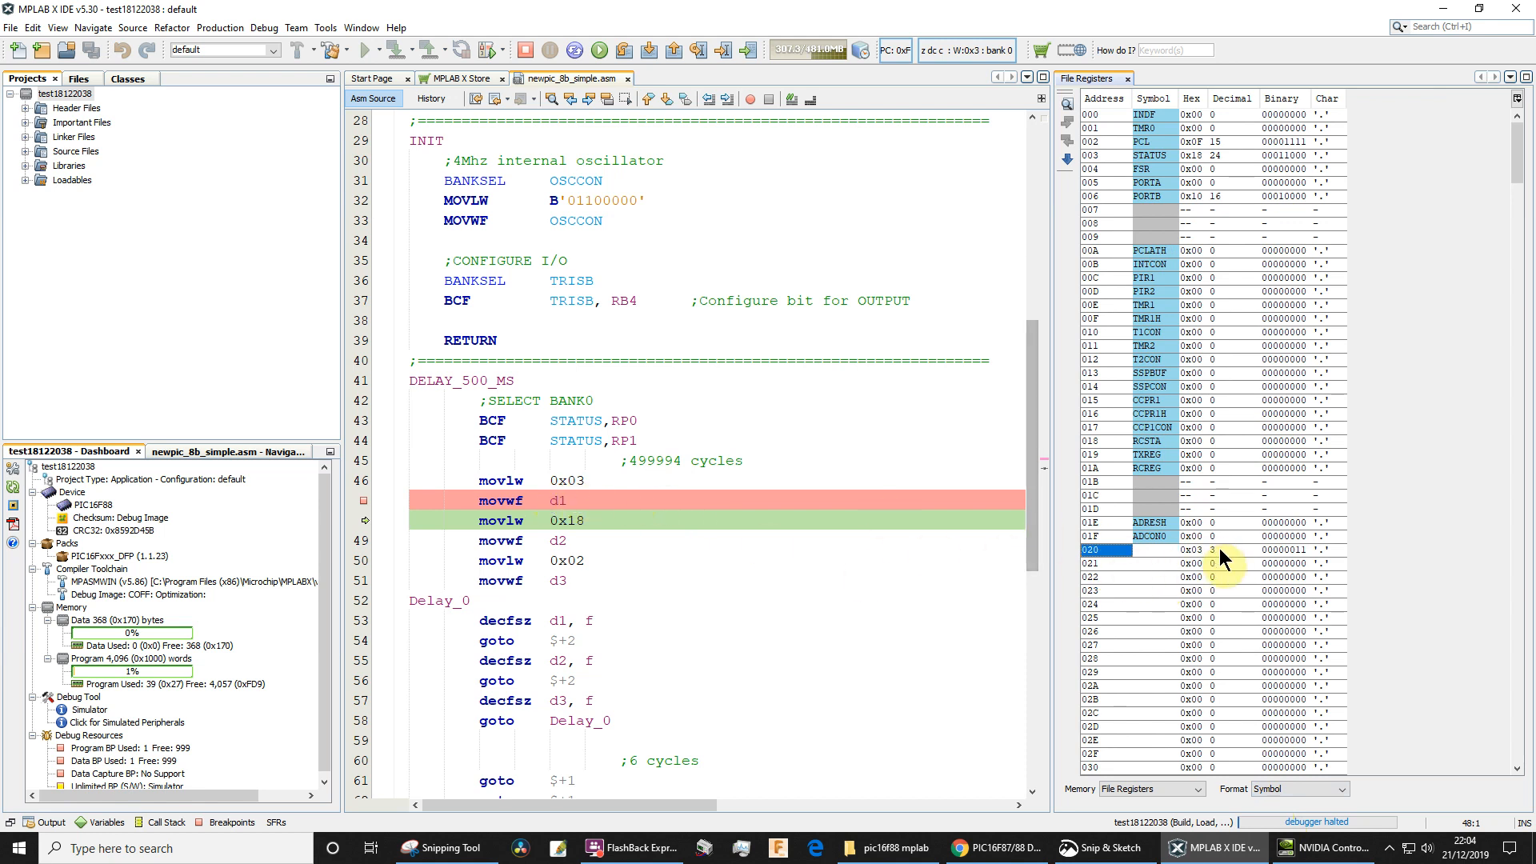
{"action": "left_click", "coordinate": [1191, 549]}
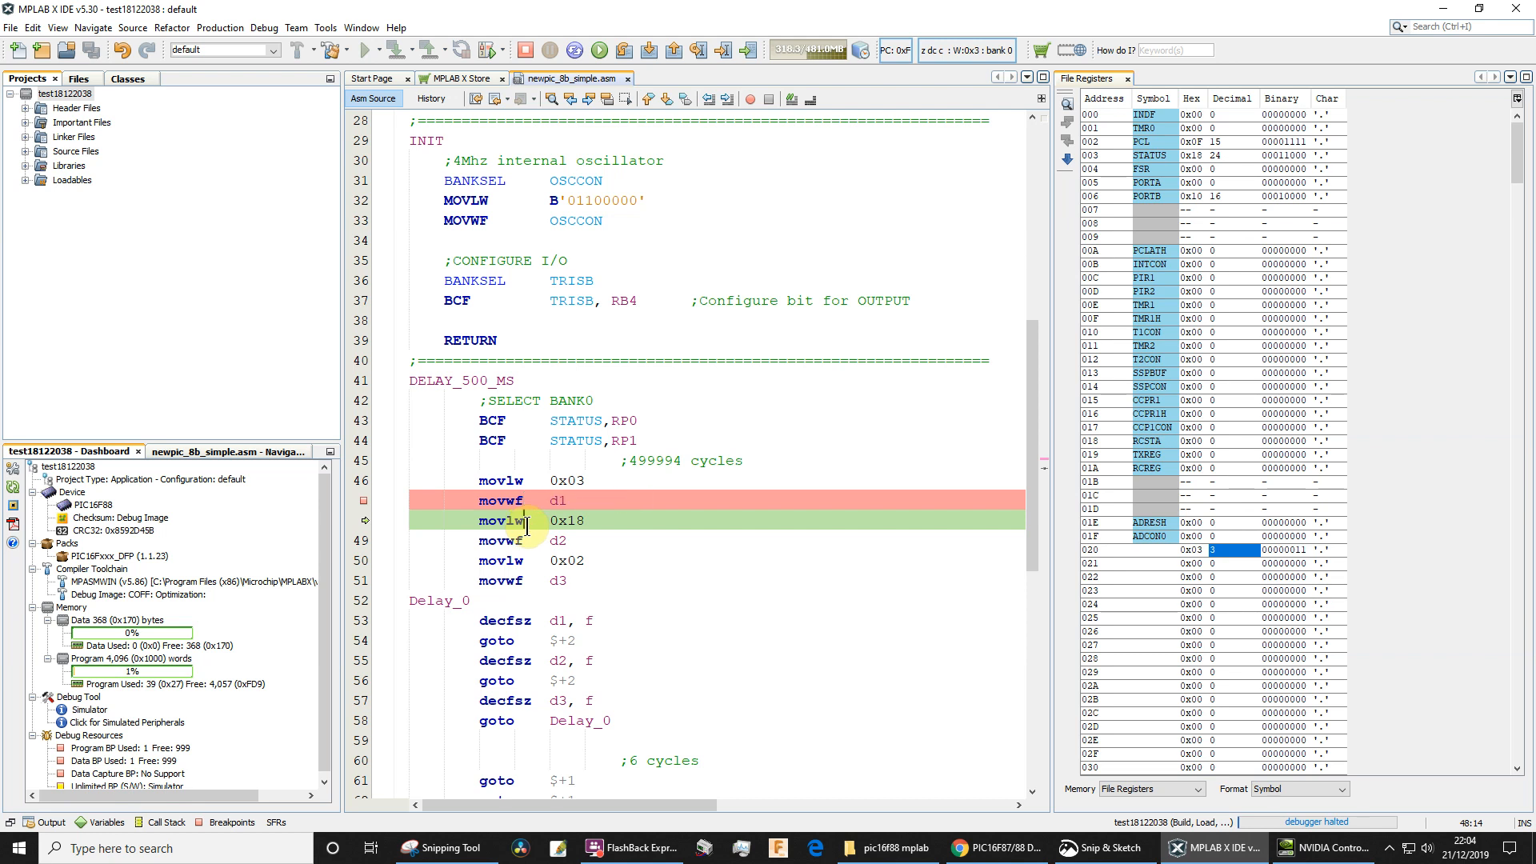
{"action": "mouse_move", "coordinate": [355, 611]}
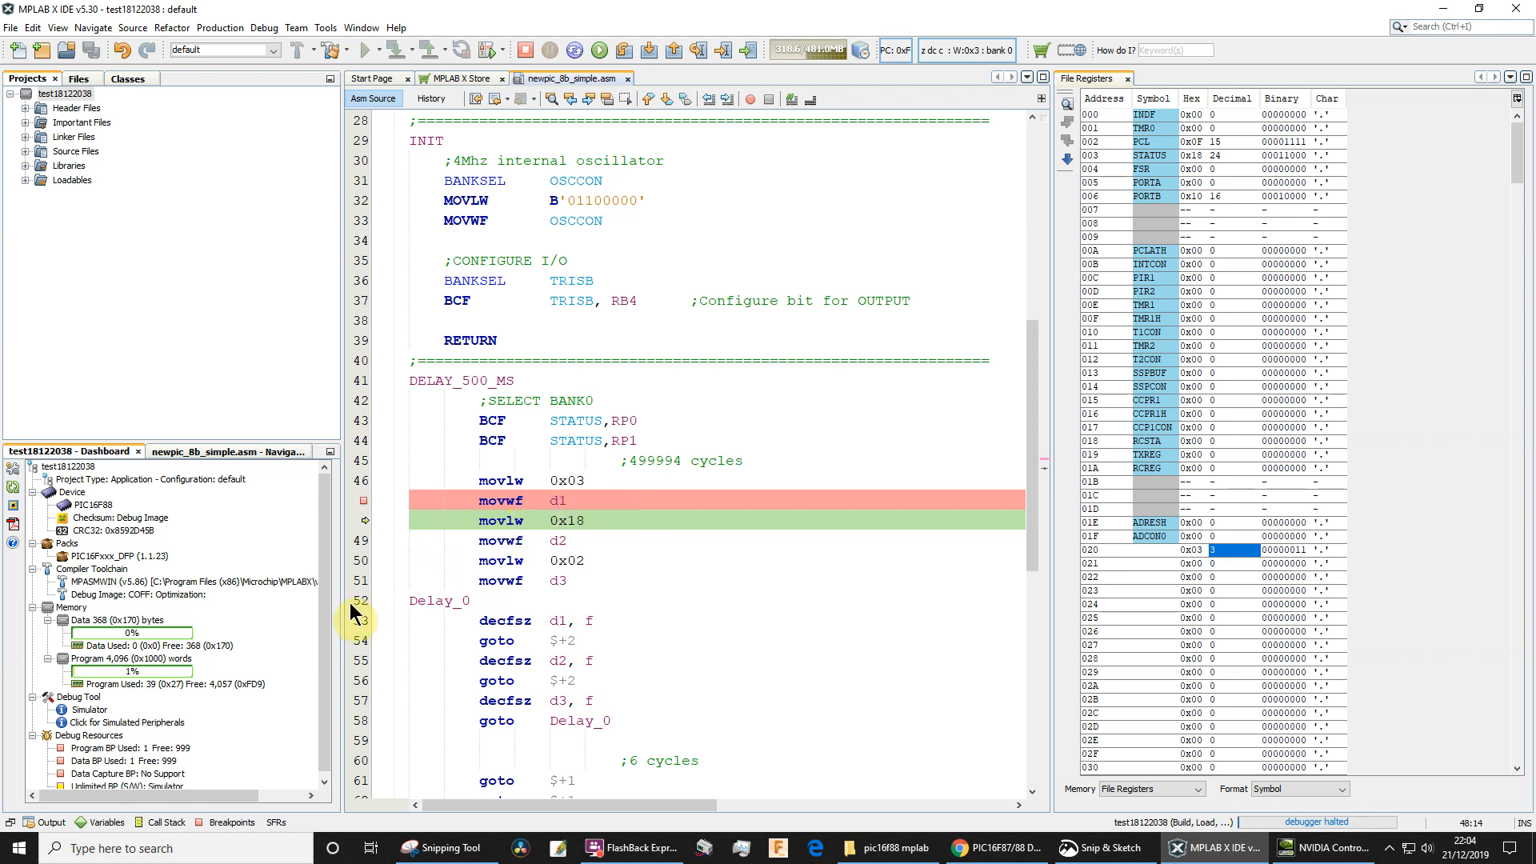
{"action": "mouse_move", "coordinate": [395, 709]}
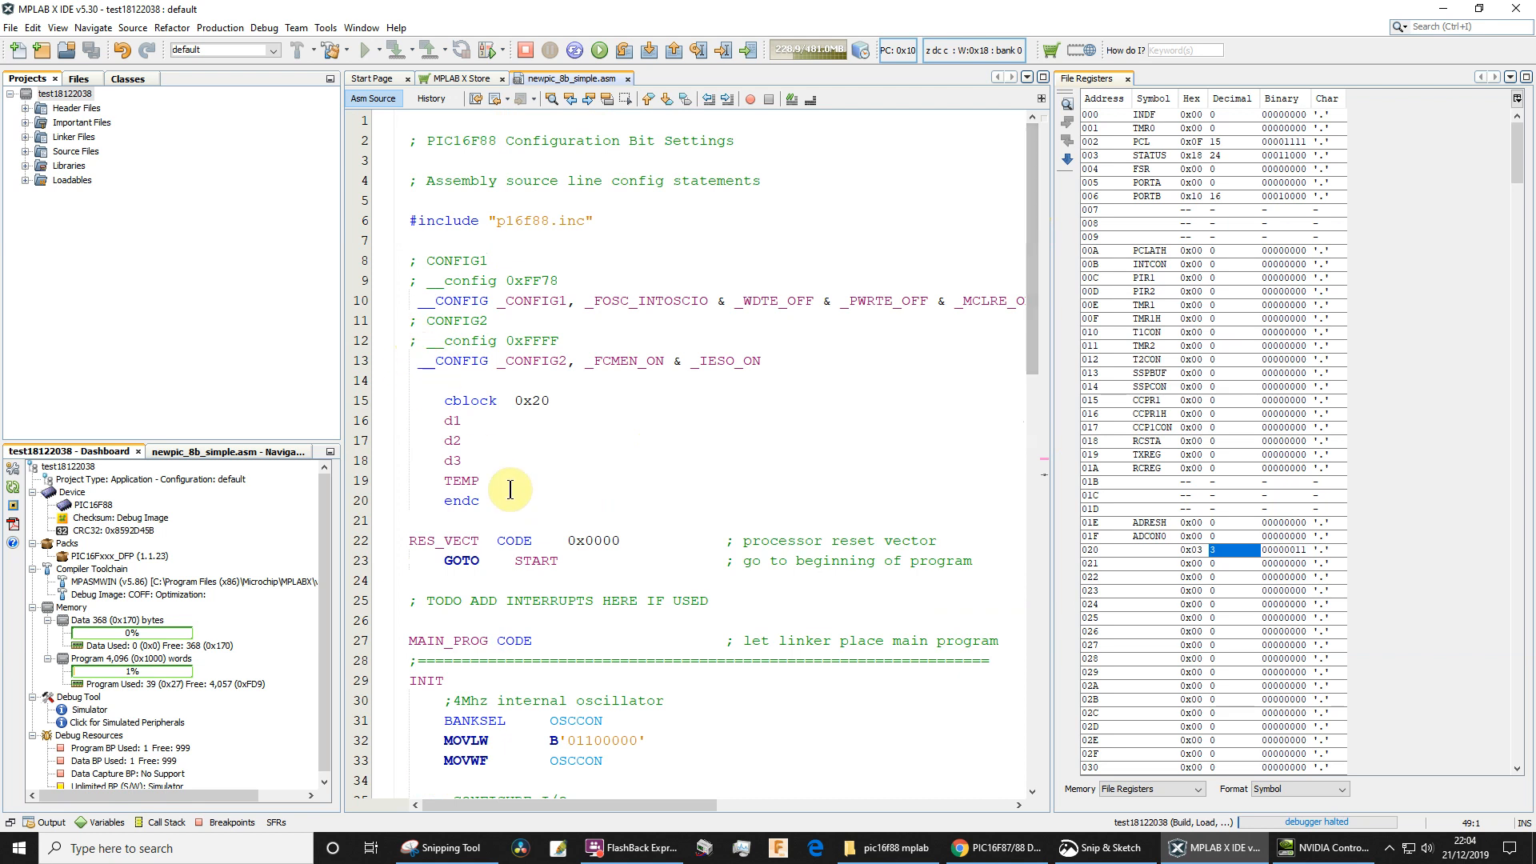
Mark the d2 declaration in the cblock 0x20 block, then scroll back to DELAY_500_MS
{"action": "left_click", "coordinate": [456, 421]}
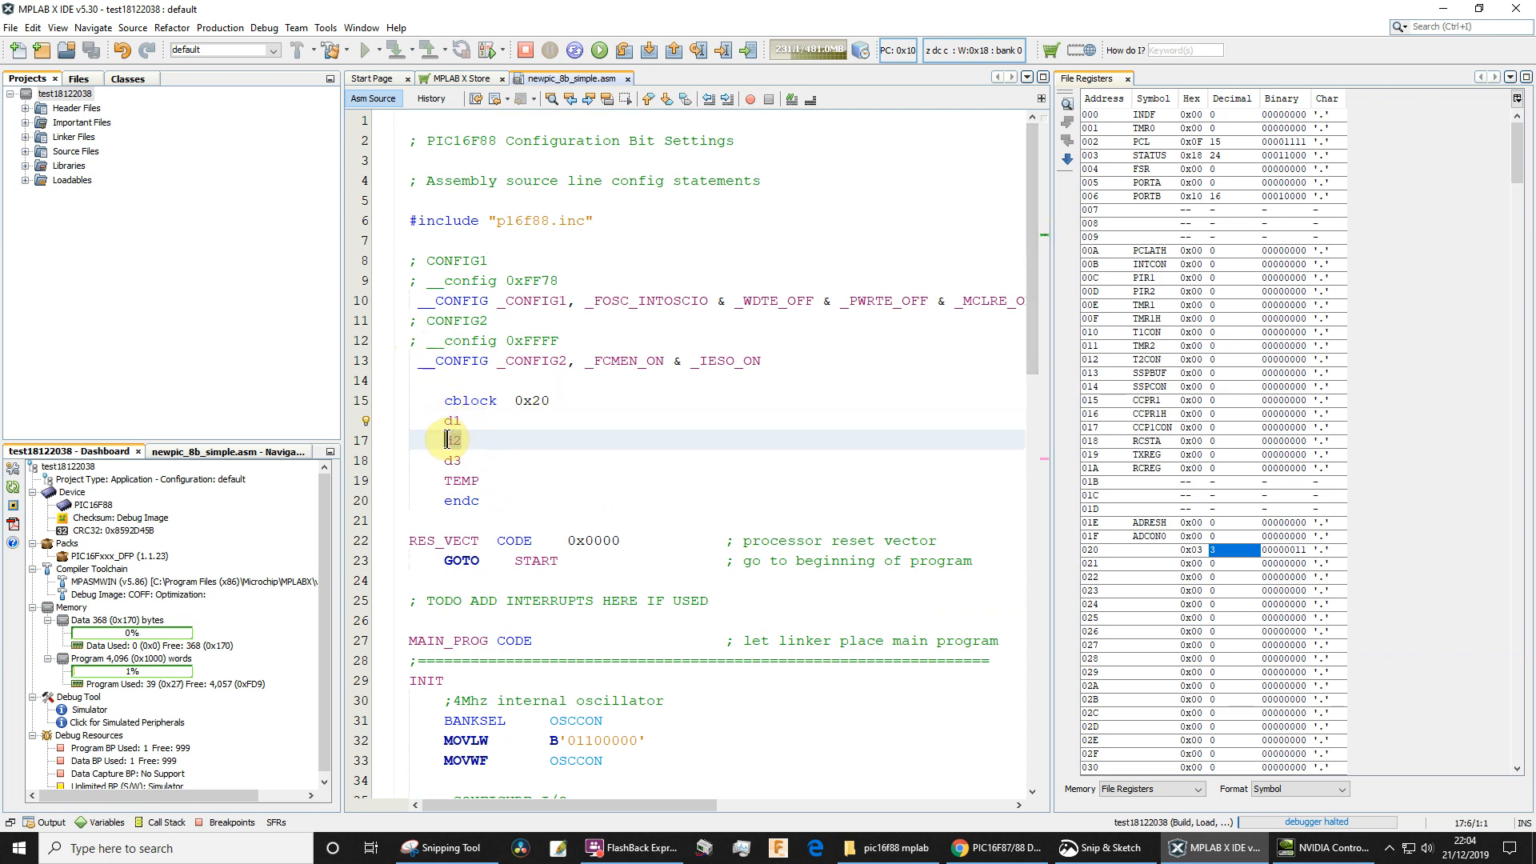
{"action": "scroll", "scroll_direction": "down", "scroll_amount": 3}
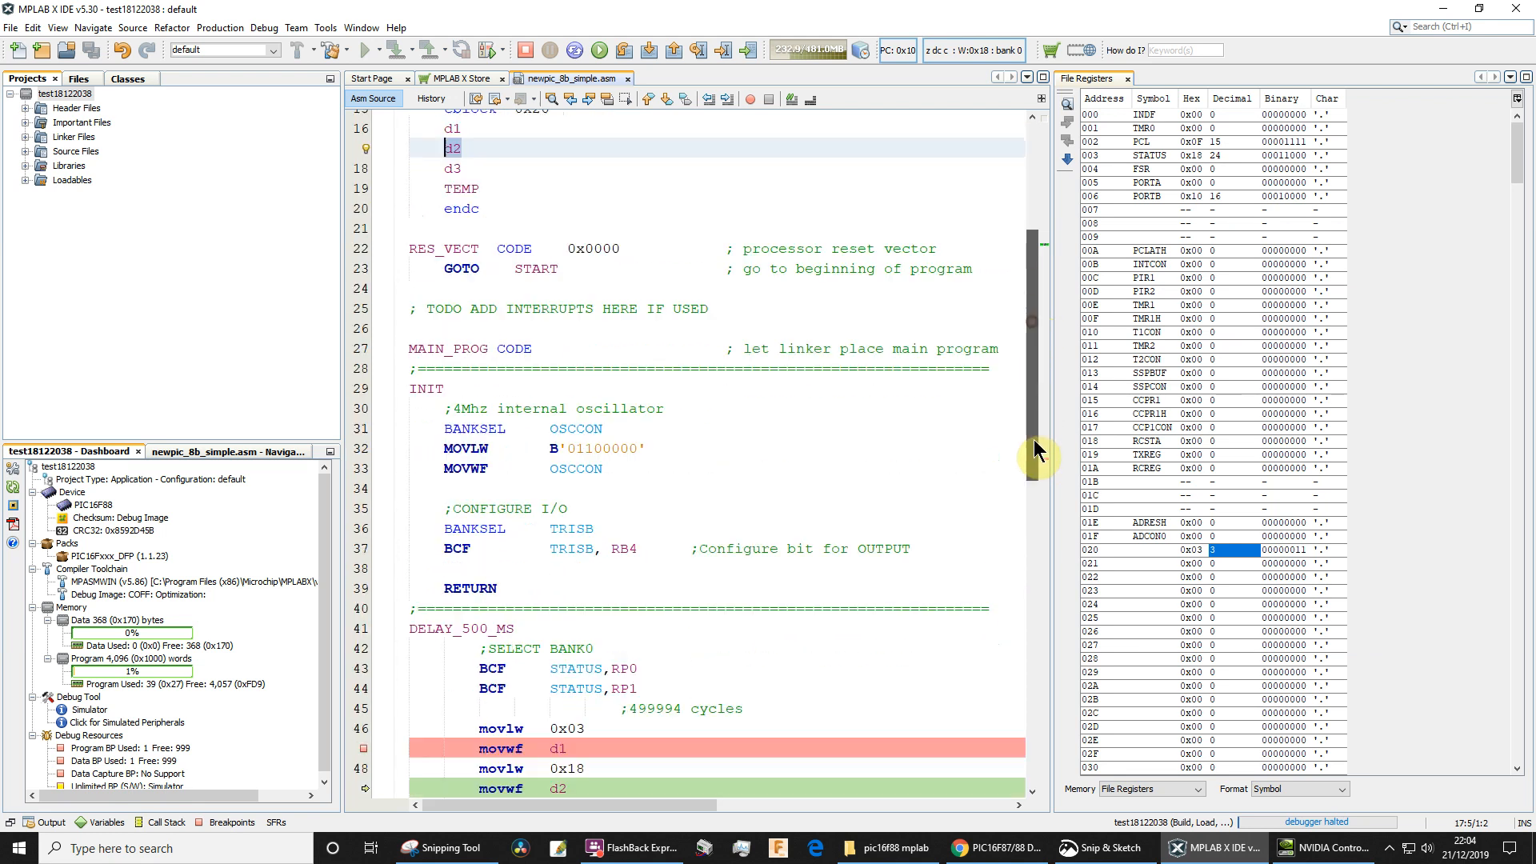
{"action": "scroll", "scroll_direction": "down", "scroll_amount": 3}
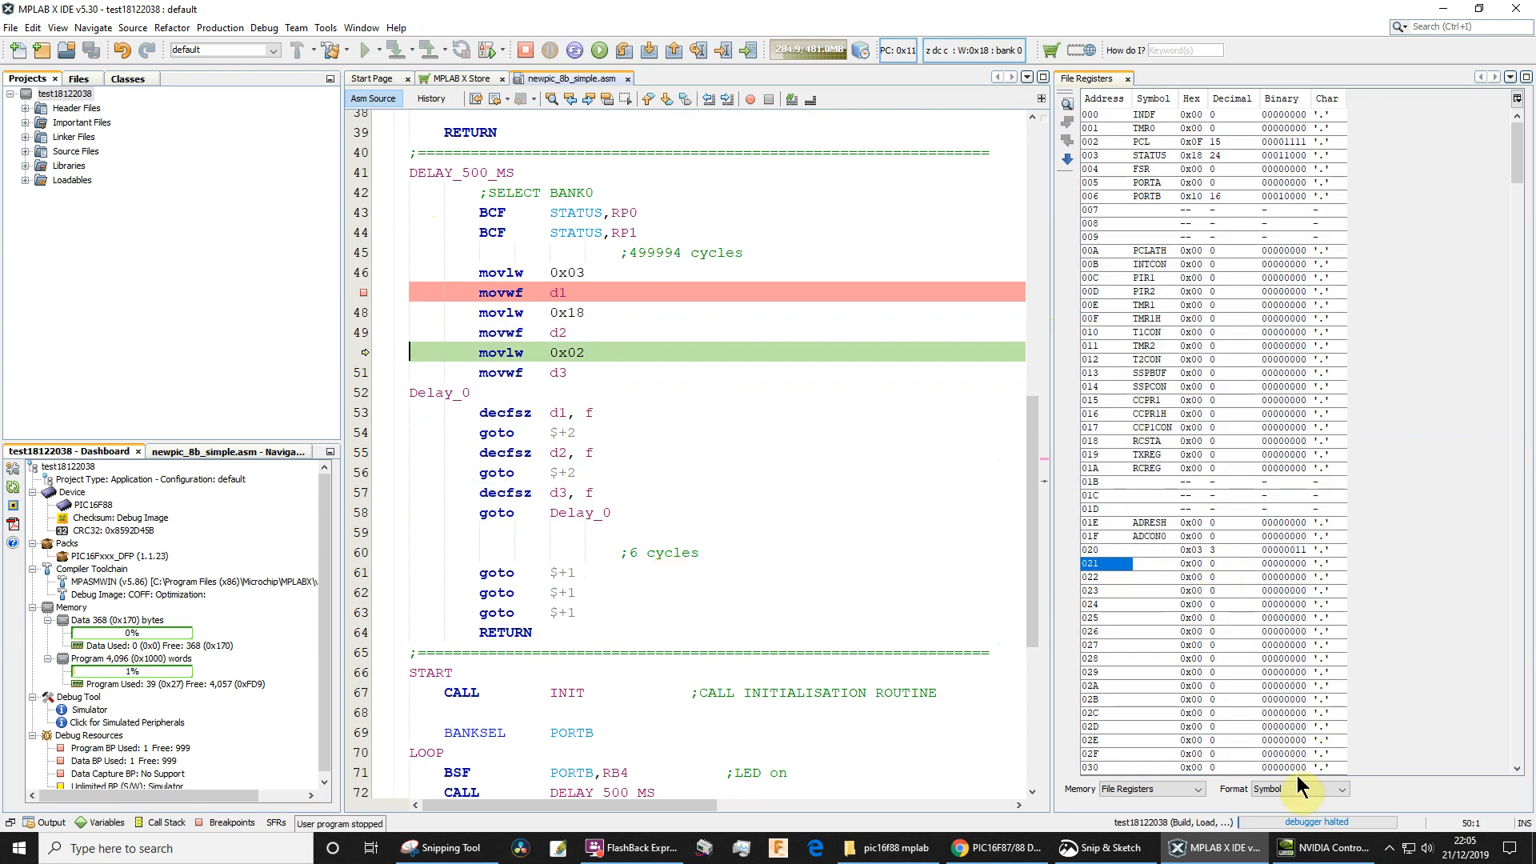
View rows 020–021 as a hex grid, then return to Symbol format to read d2 = 0x18 at 0x21
{"action": "left_click", "coordinate": [1339, 789]}
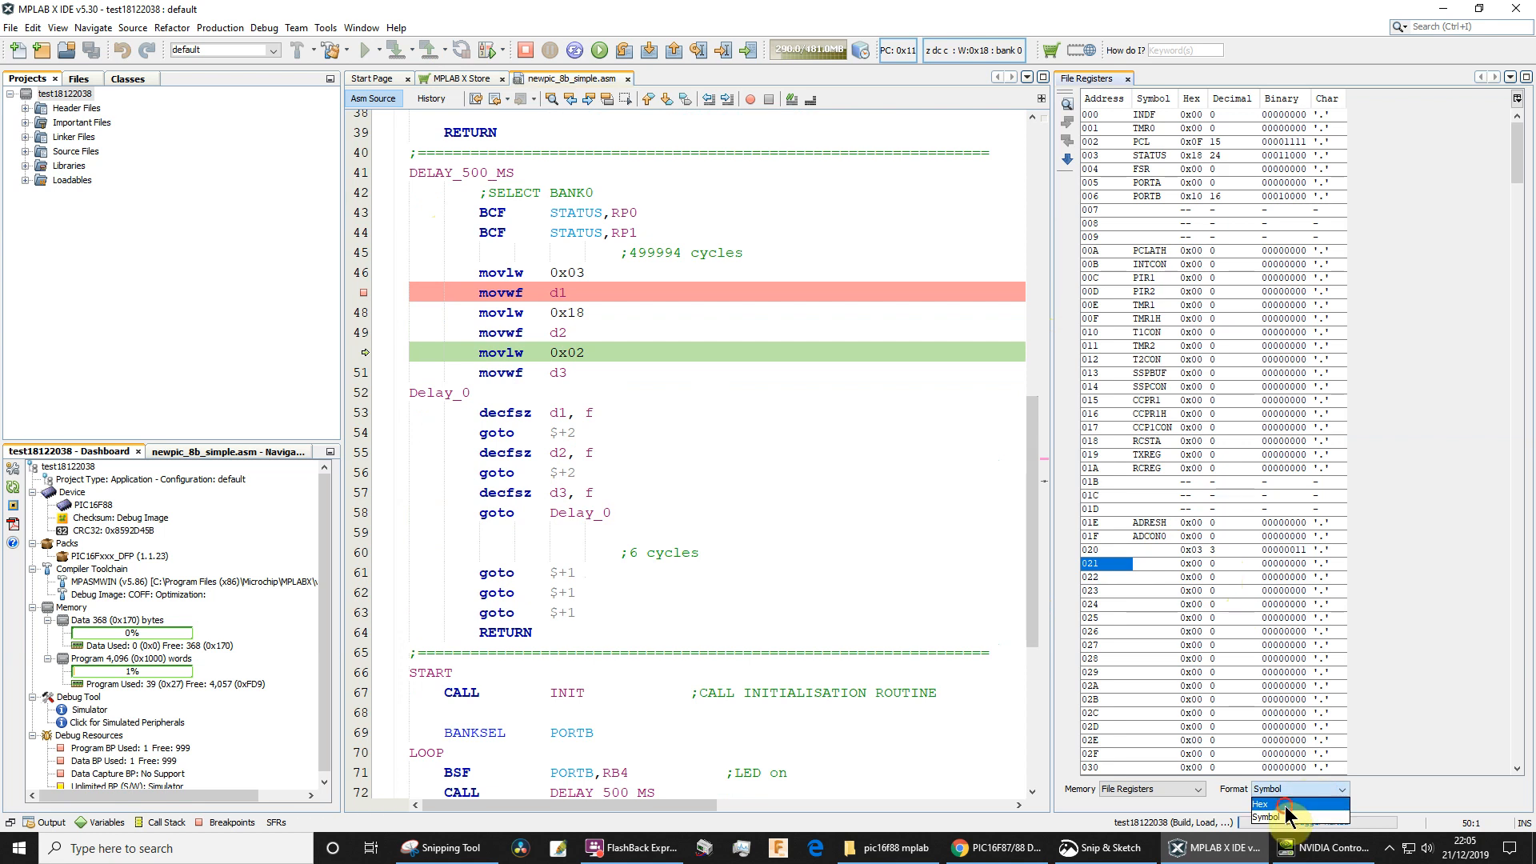
{"action": "left_click", "coordinate": [1264, 805]}
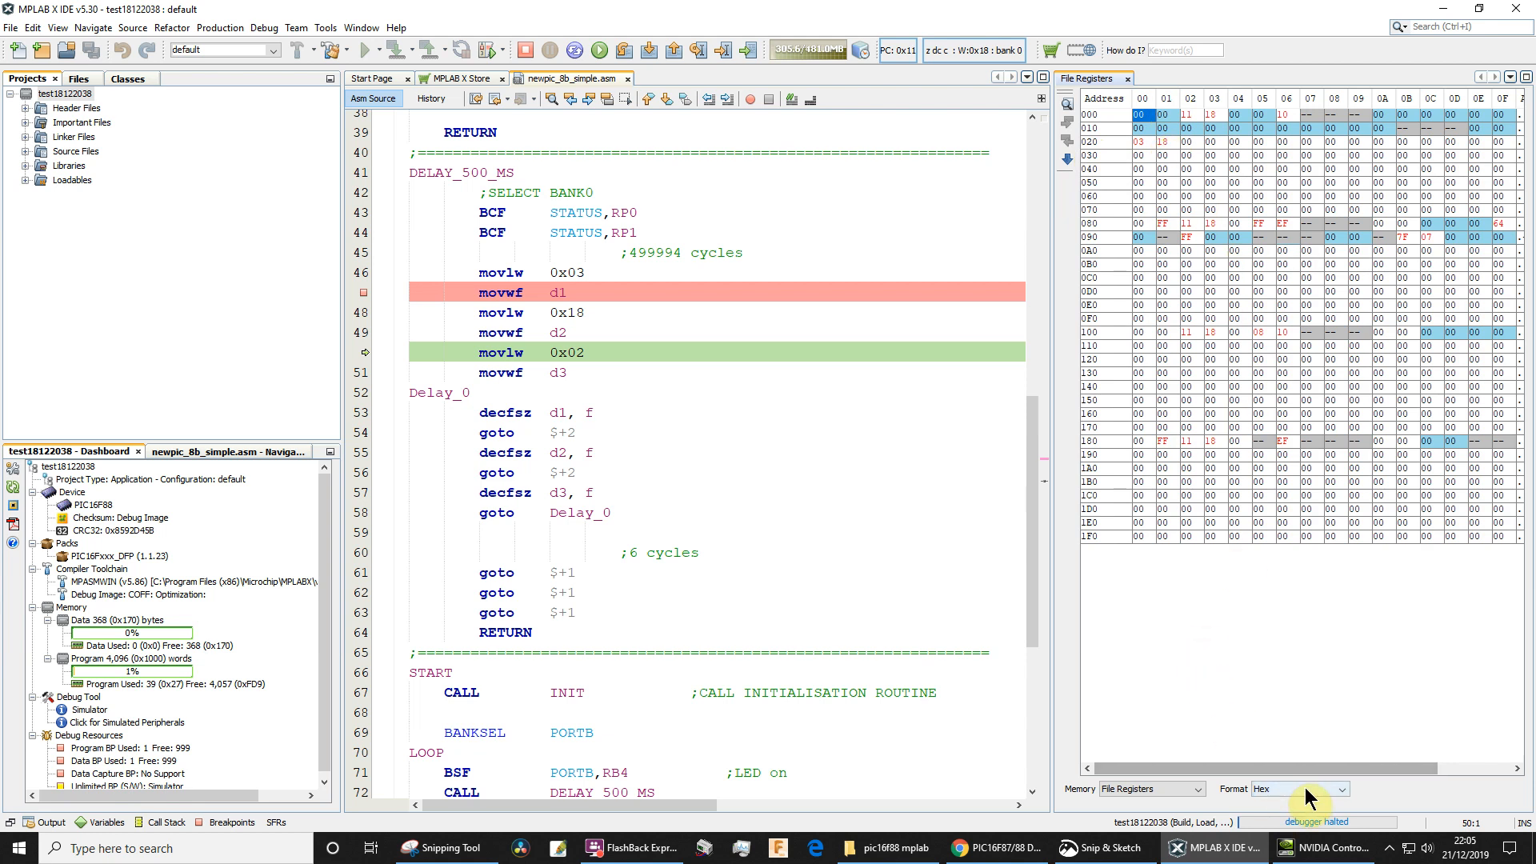
{"action": "left_click", "coordinate": [1338, 789]}
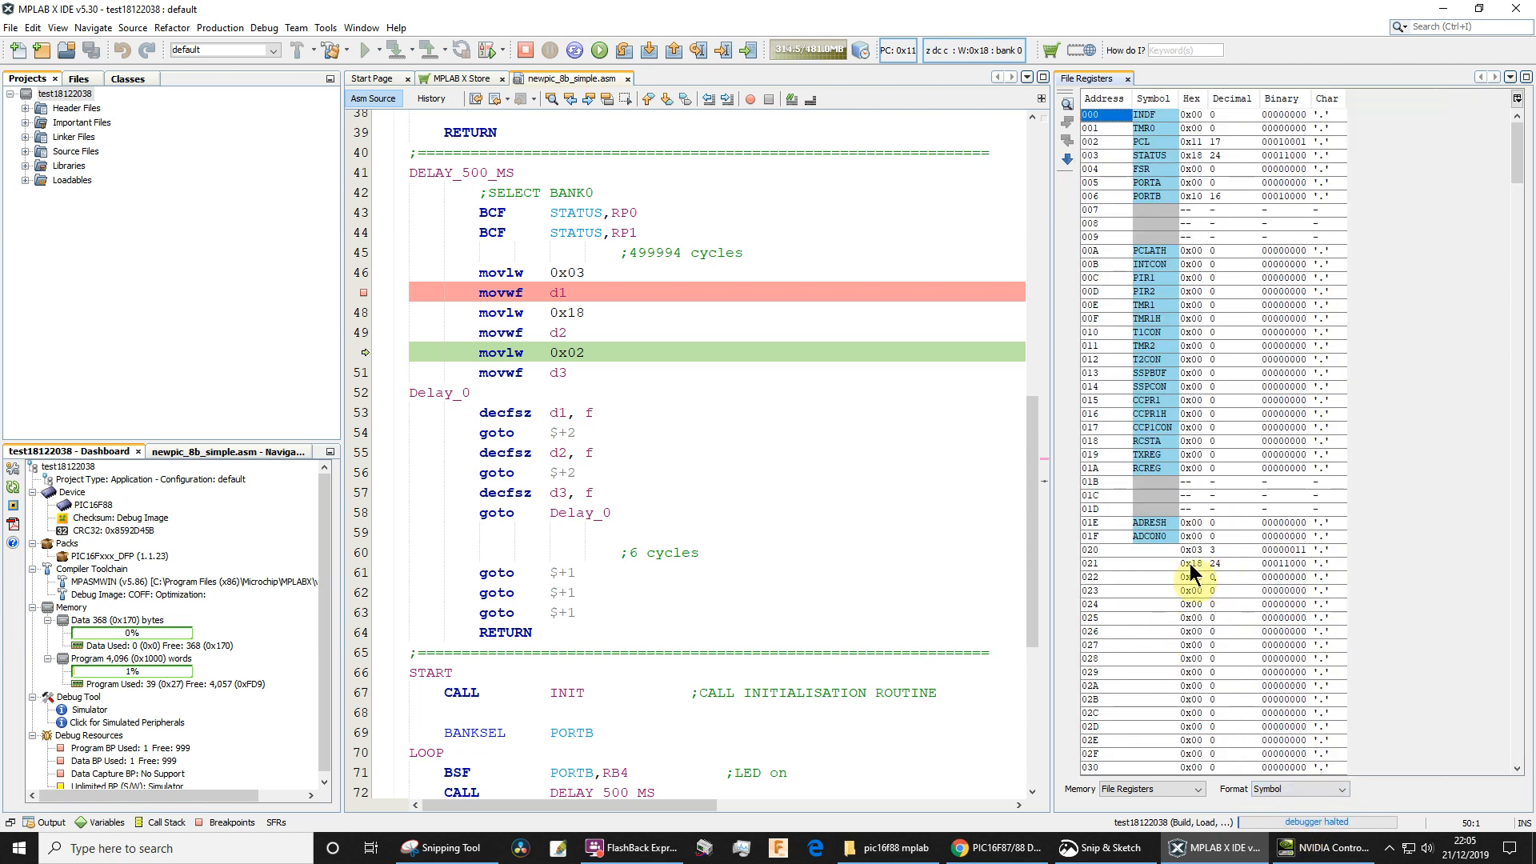
{"action": "mouse_move", "coordinate": [1201, 573]}
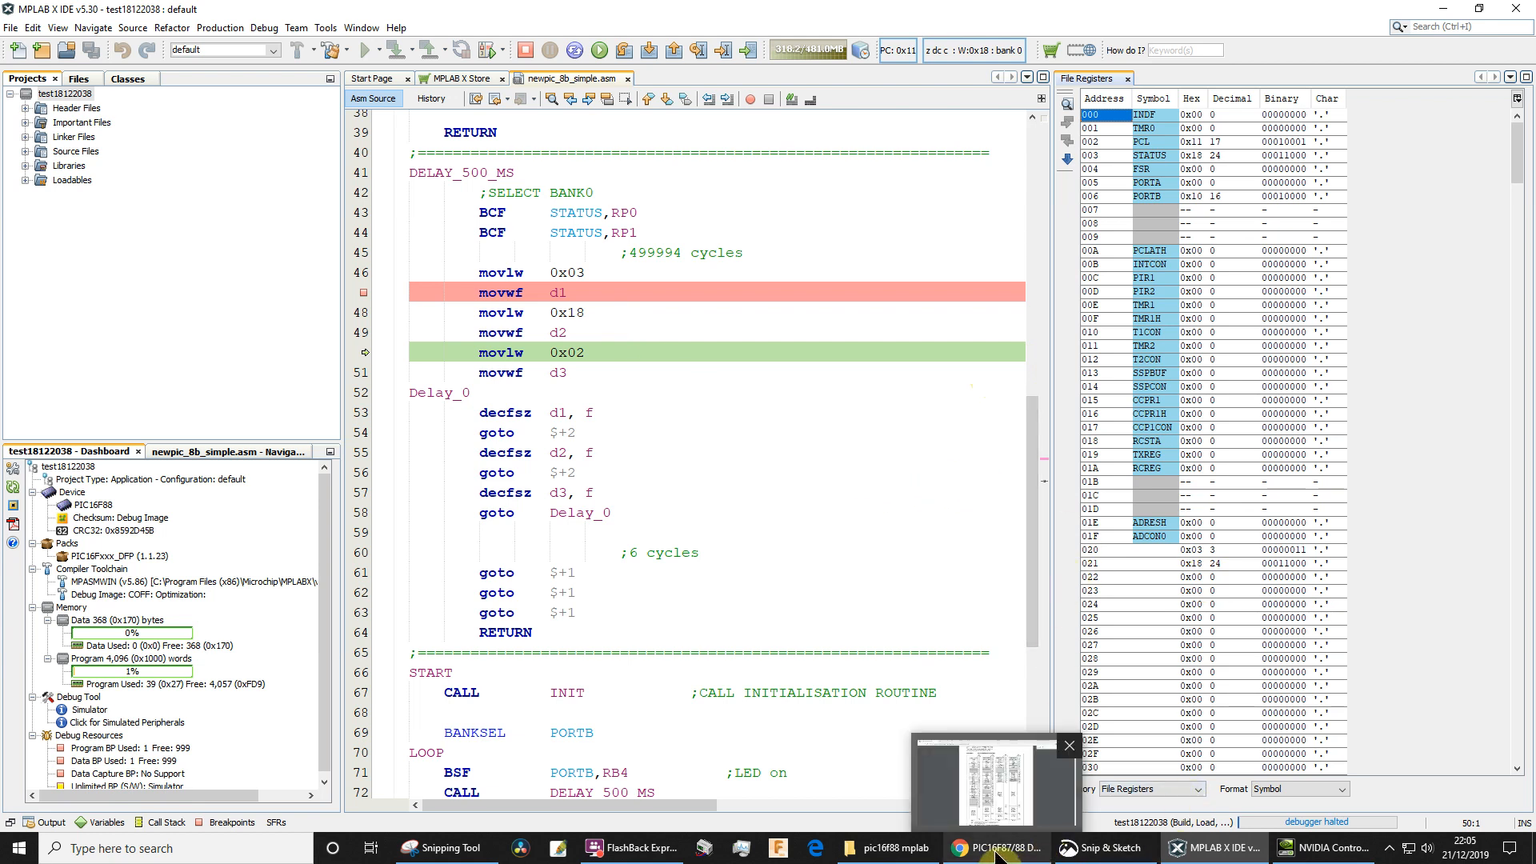
Switch to the PIC16F87/88 datasheet in Chrome and locate Figure 2-2, the register file map
{"action": "left_click", "coordinate": [996, 848]}
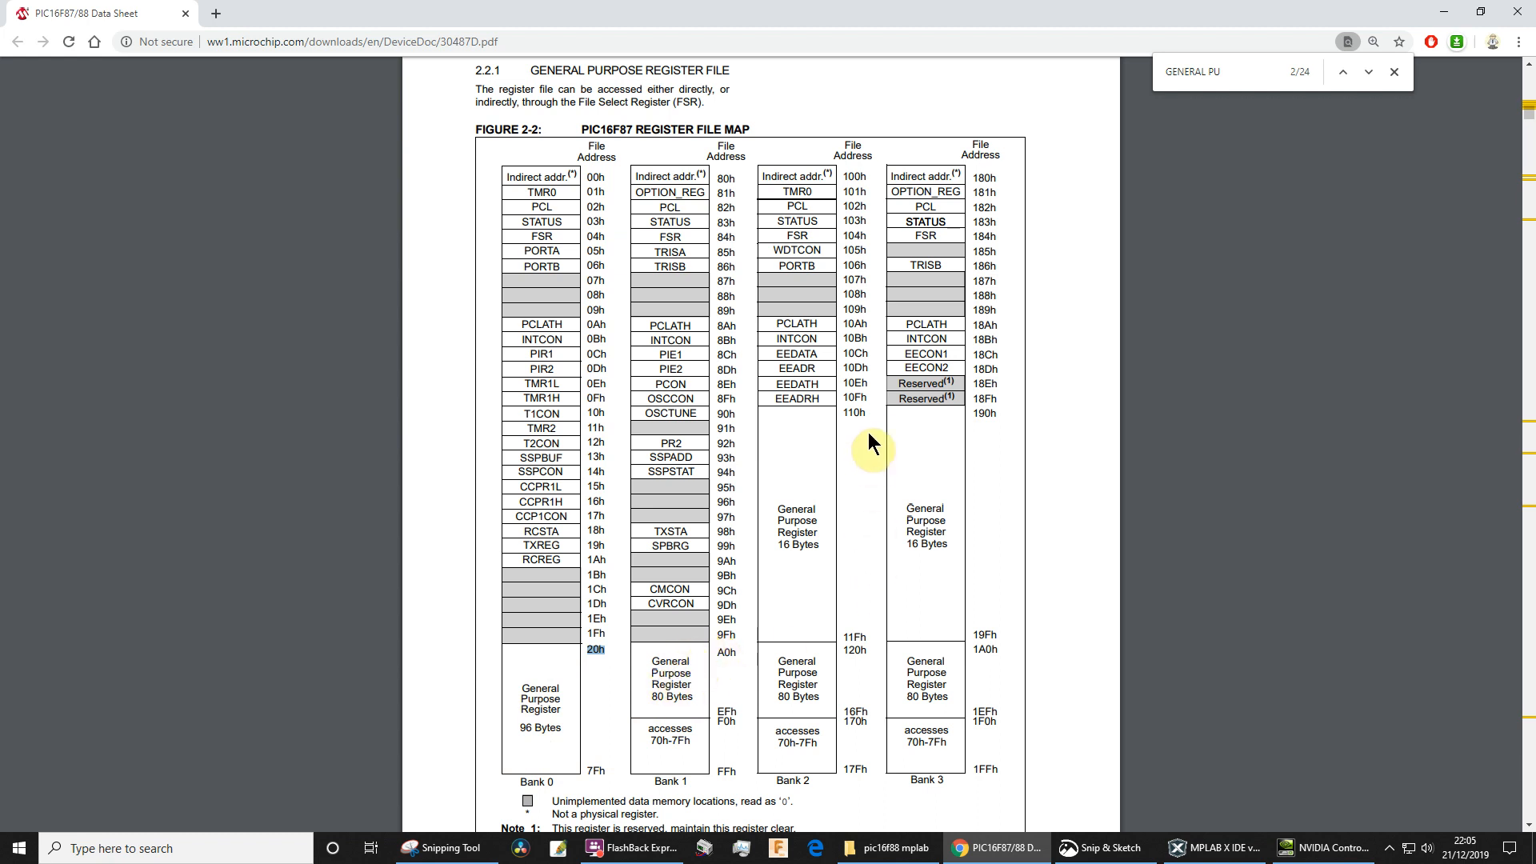
{"action": "mouse_move", "coordinate": [586, 724]}
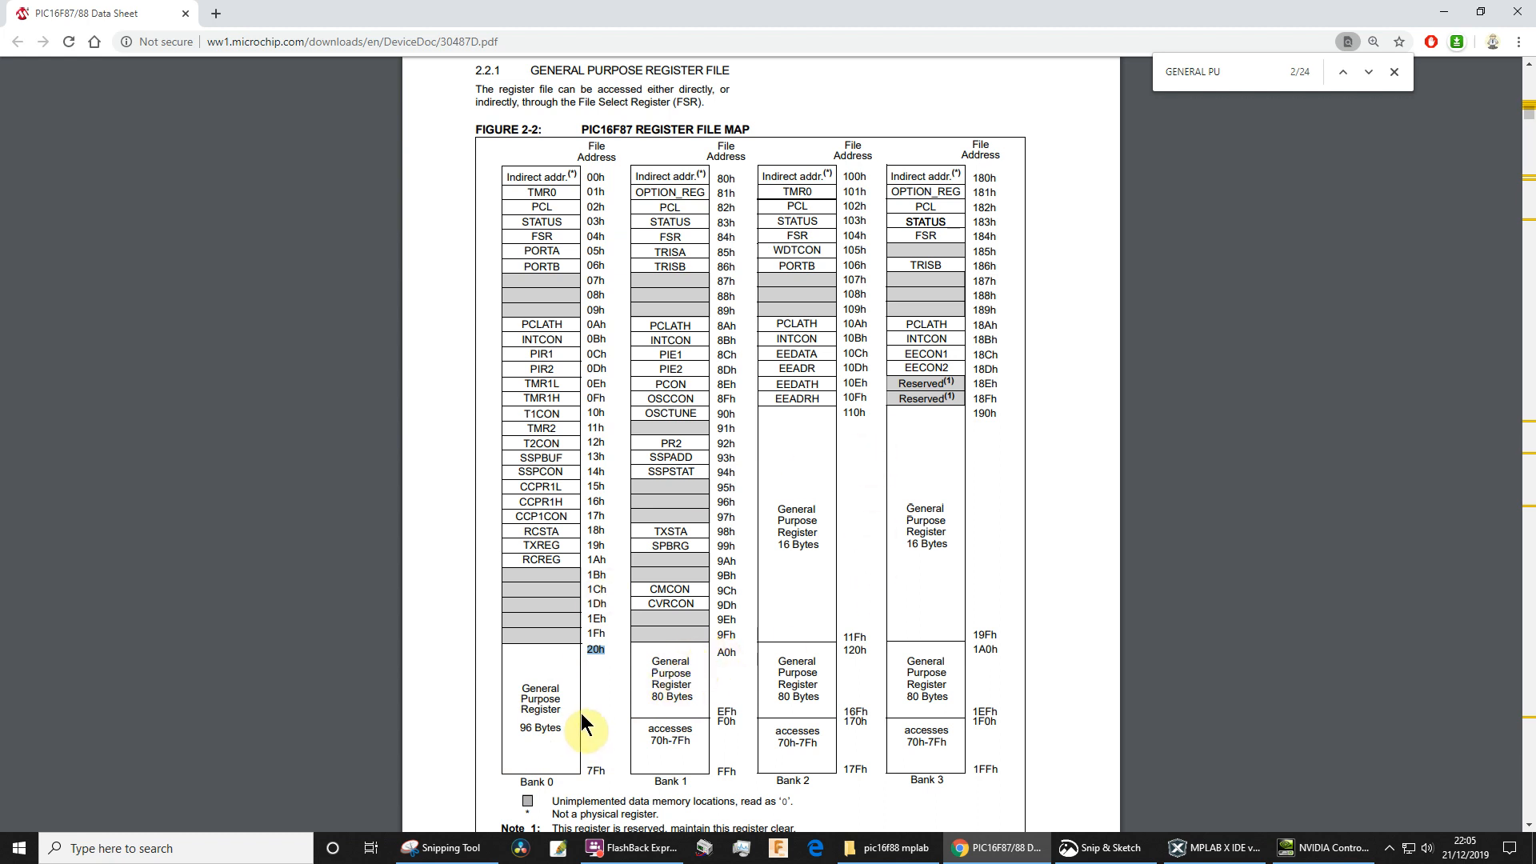
{"action": "left_click", "coordinate": [1214, 848]}
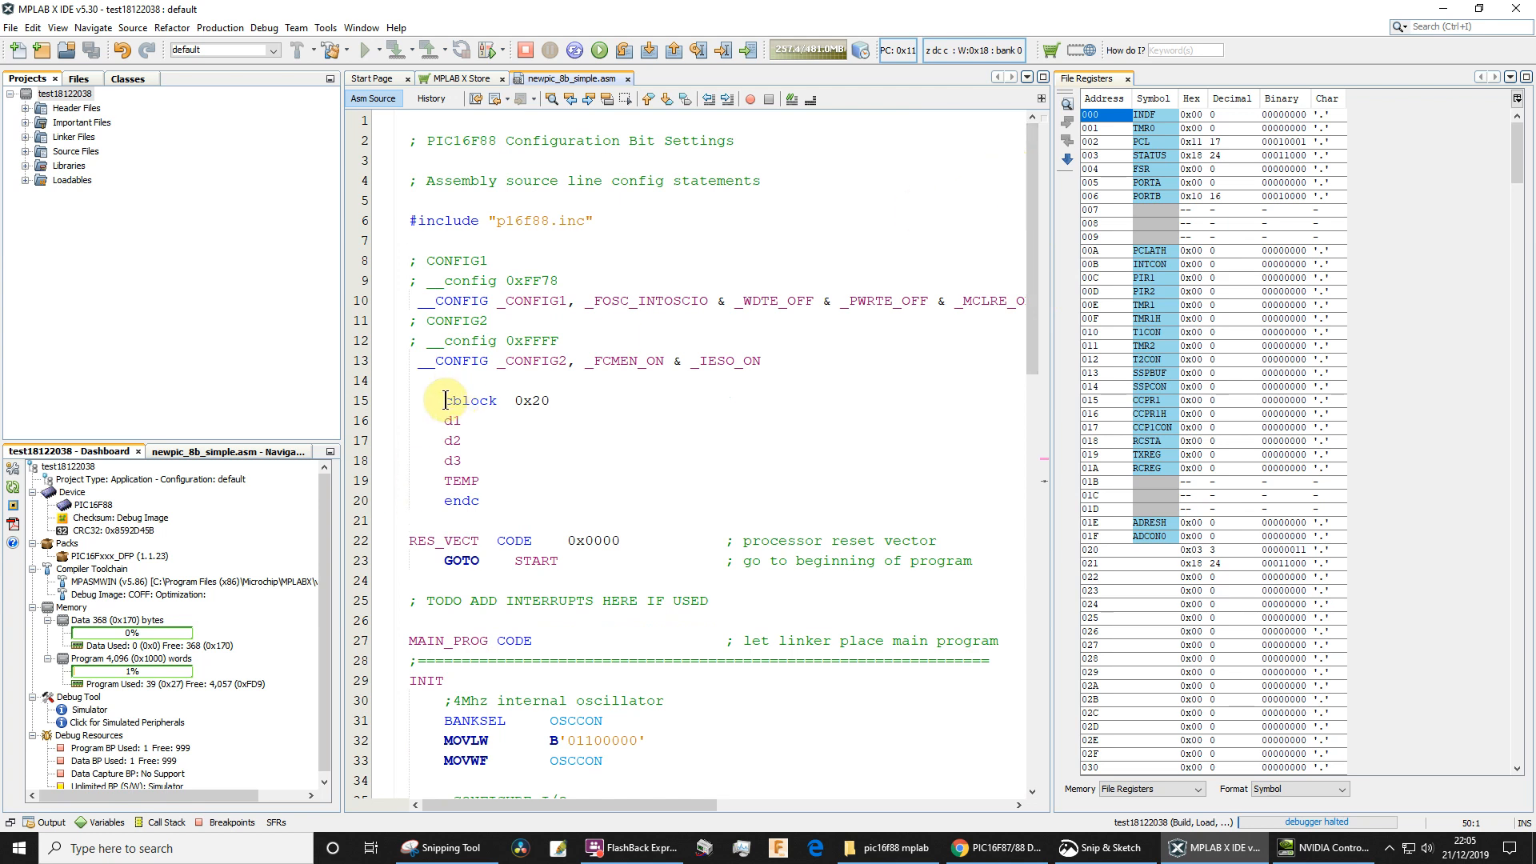
{"action": "left_click_drag", "start_coordinate": [443, 399], "coordinate": [490, 501]}
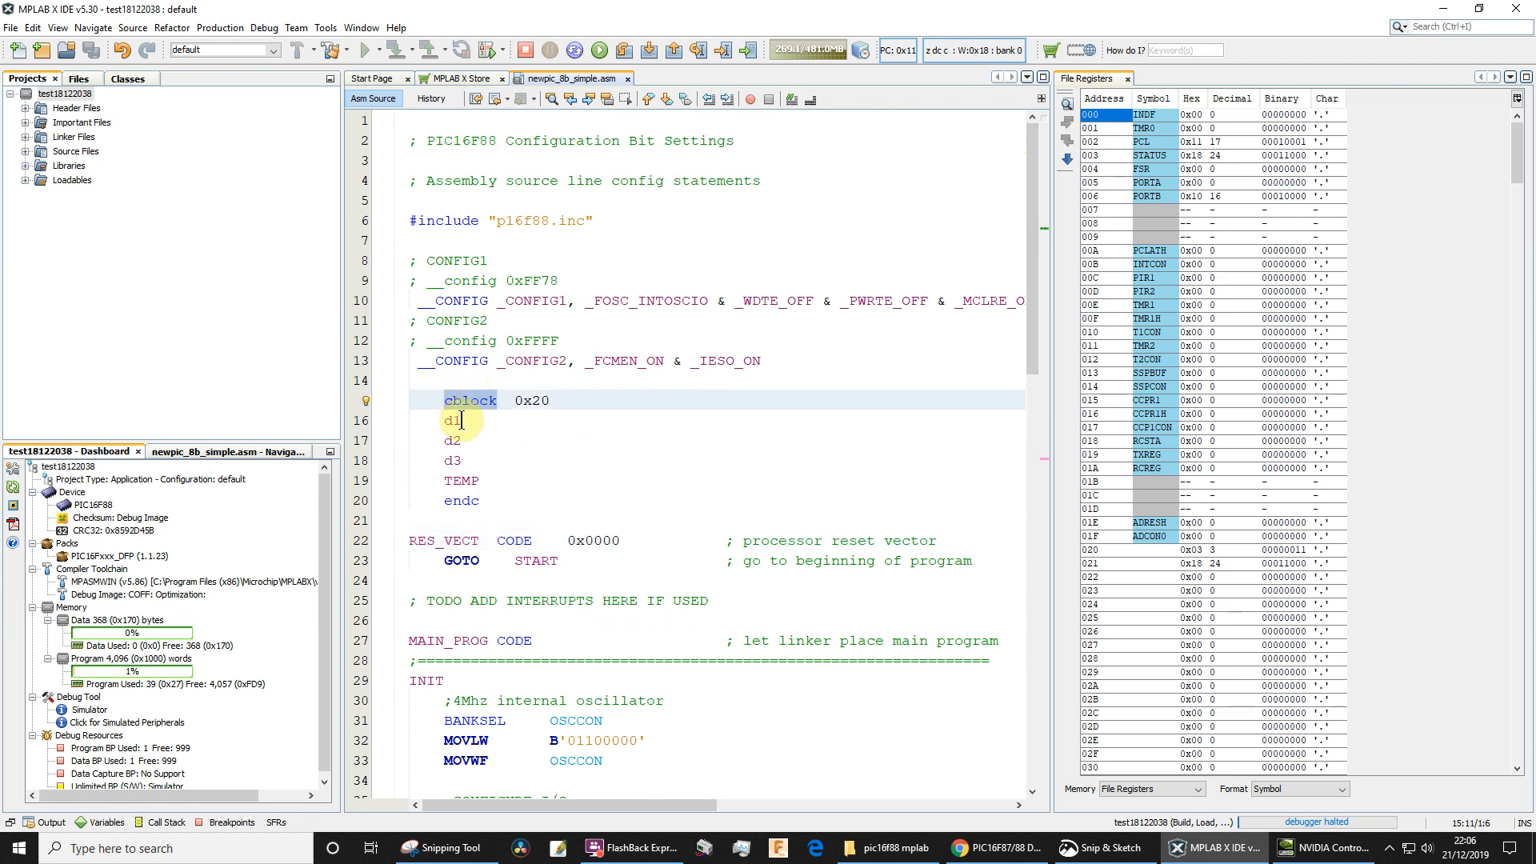
{"action": "left_click", "coordinate": [514, 400]}
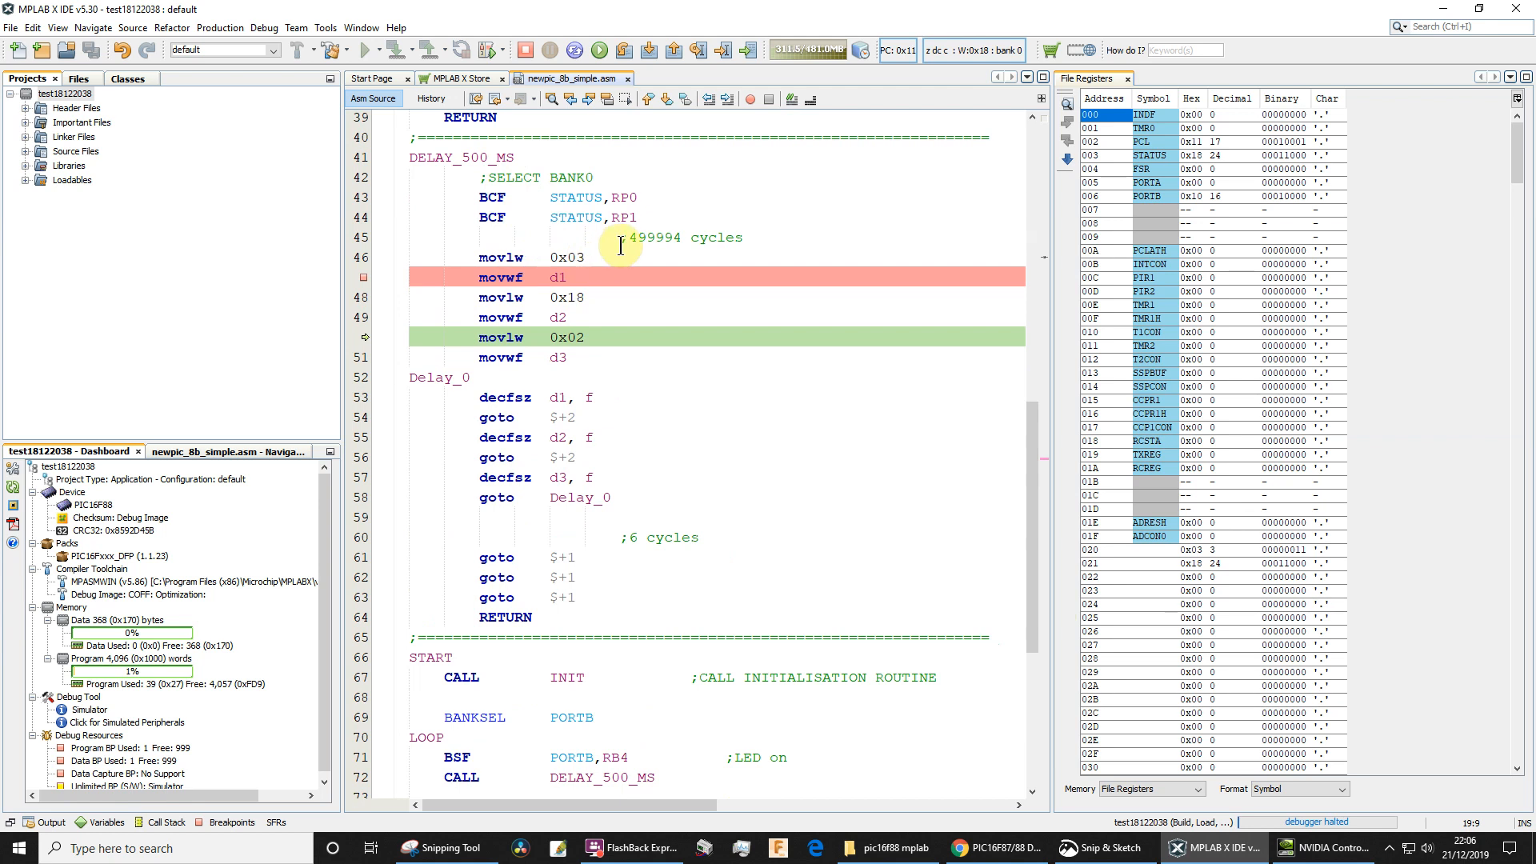
{"action": "mouse_move", "coordinate": [651, 223]}
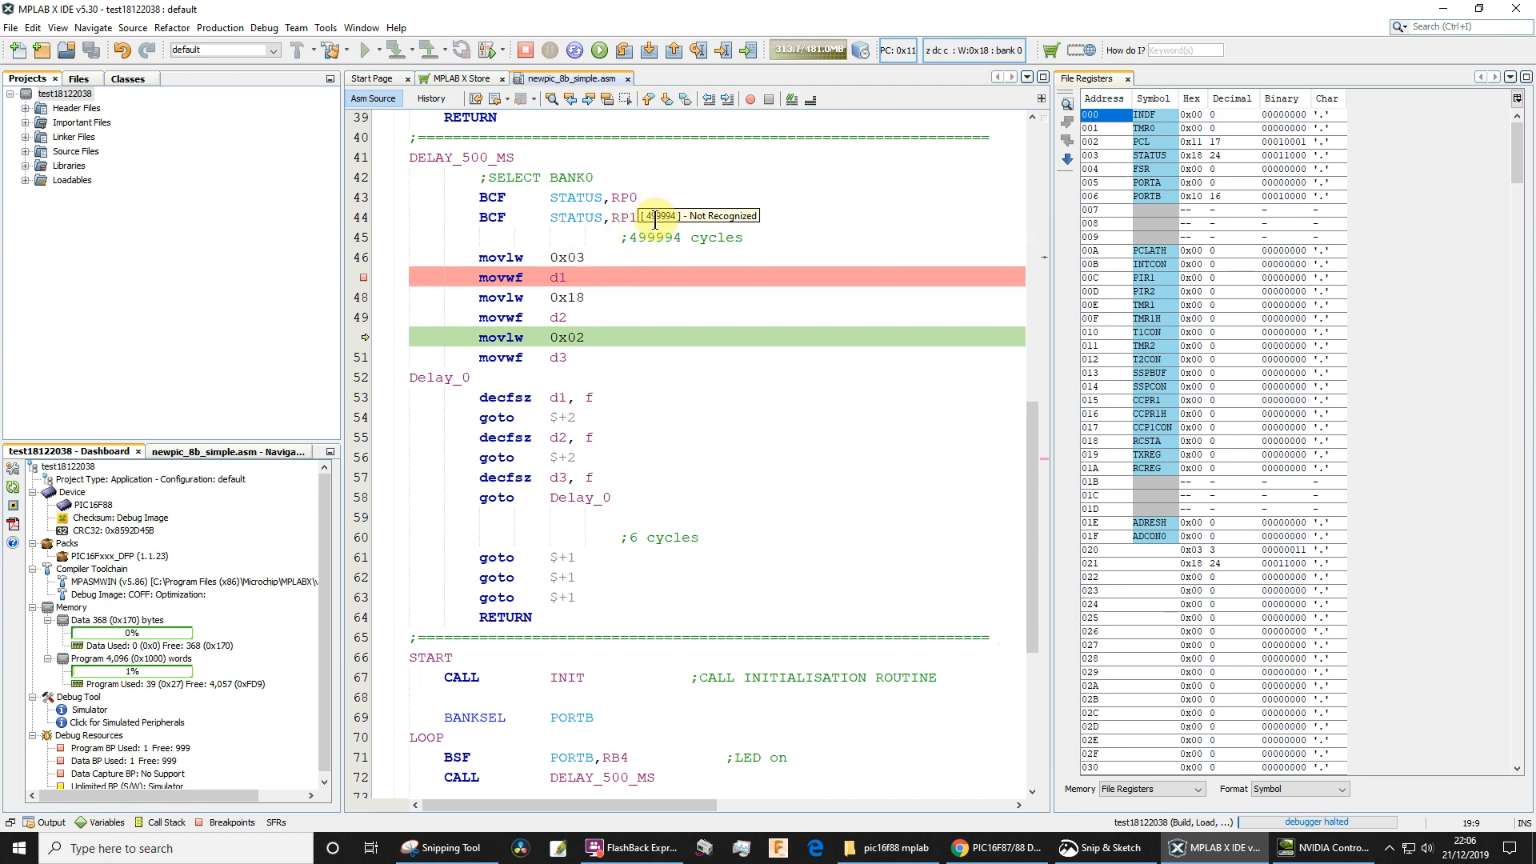
{"action": "mouse_move", "coordinate": [651, 214]}
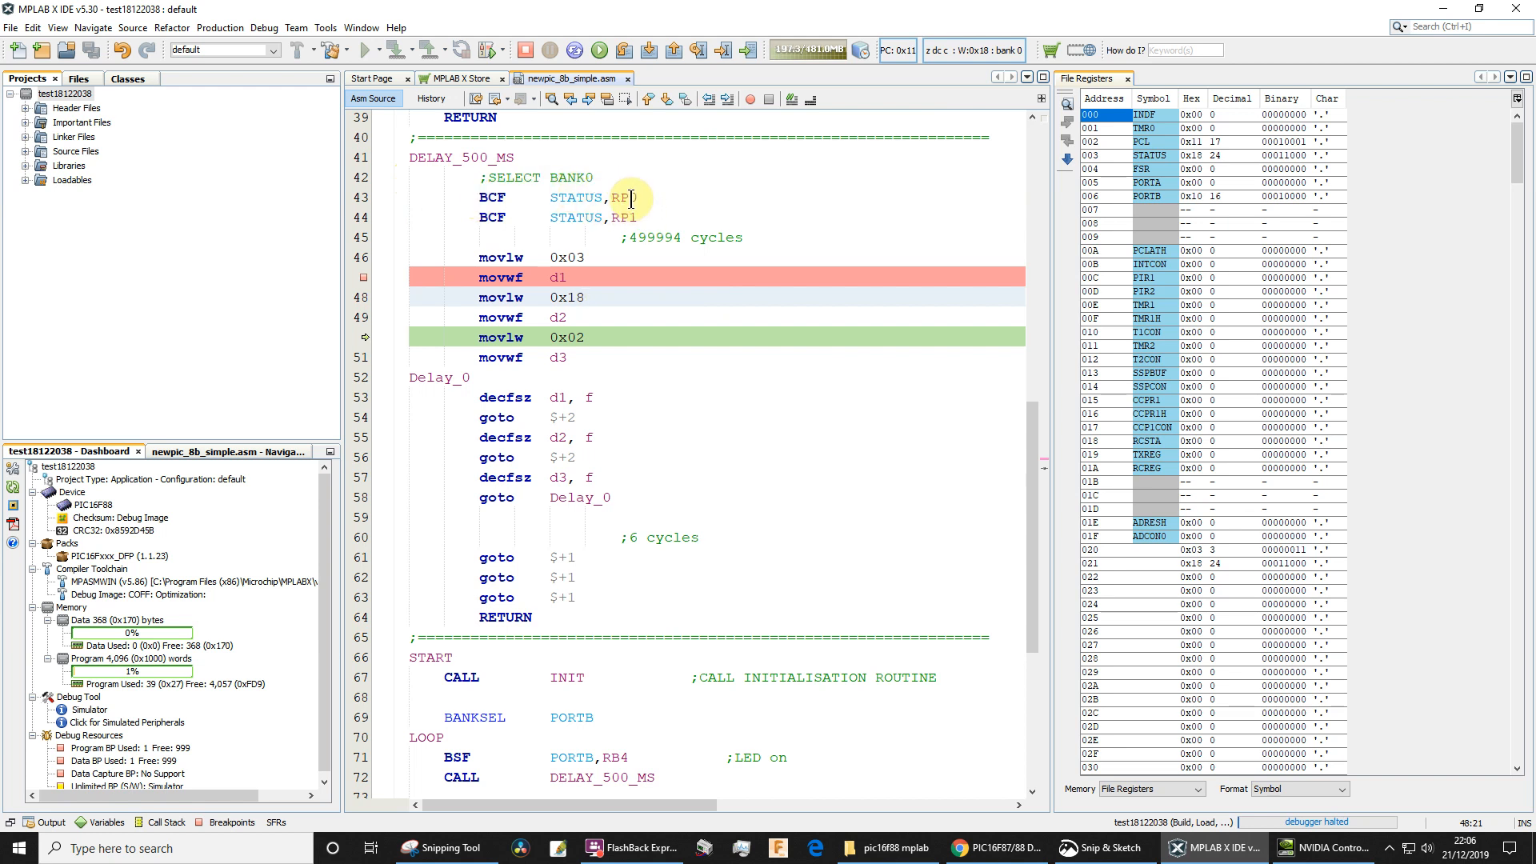
{"action": "mouse_move", "coordinate": [1009, 339]}
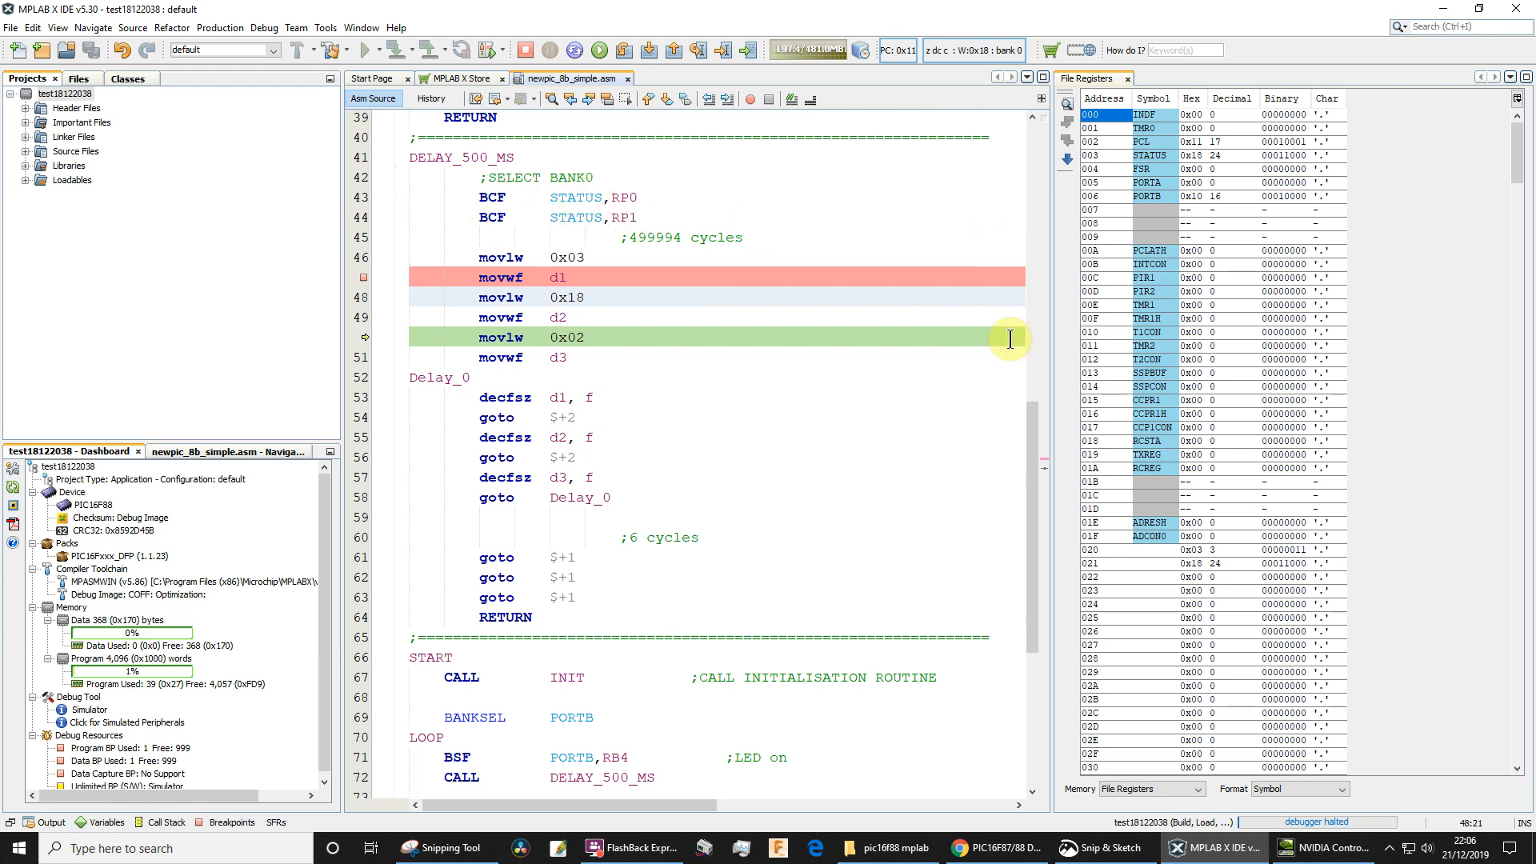
{"action": "scroll", "scroll_direction": "down", "scroll_amount": 3}
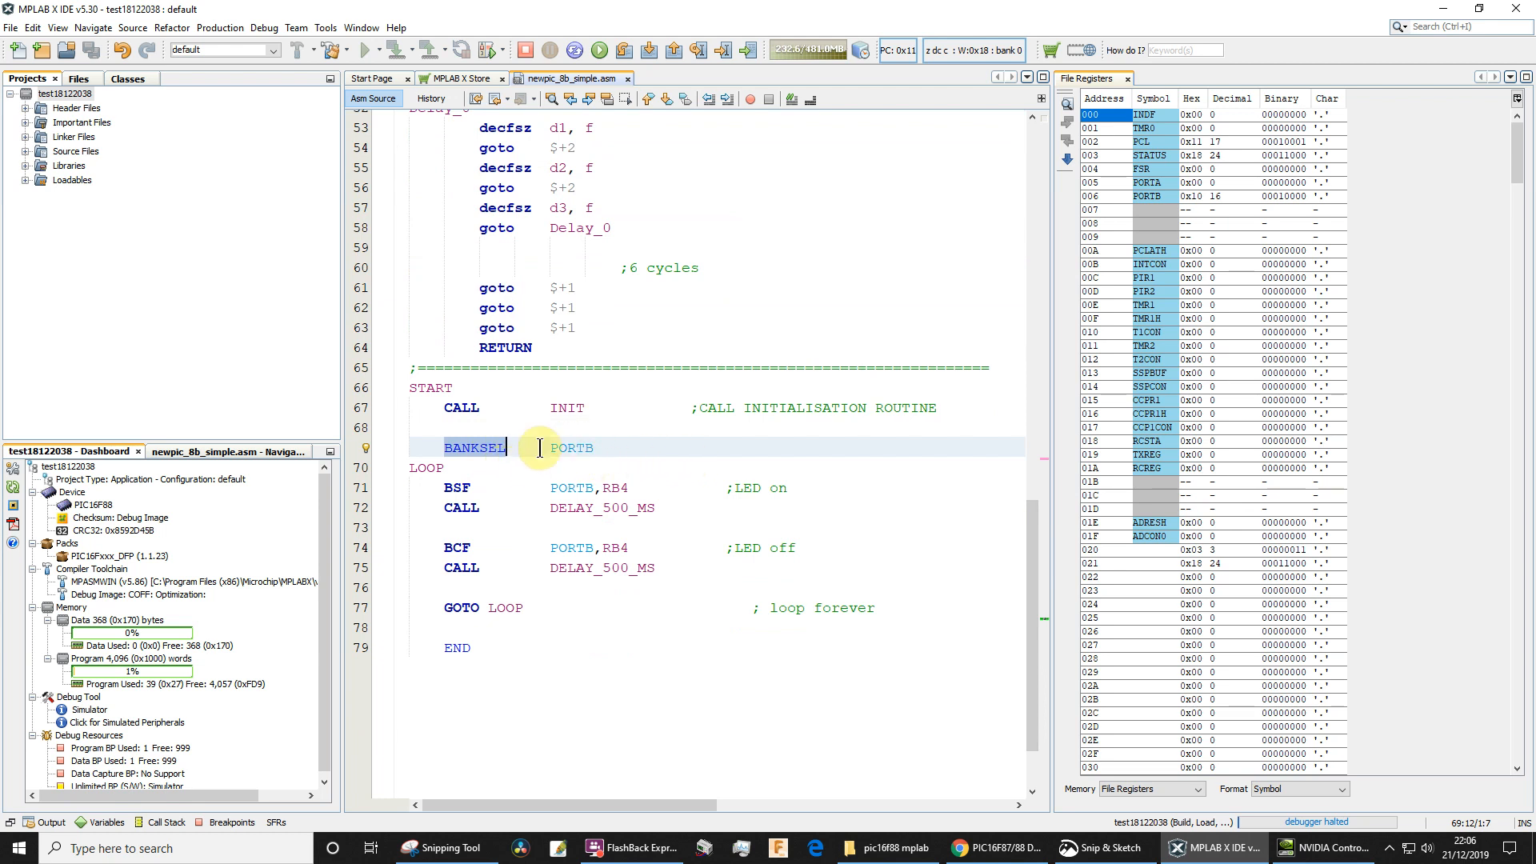
{"action": "mouse_move", "coordinate": [899, 554]}
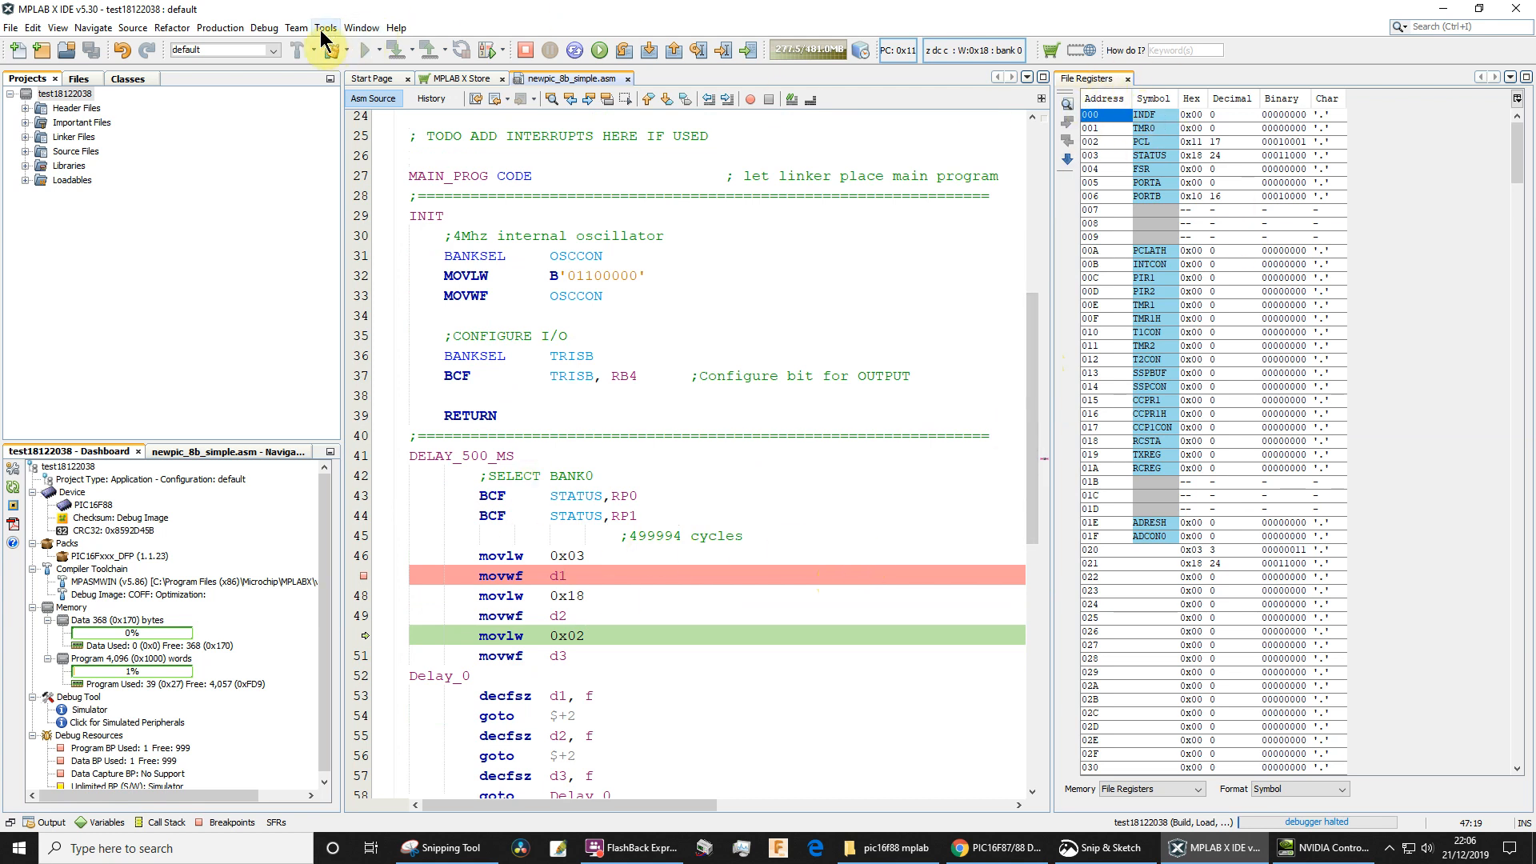
{"action": "mouse_move", "coordinate": [362, 27]}
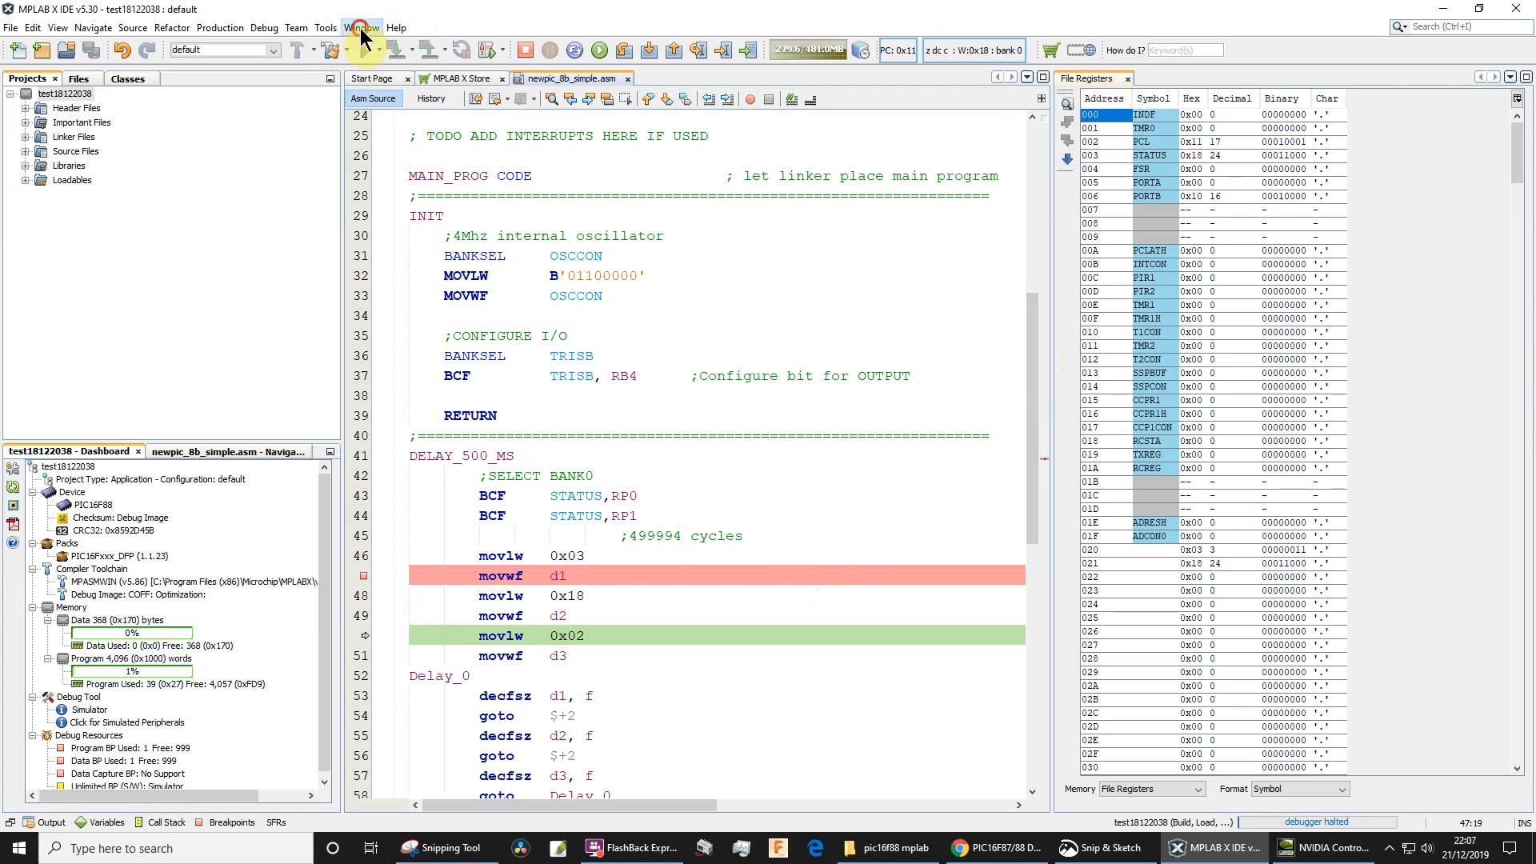
Show the Window menu's Target Memory Views list with File Registers and SFRs
{"action": "left_click", "coordinate": [360, 27]}
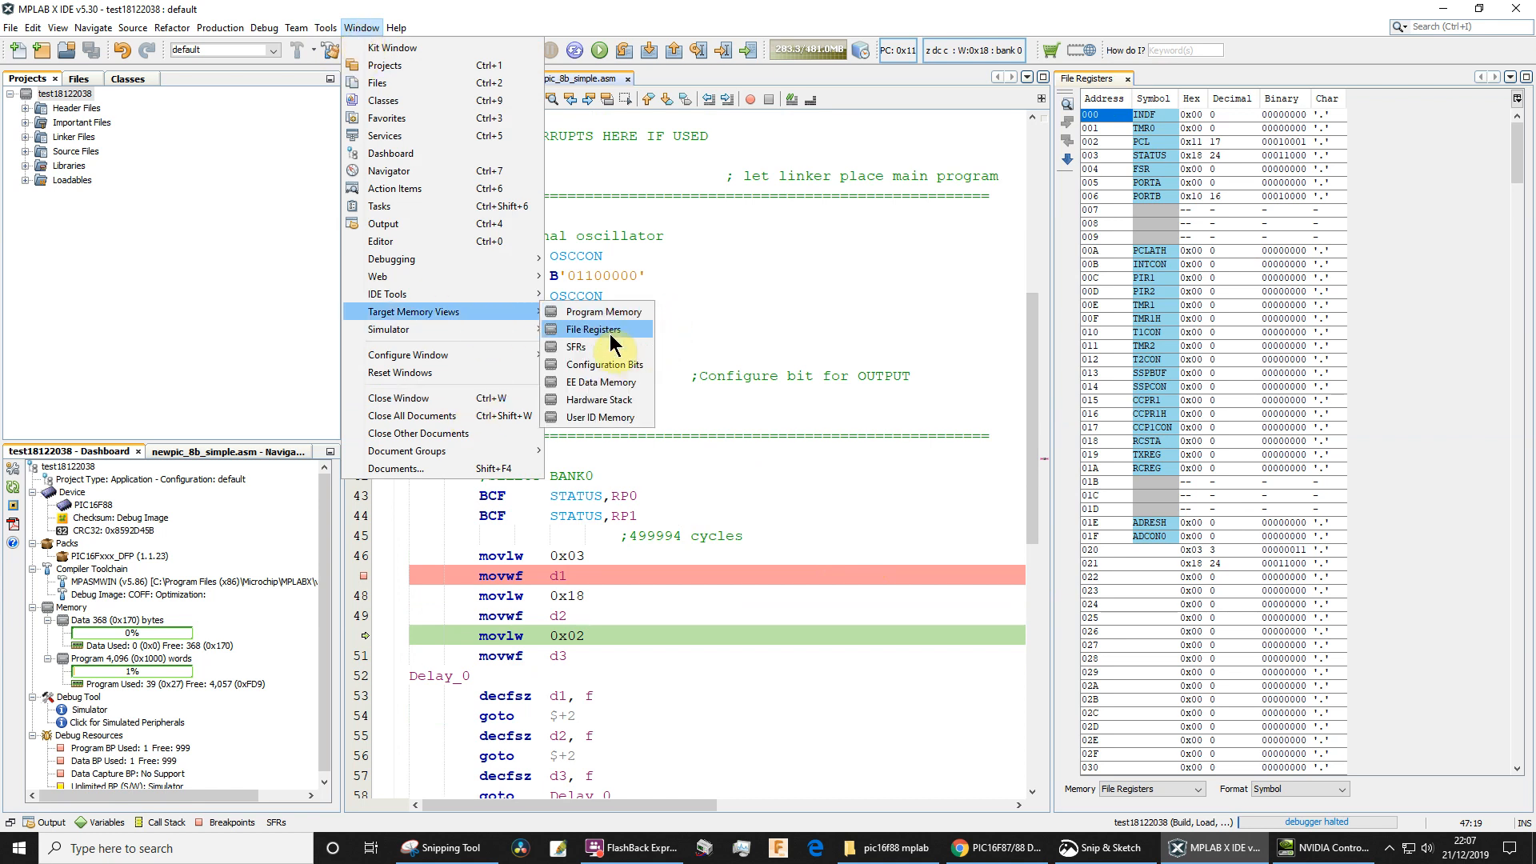
{"action": "mouse_move", "coordinate": [596, 348]}
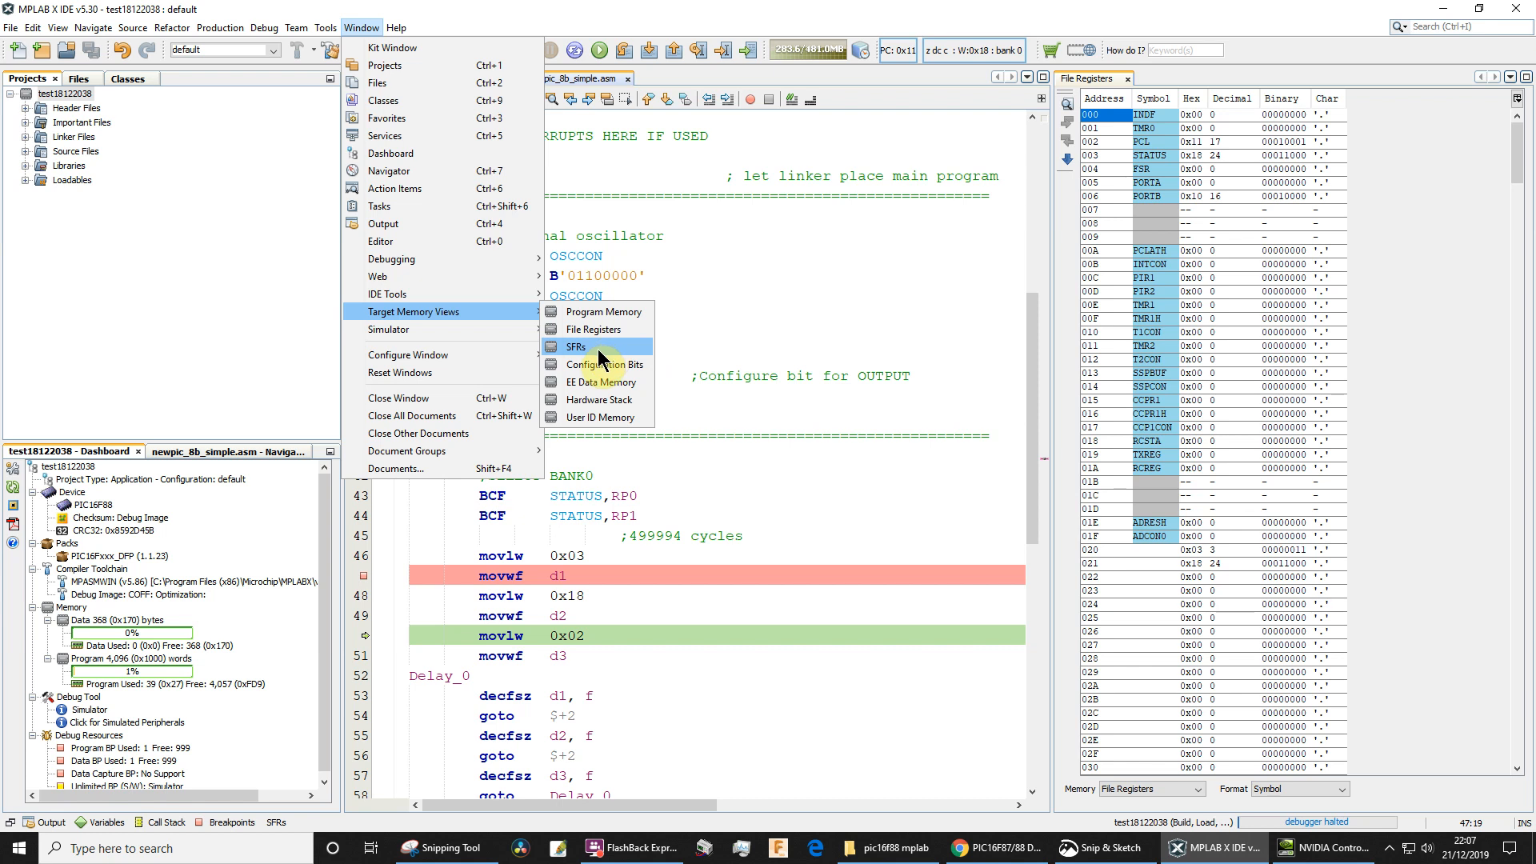